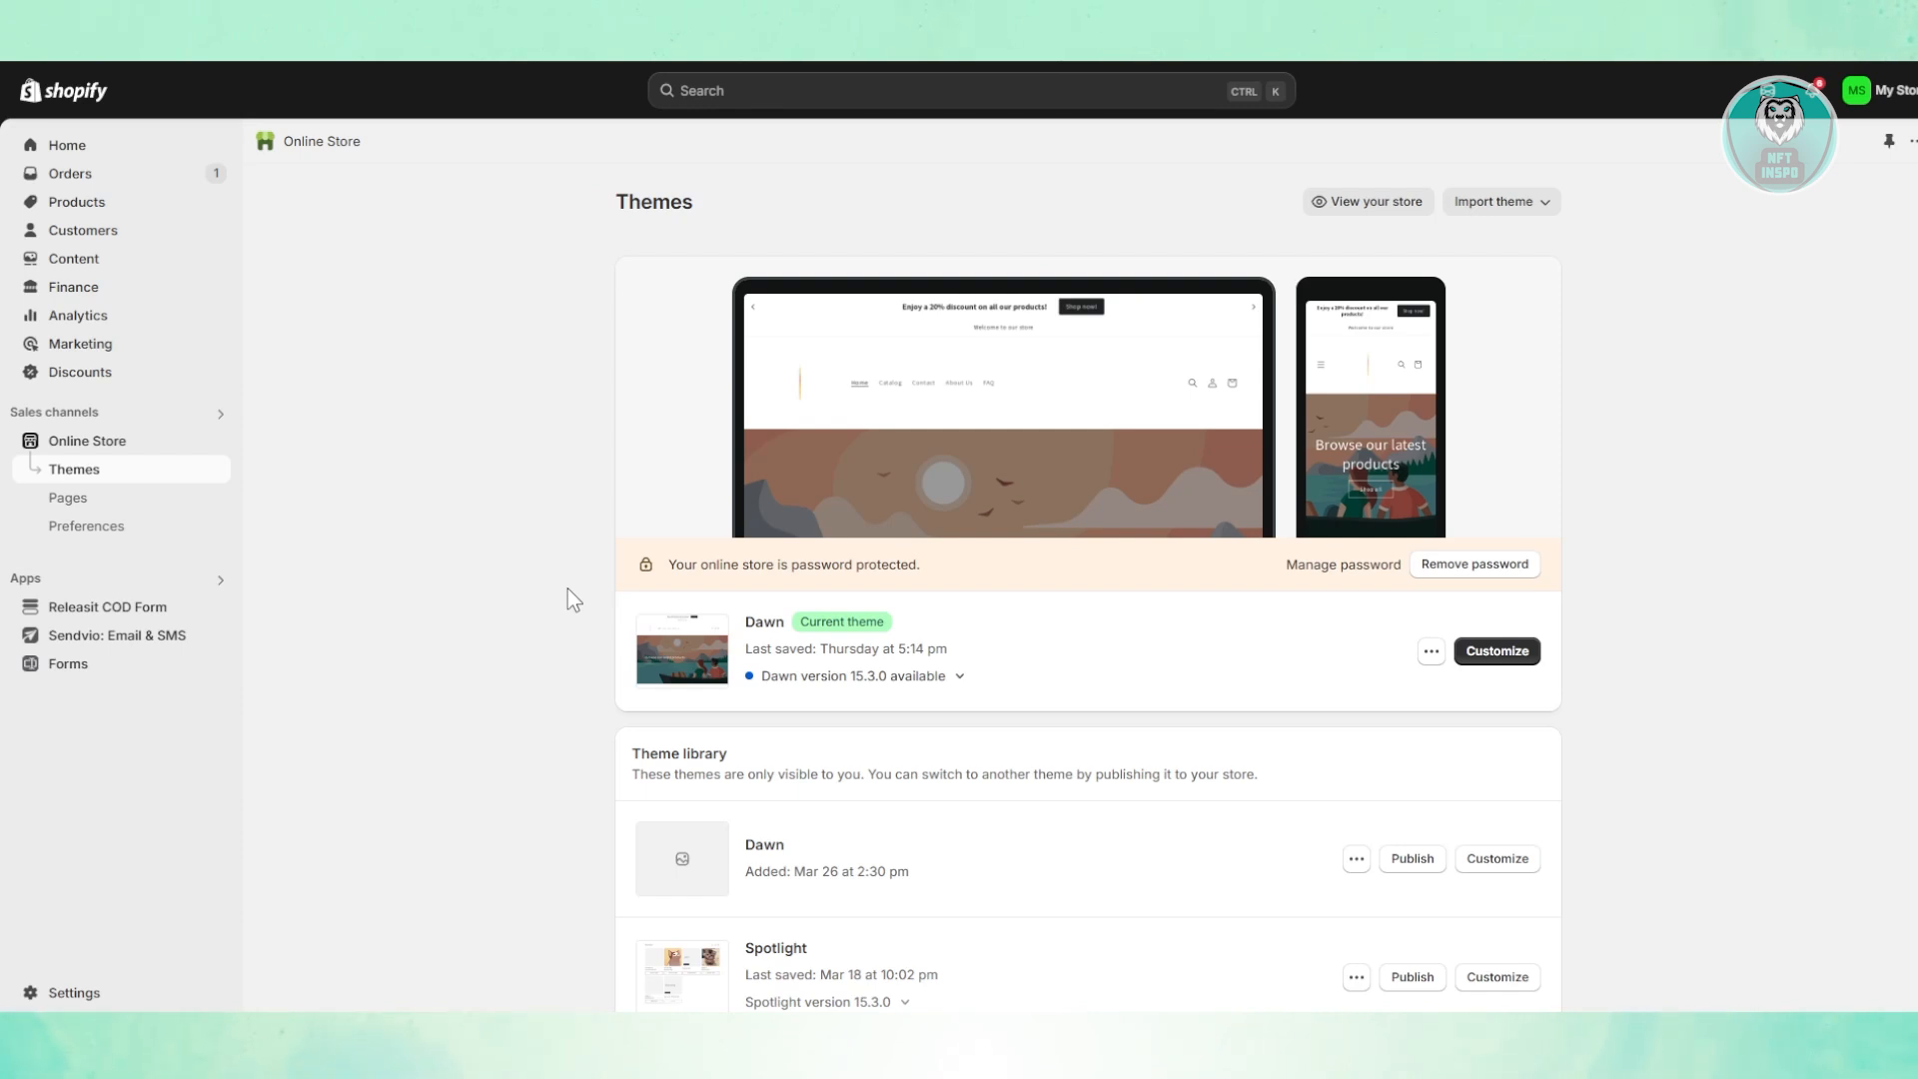
{"action": "mouse_move", "coordinate": [1159, 527]}
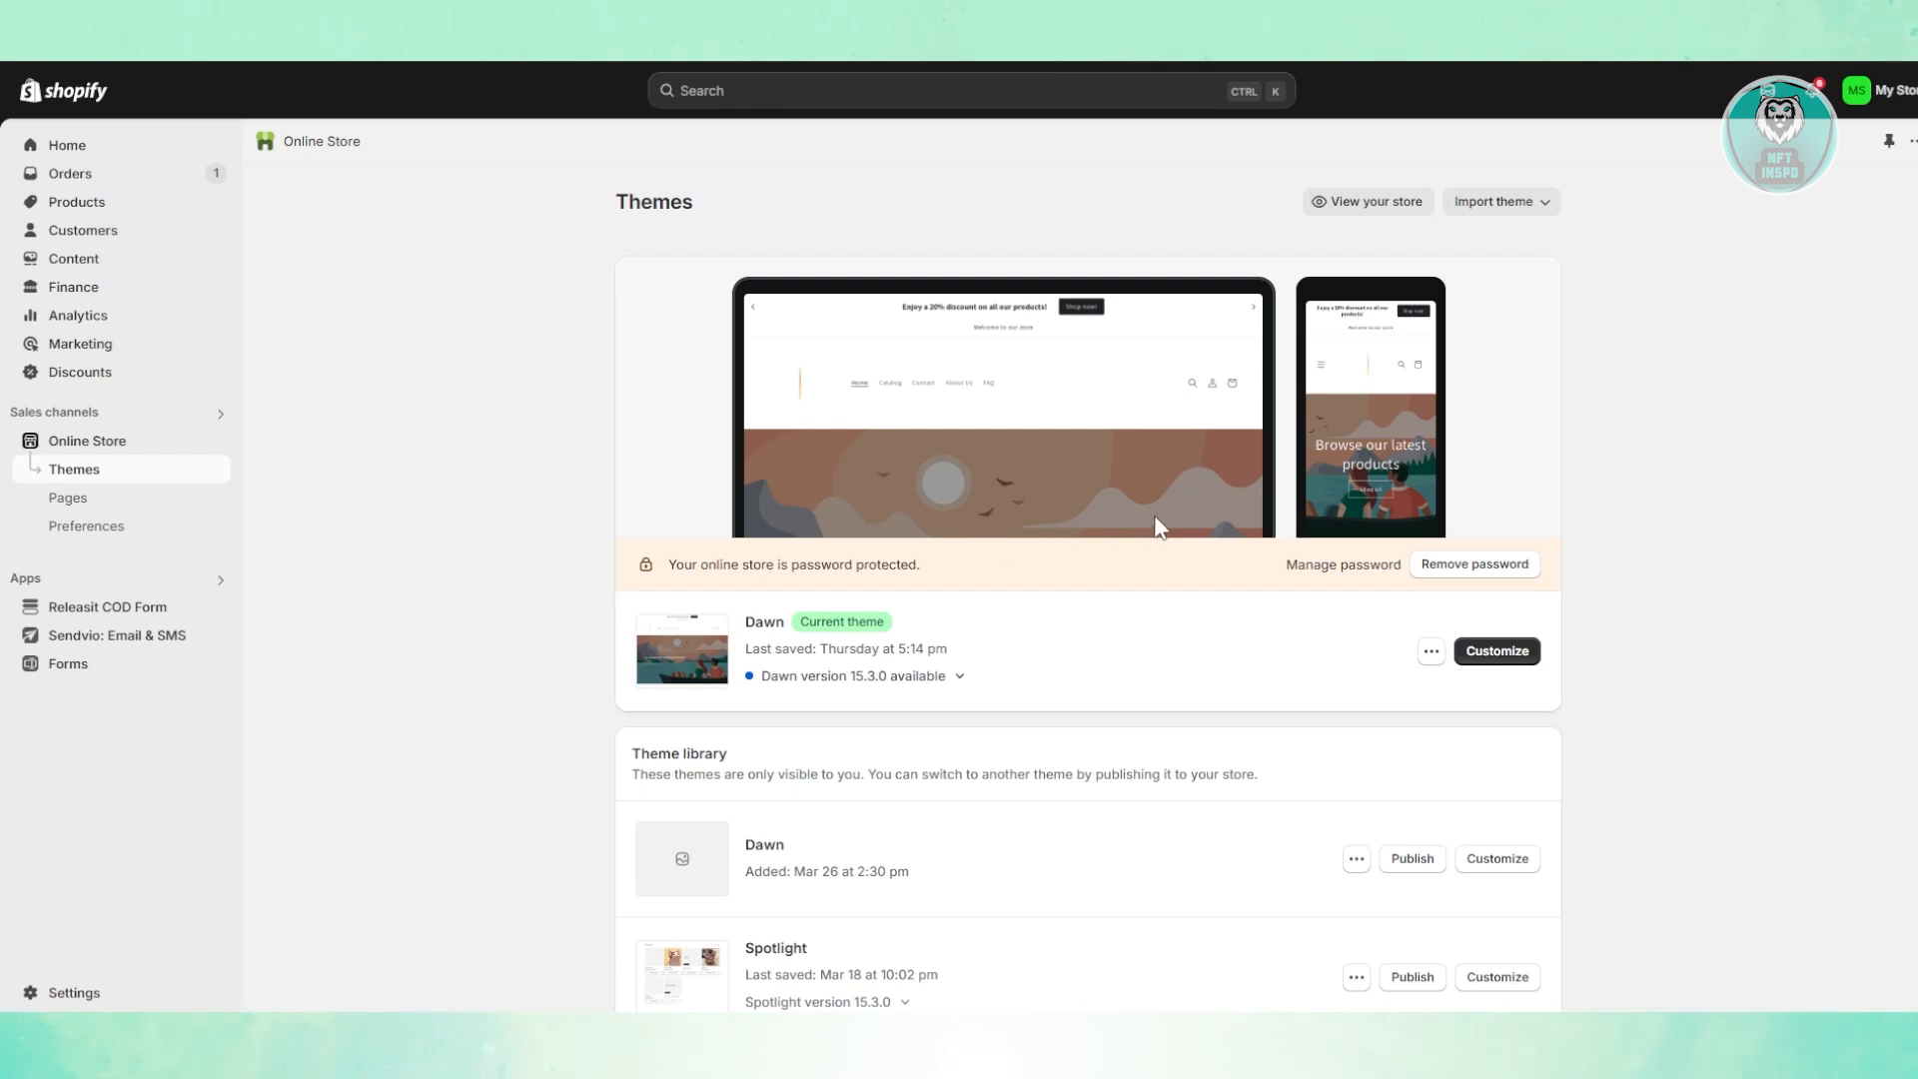
{"action": "mouse_move", "coordinate": [121, 453]}
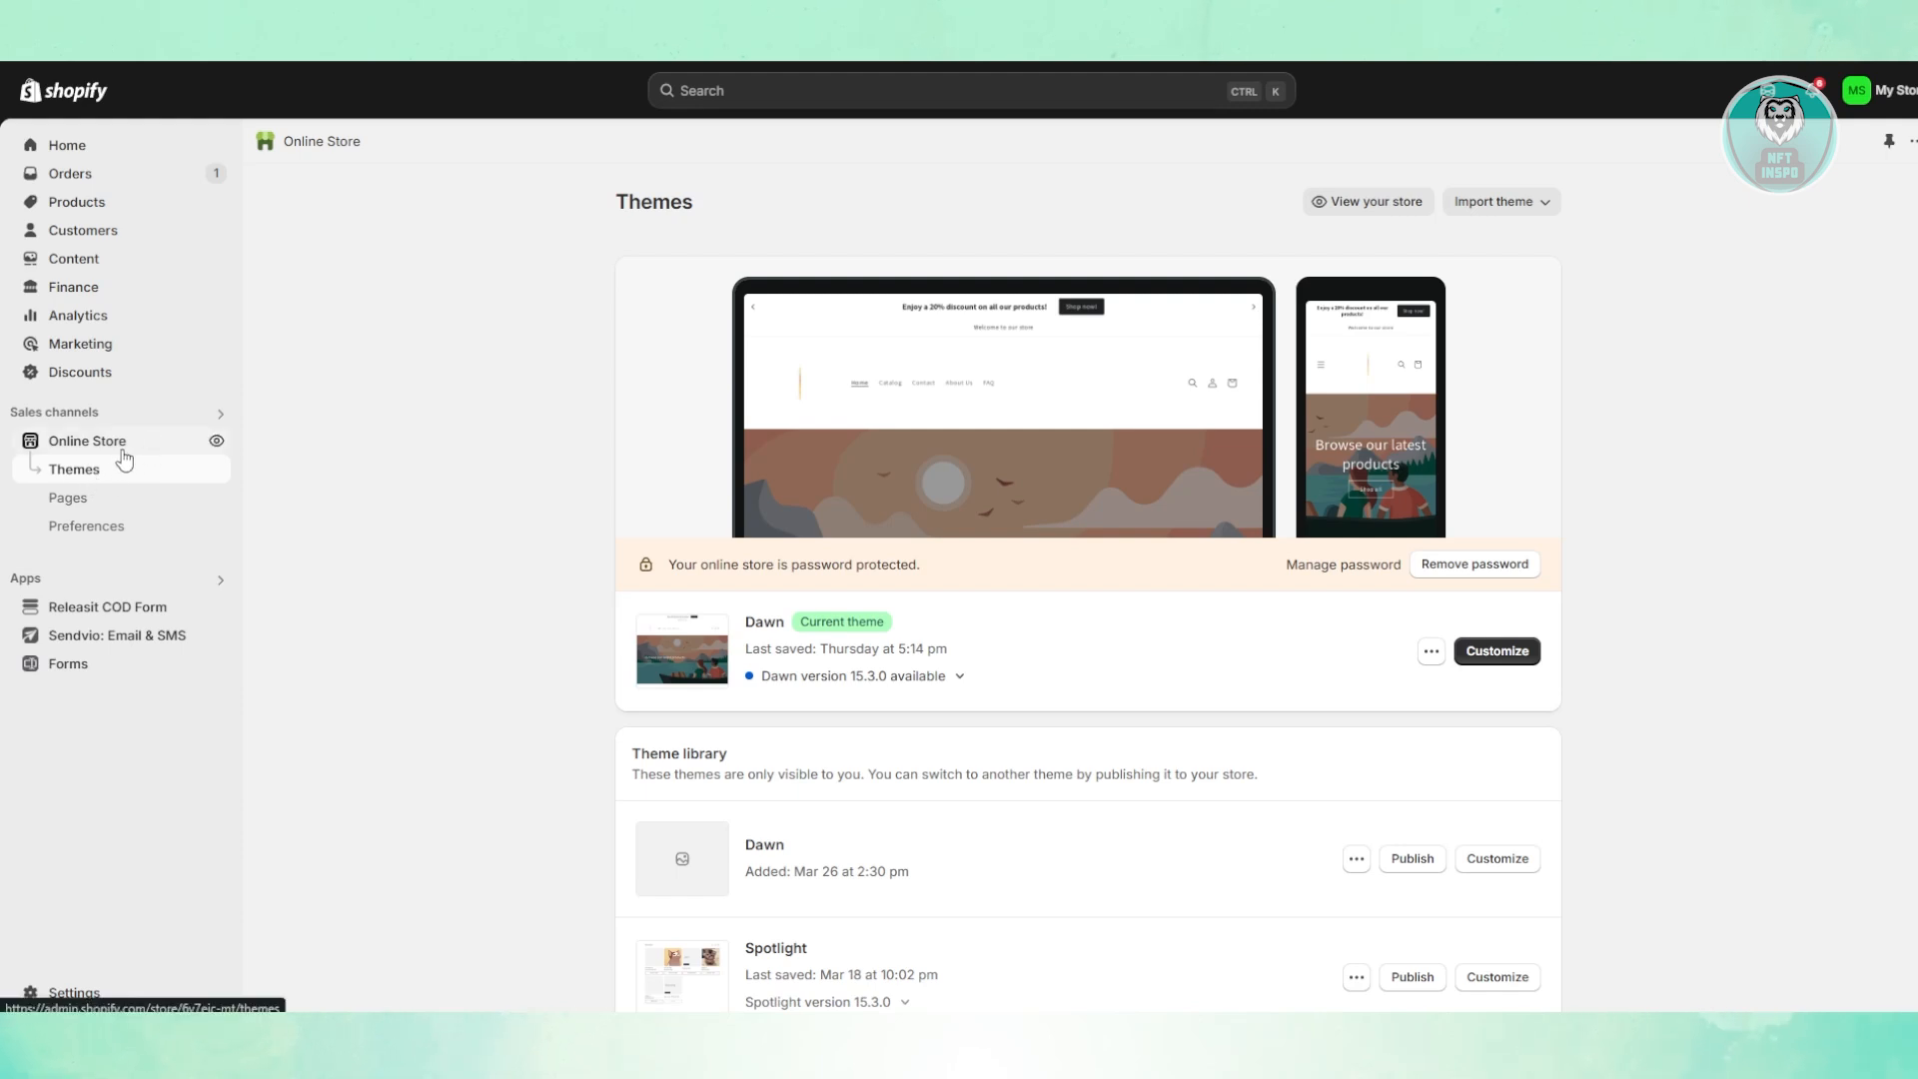
Open the live Dawn theme in the theme editor via Customize.
{"action": "left_click", "coordinate": [1494, 649]}
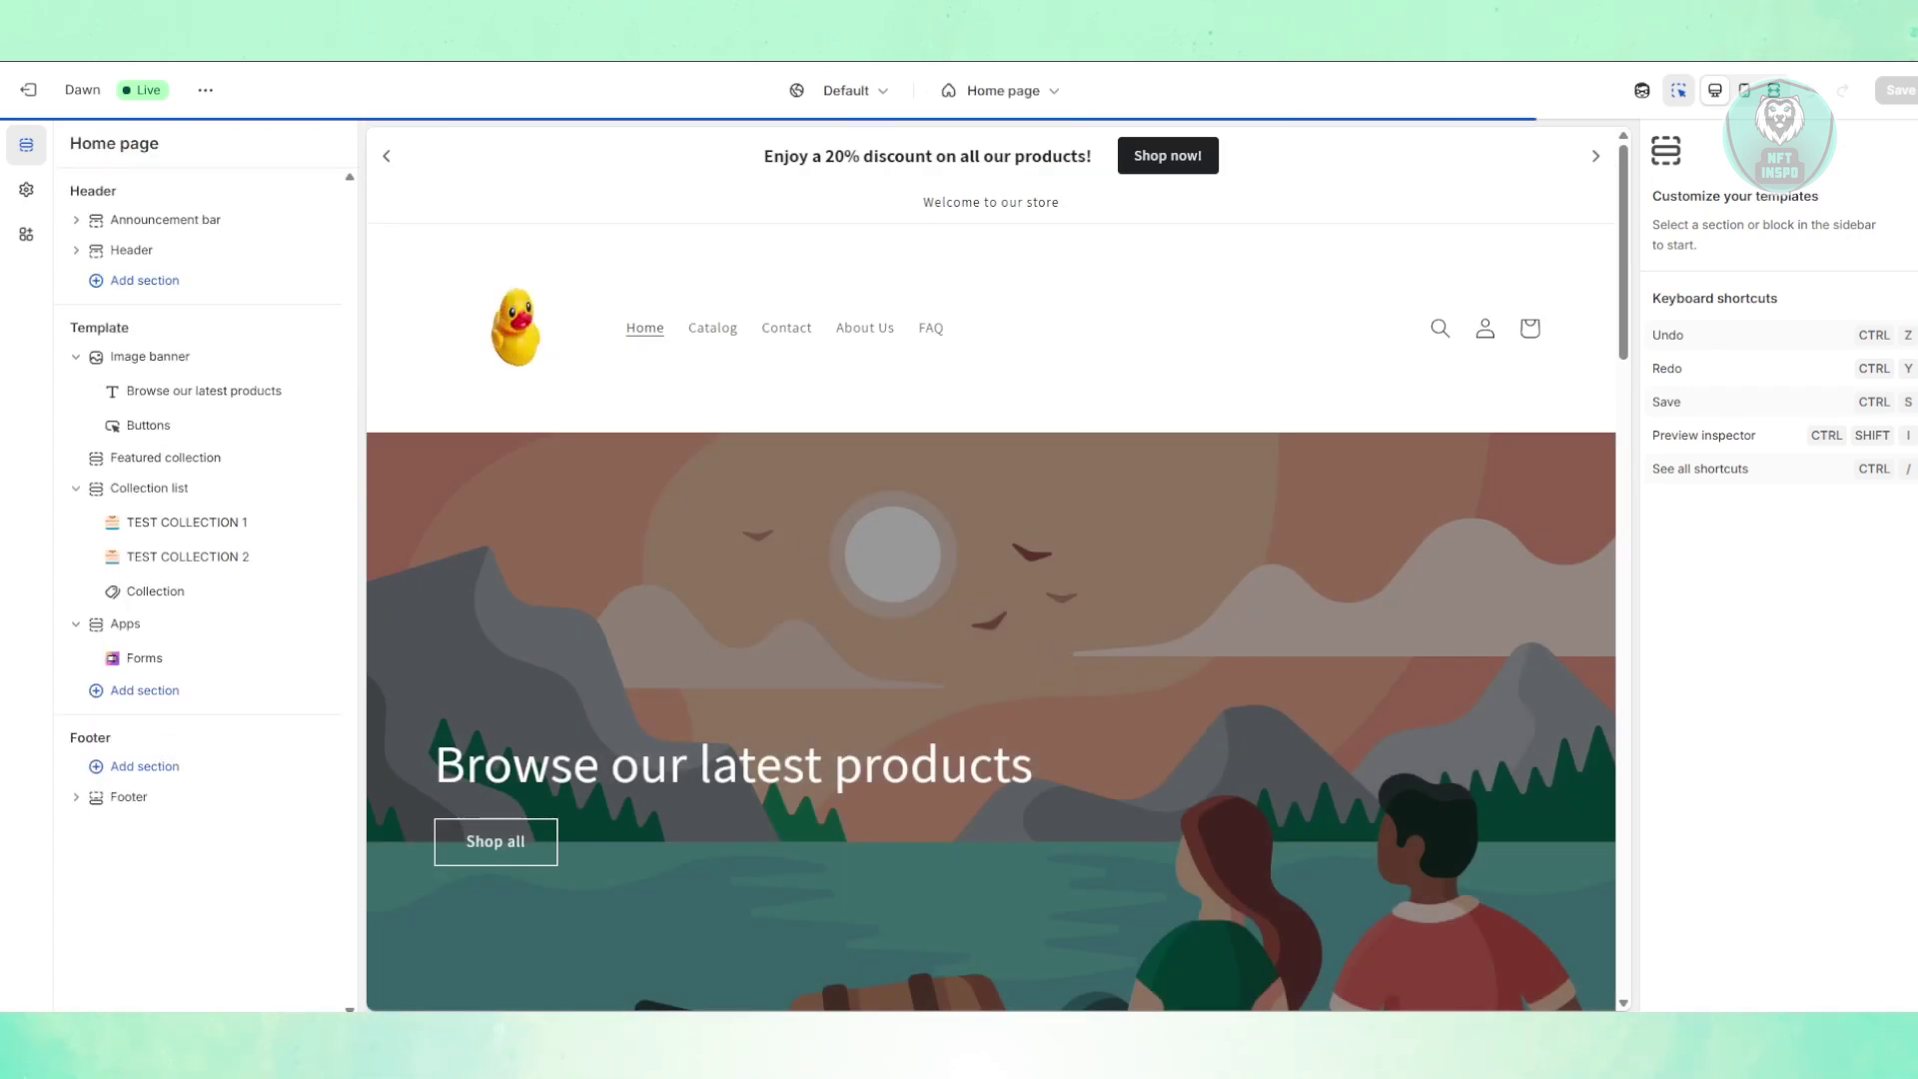
Reach the favicon image picker under Theme settings > Logo.
{"action": "left_click", "coordinate": [26, 191]}
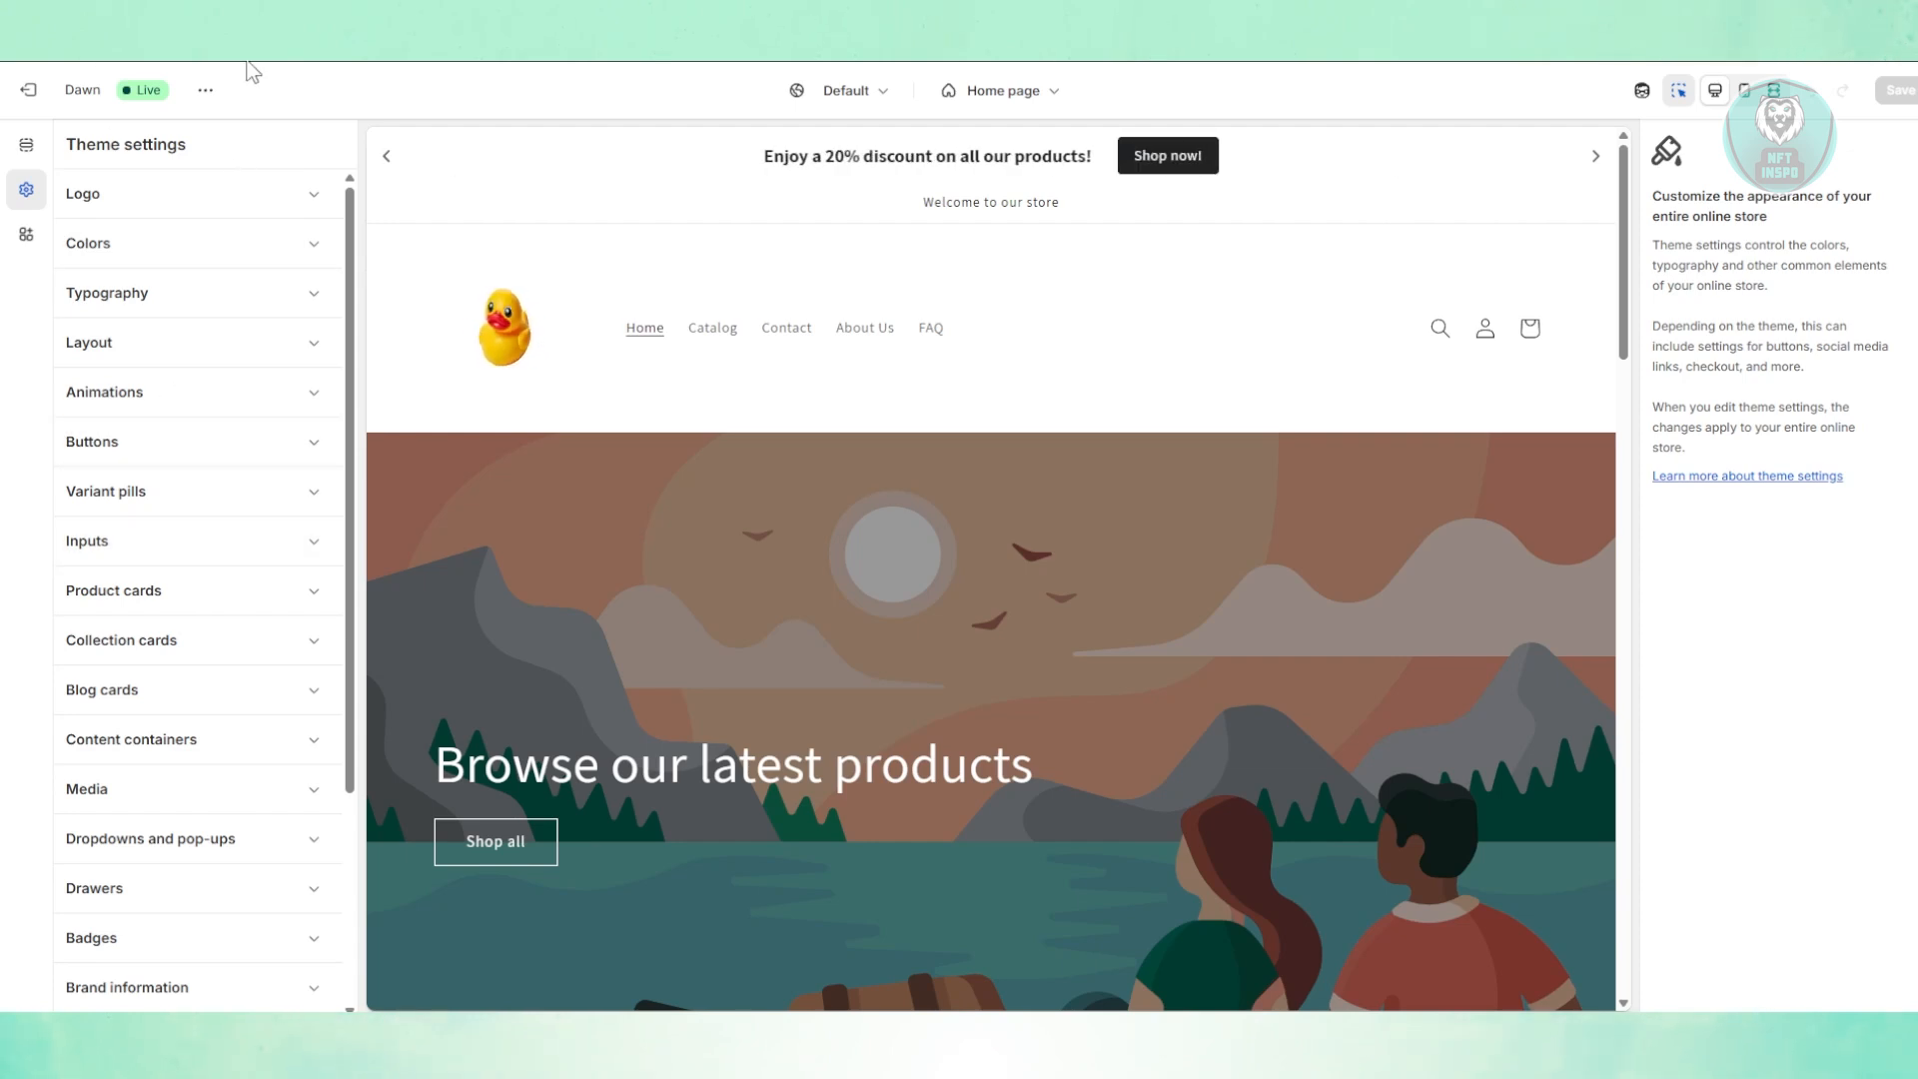
{"action": "mouse_move", "coordinate": [238, 387]}
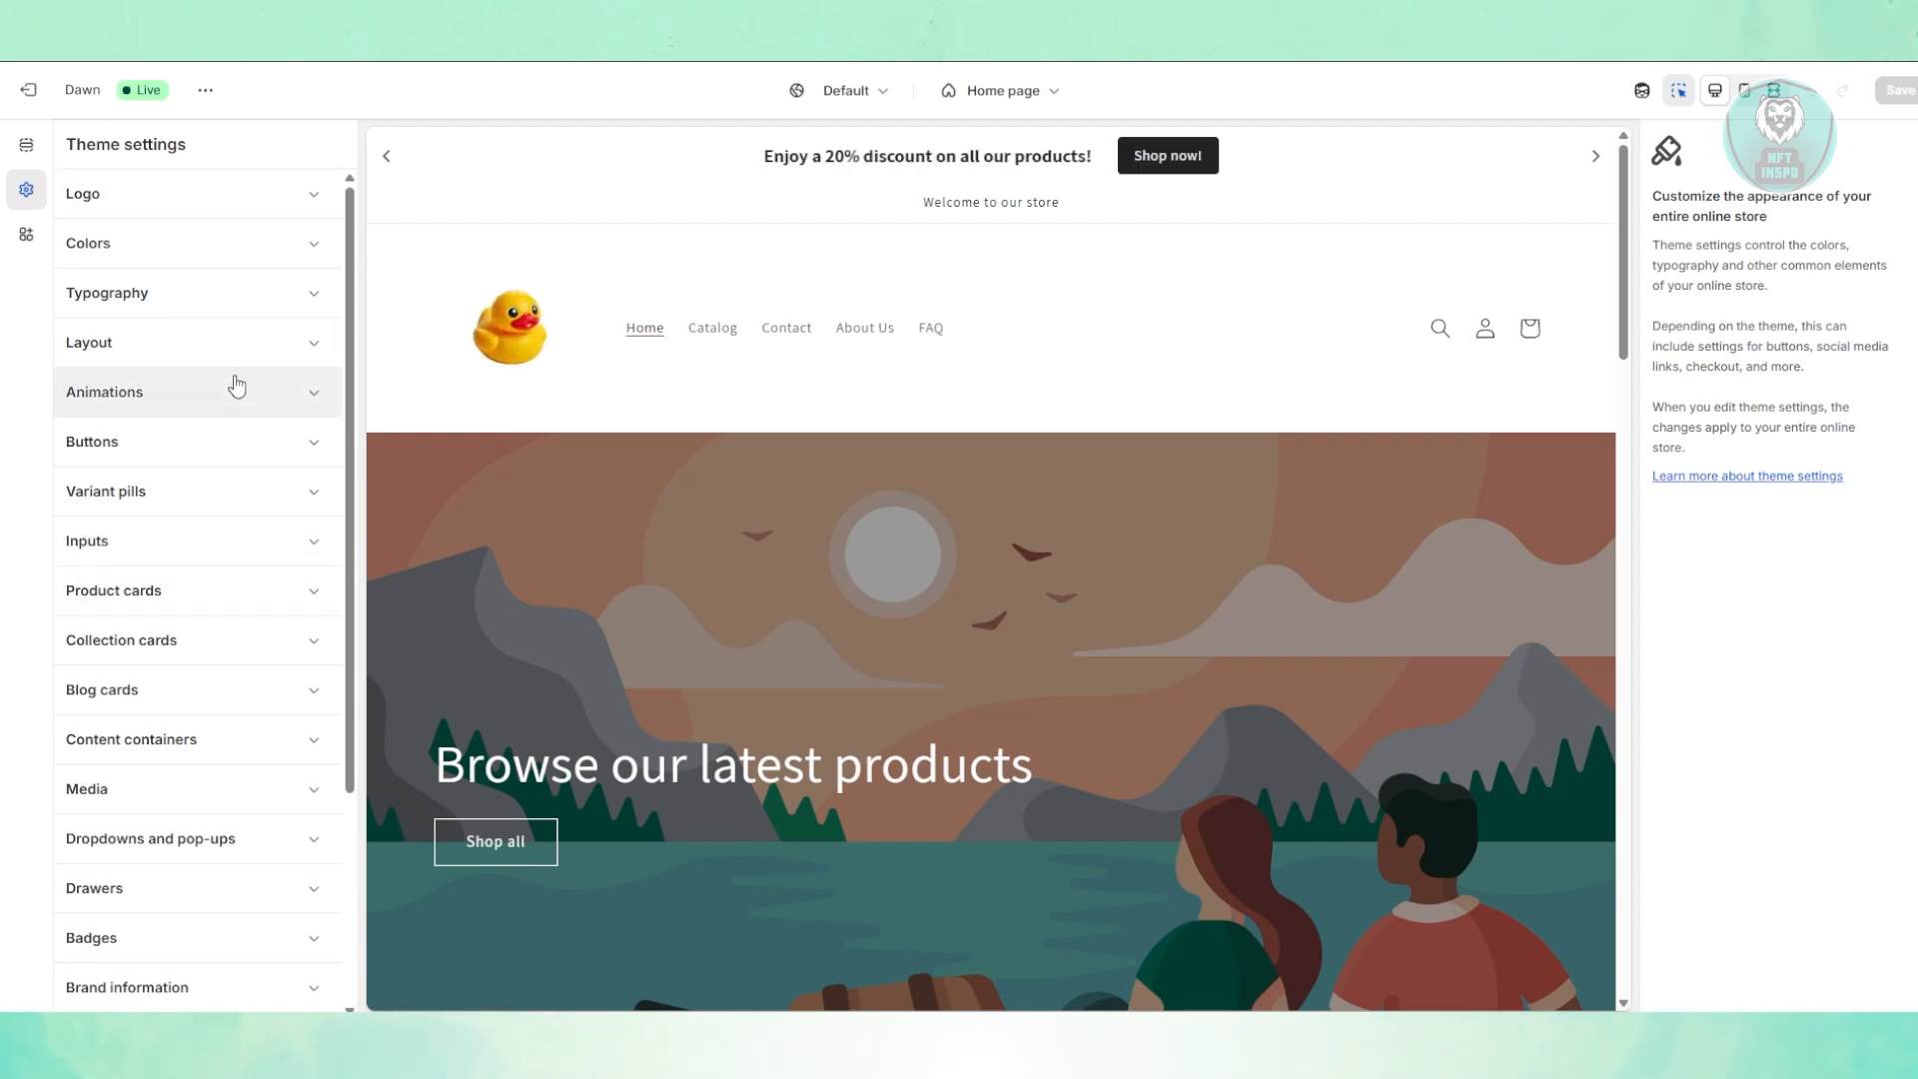
{"action": "left_click", "coordinate": [83, 193]}
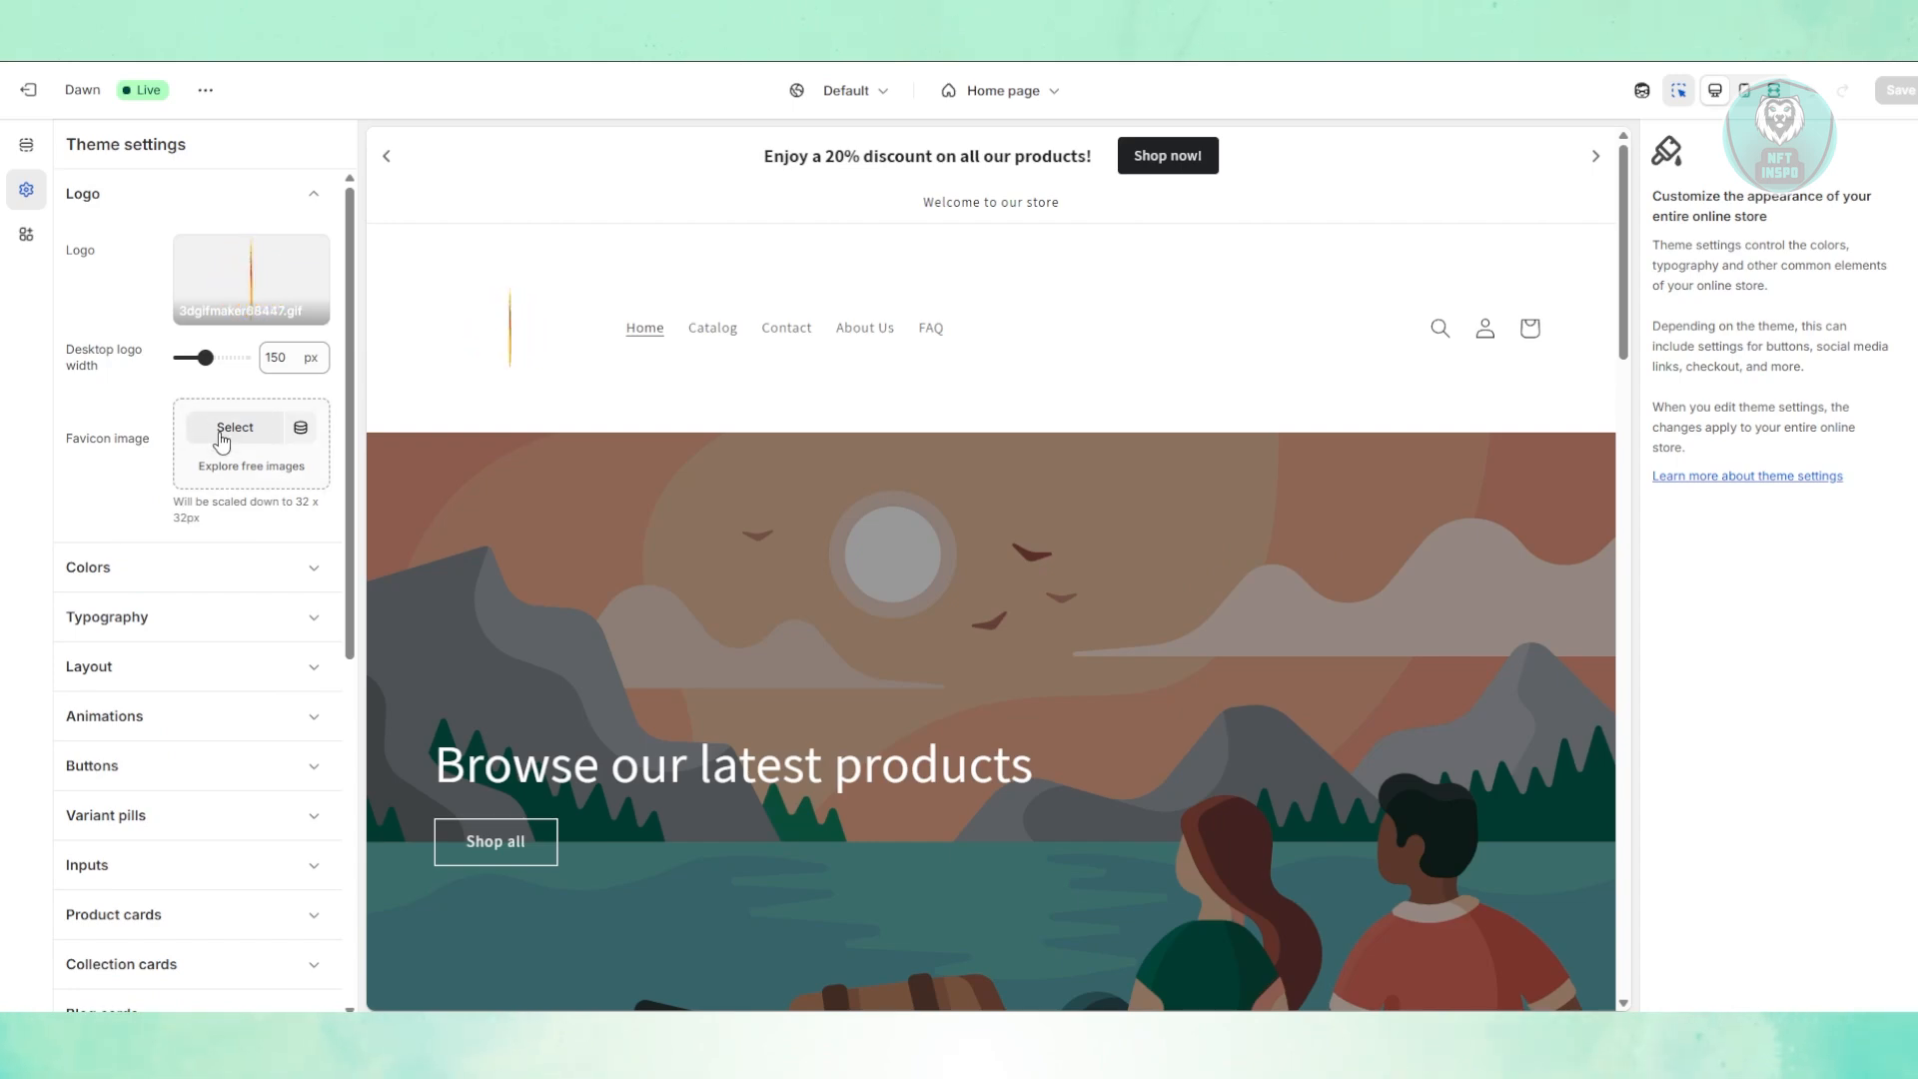
{"action": "left_click", "coordinate": [234, 427]}
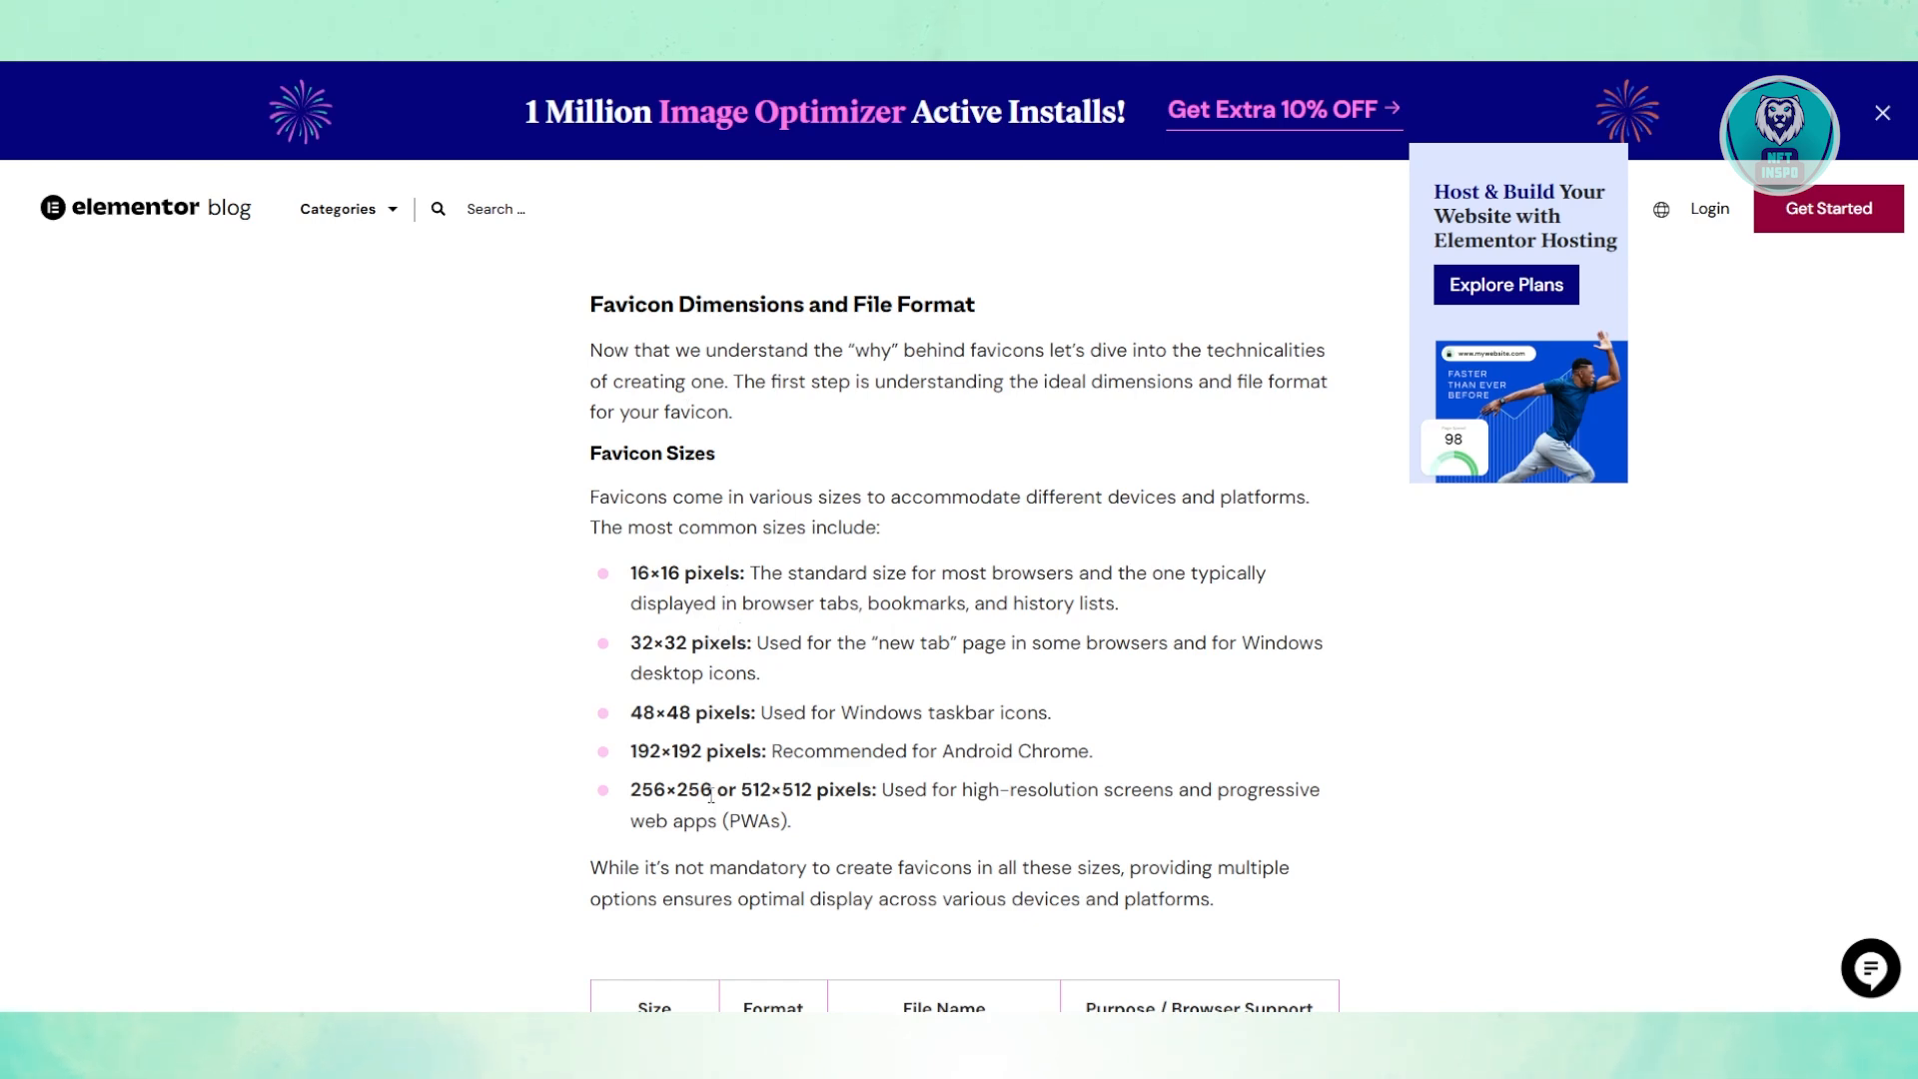
{"action": "mouse_move", "coordinate": [359, 740]}
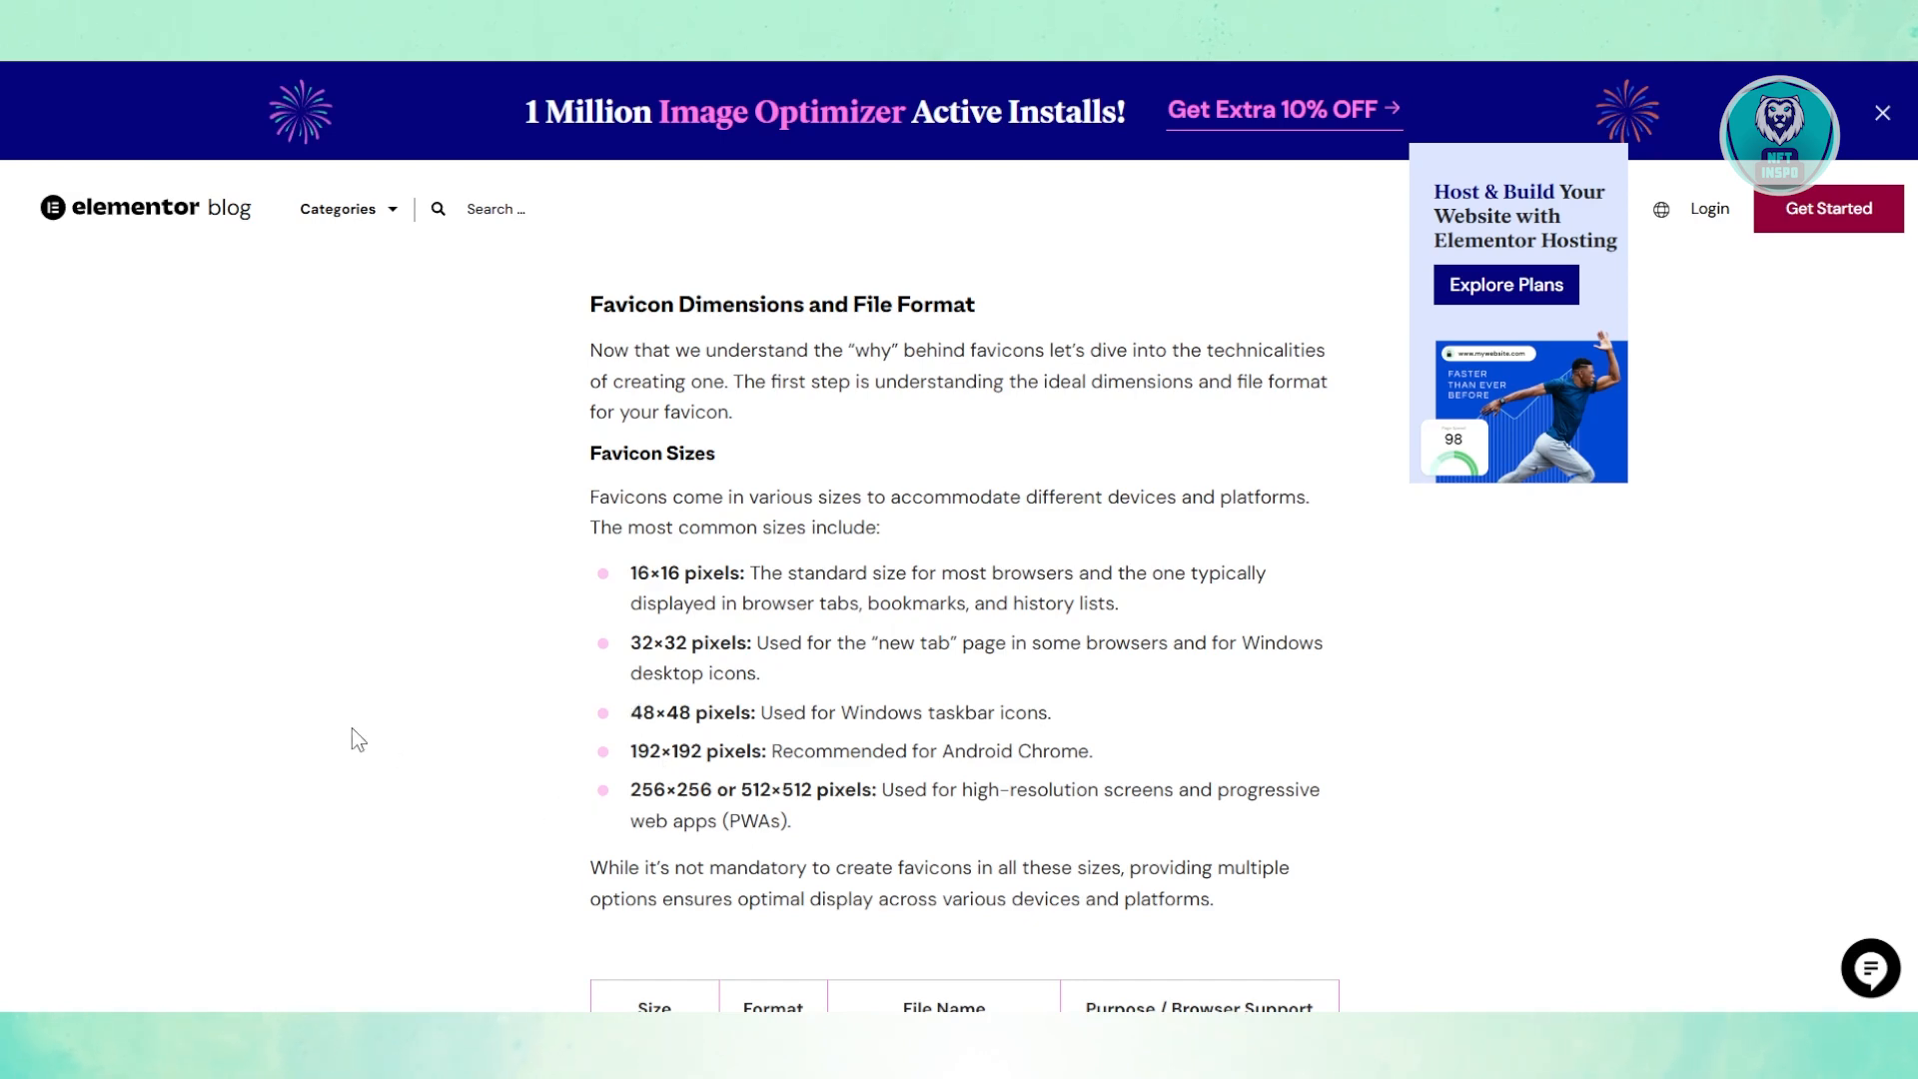
{"action": "mouse_move", "coordinate": [420, 733]}
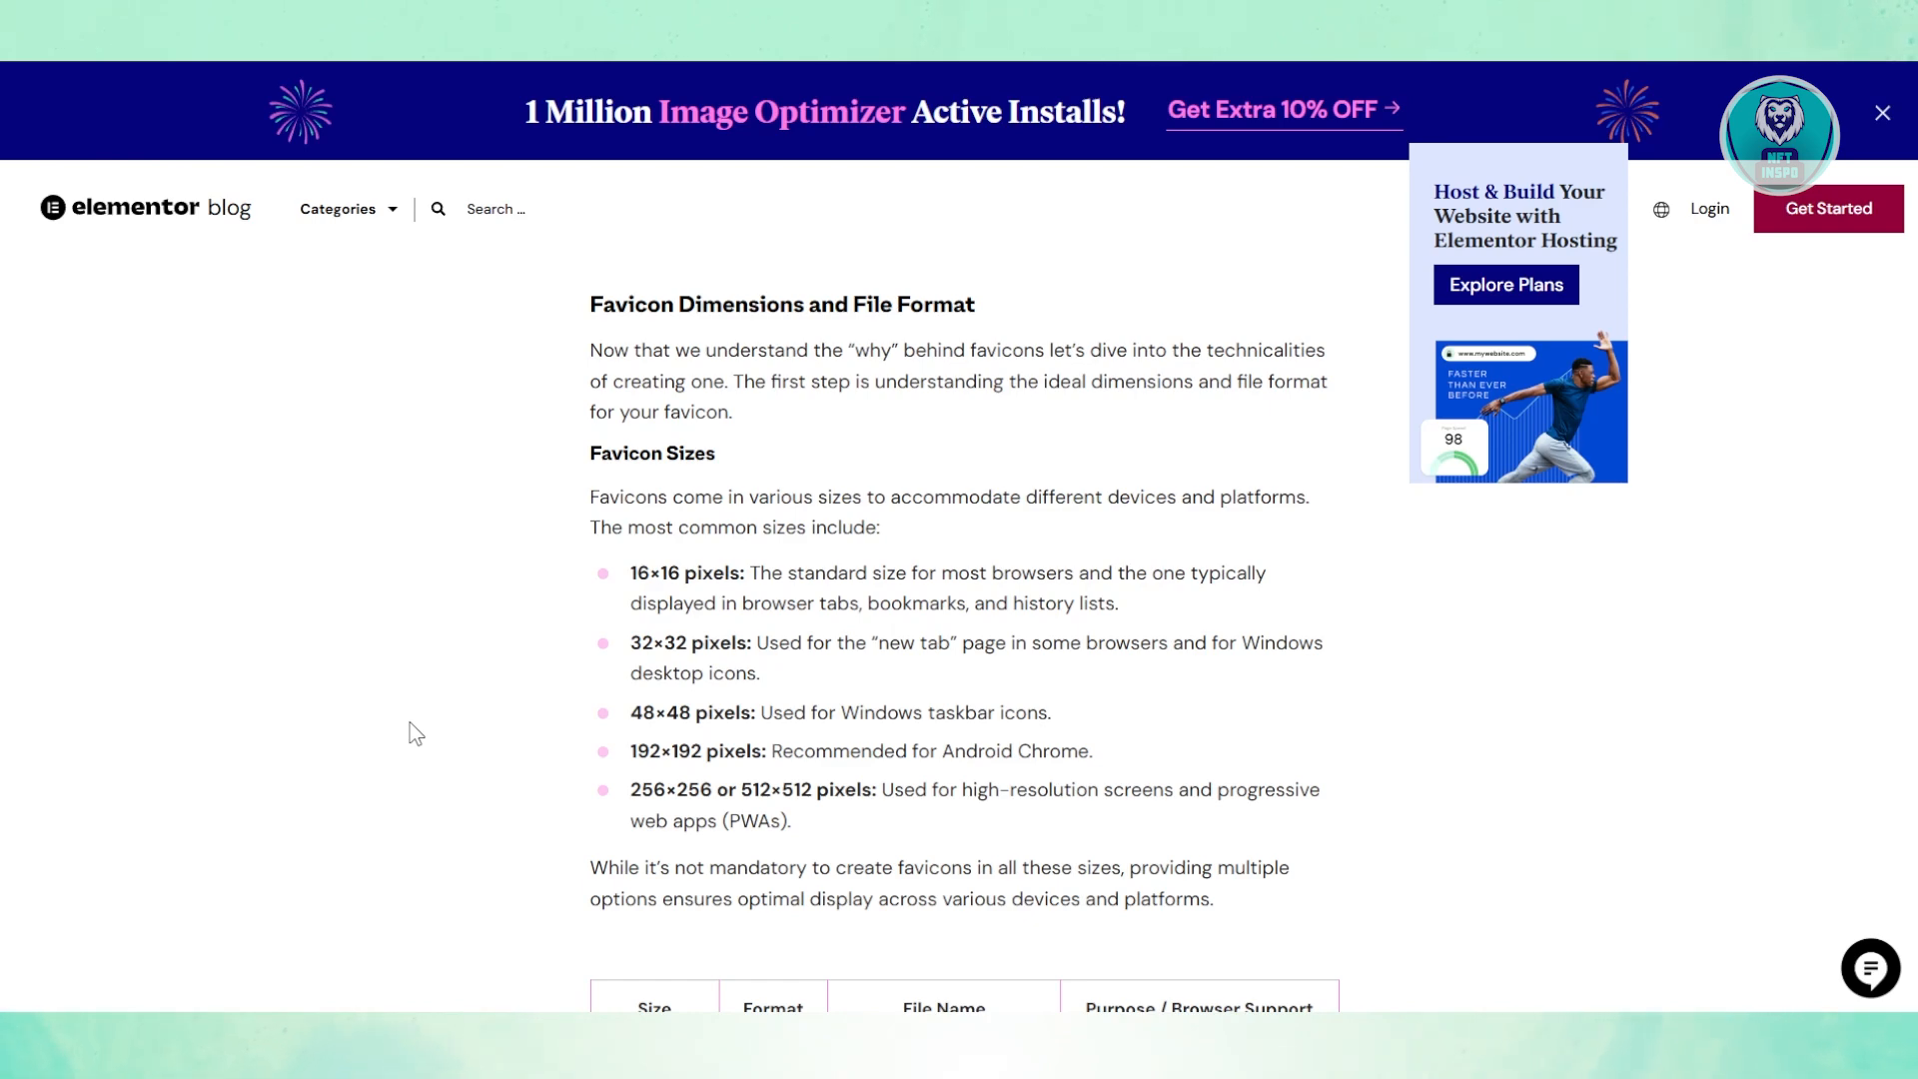
{"action": "mouse_move", "coordinate": [424, 685]}
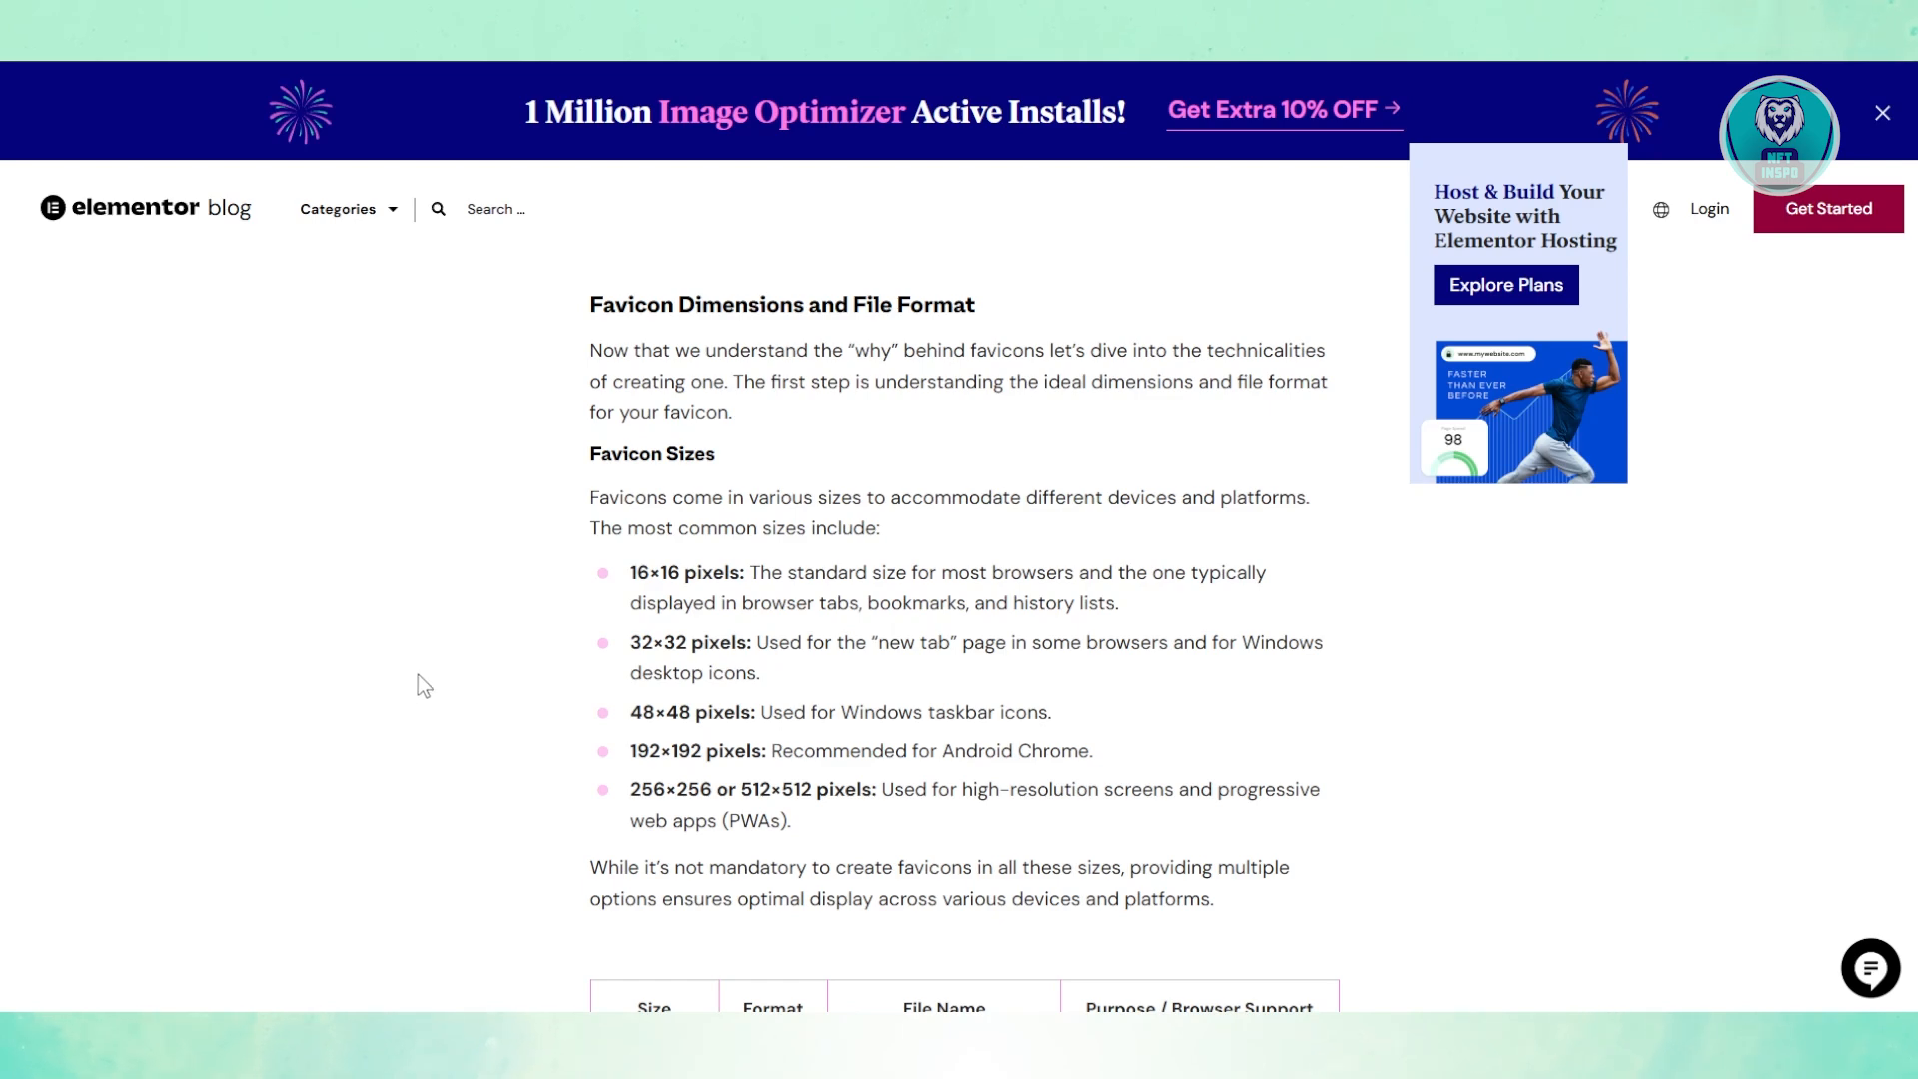
{"action": "mouse_move", "coordinate": [262, 245]}
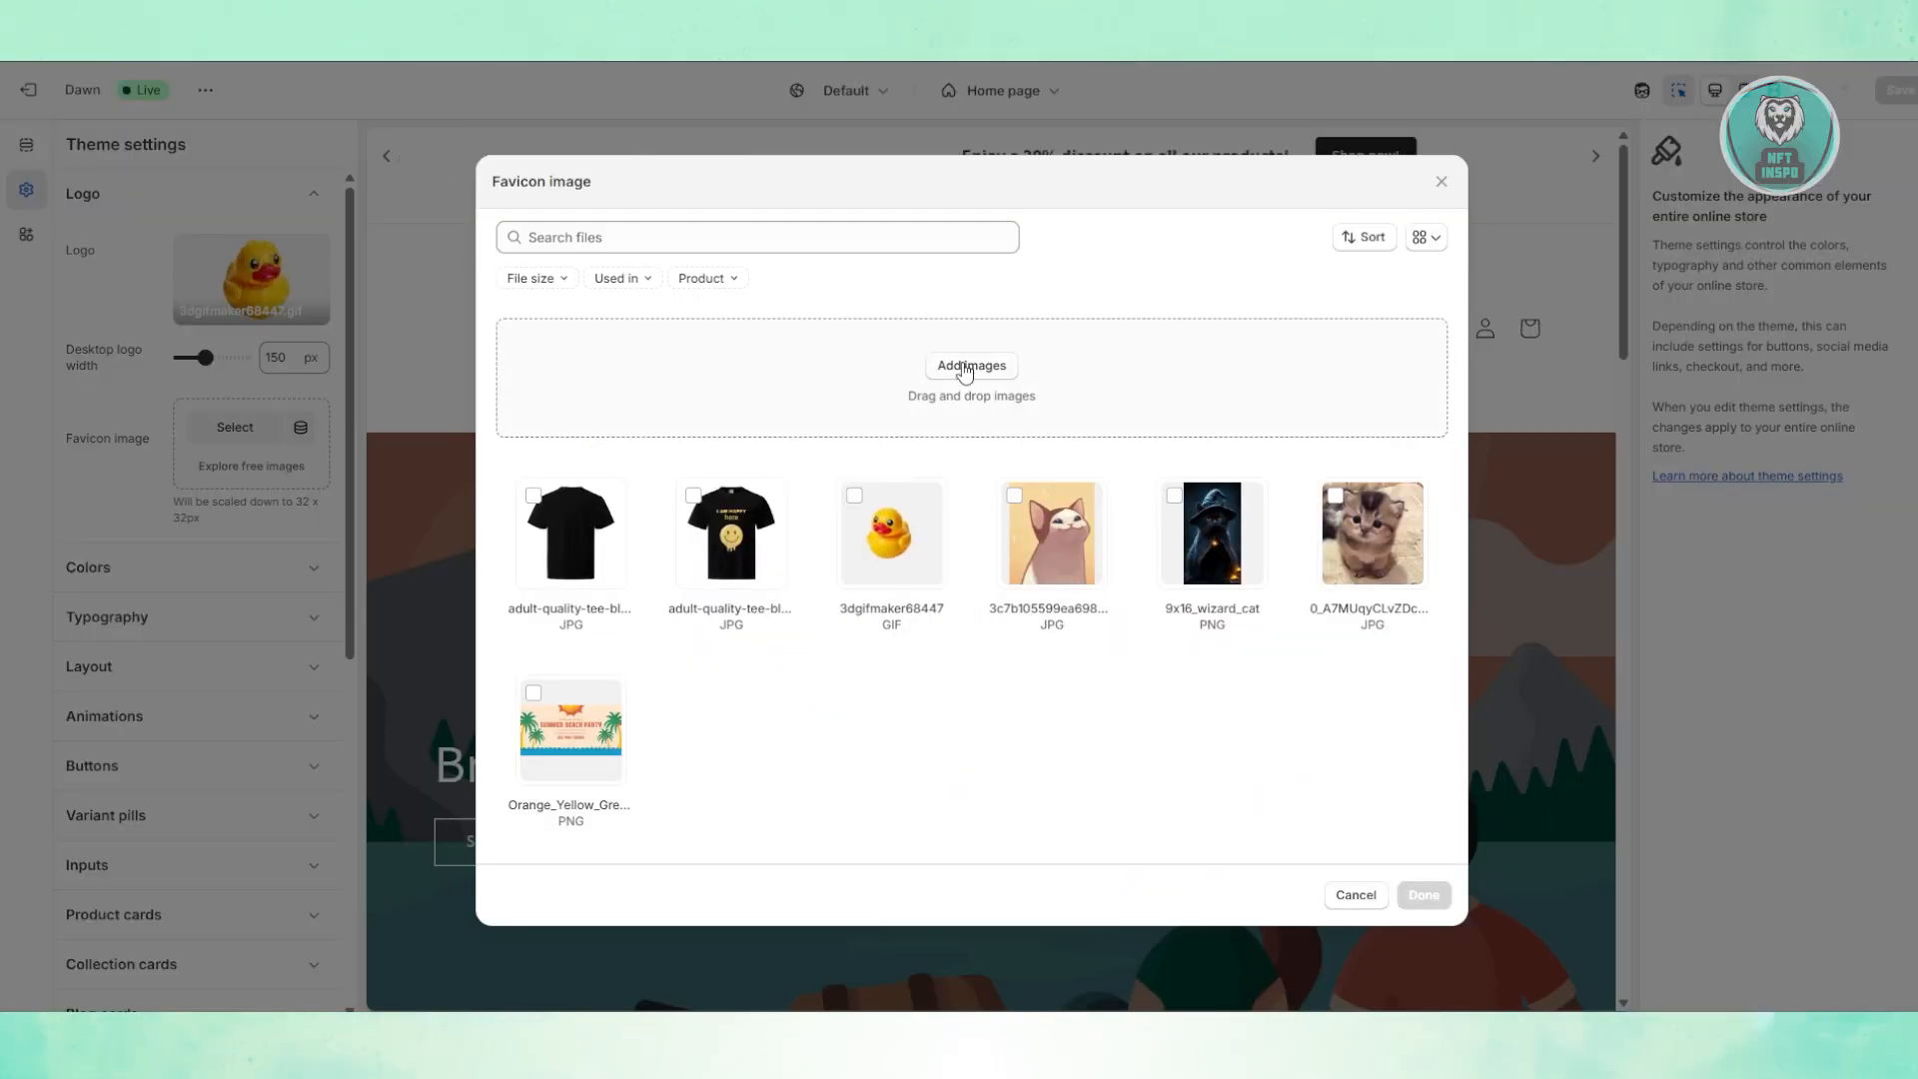
Upload the dark-theme skull PNG from Downloads and set it as the favicon.
{"action": "left_click", "coordinate": [971, 365]}
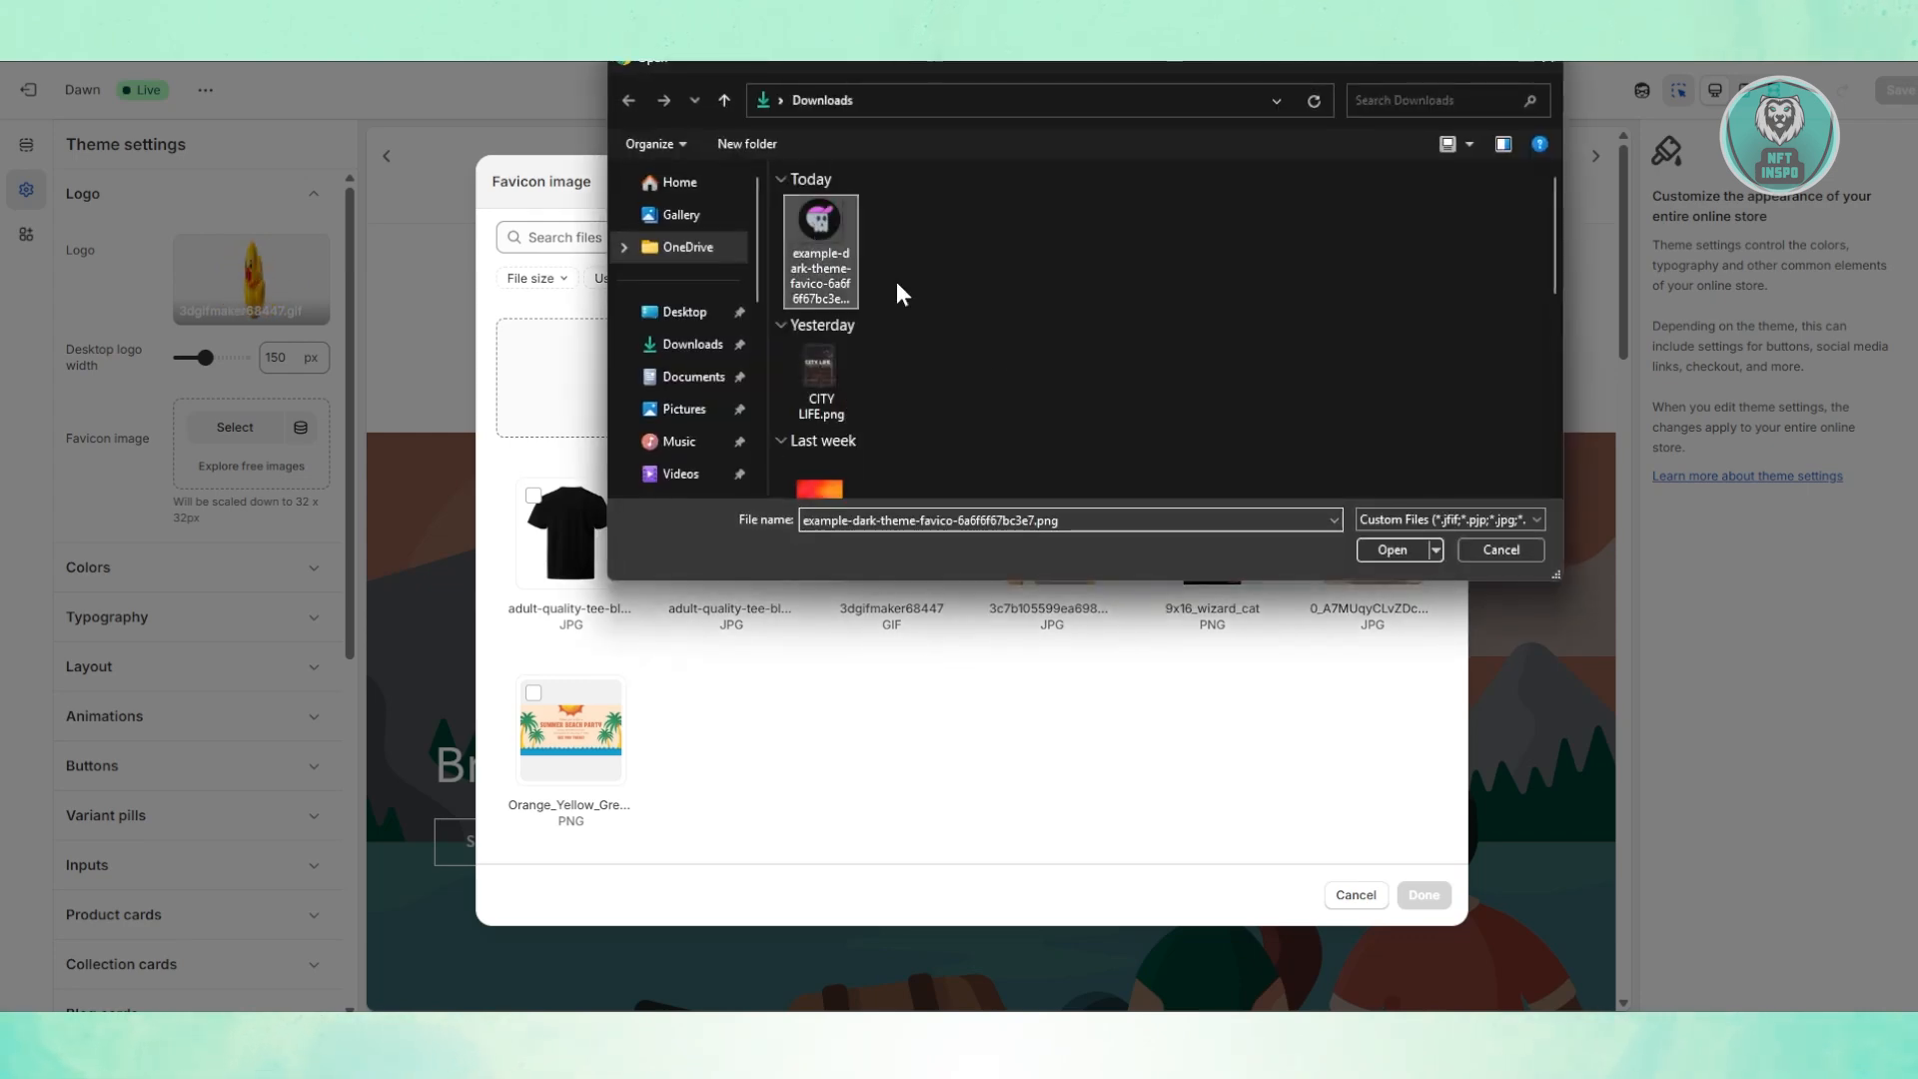
{"action": "left_click", "coordinate": [1391, 550]}
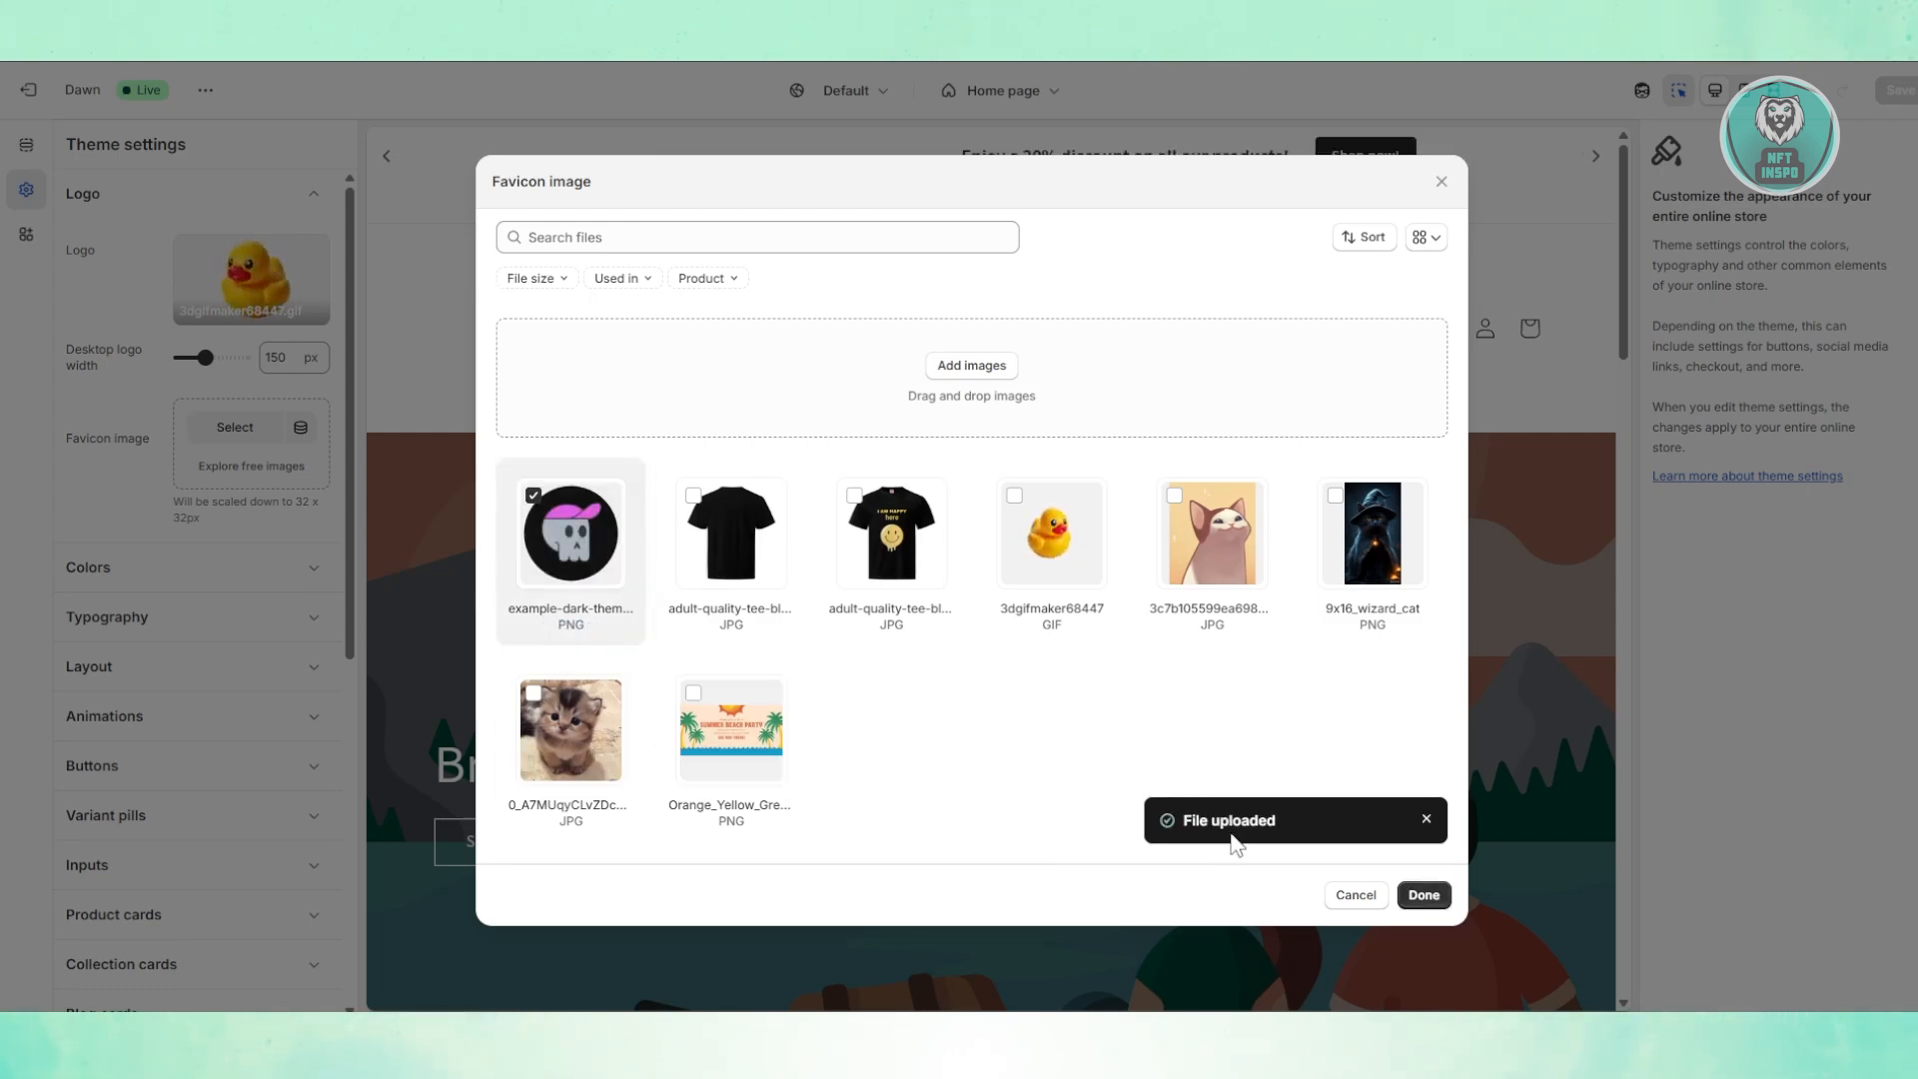
{"action": "left_click", "coordinate": [1422, 894]}
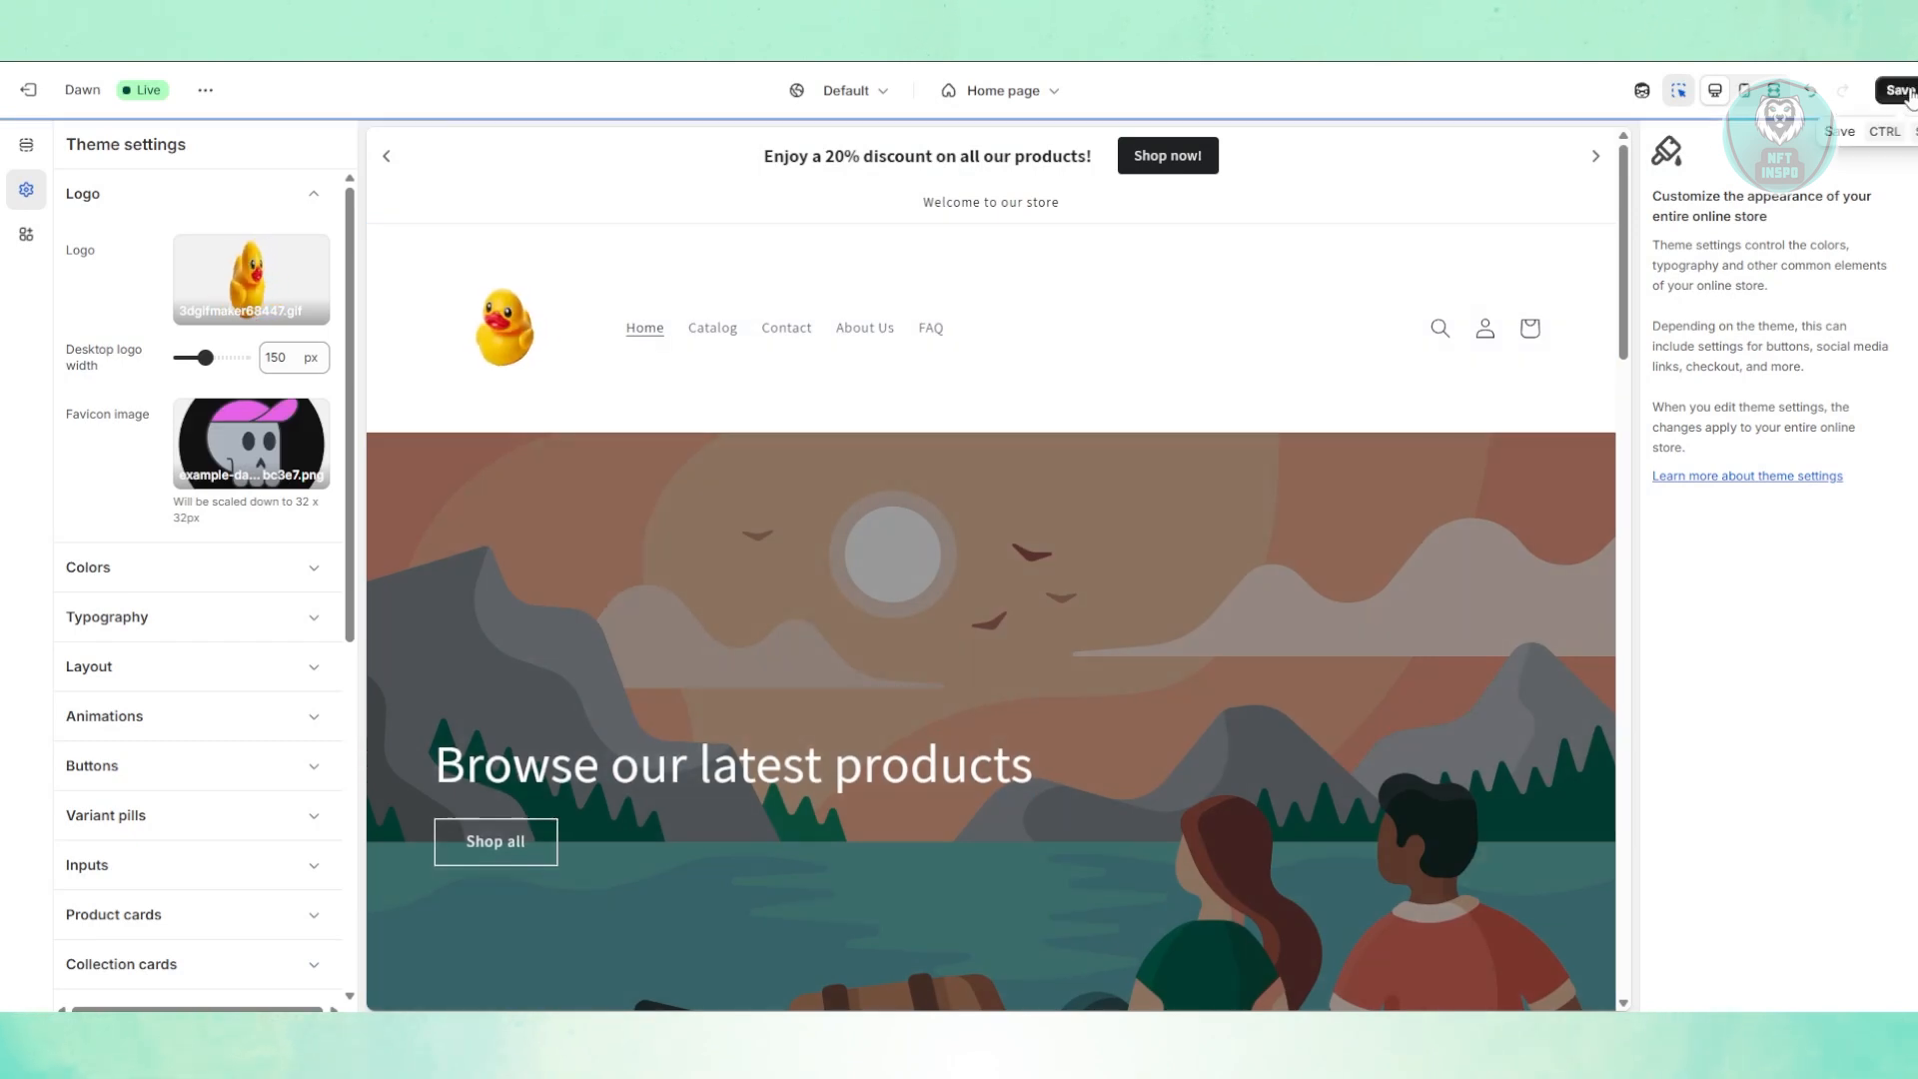
Save the Dawn theme edits, keeping the new skull favicon.
{"action": "left_click", "coordinate": [1897, 89]}
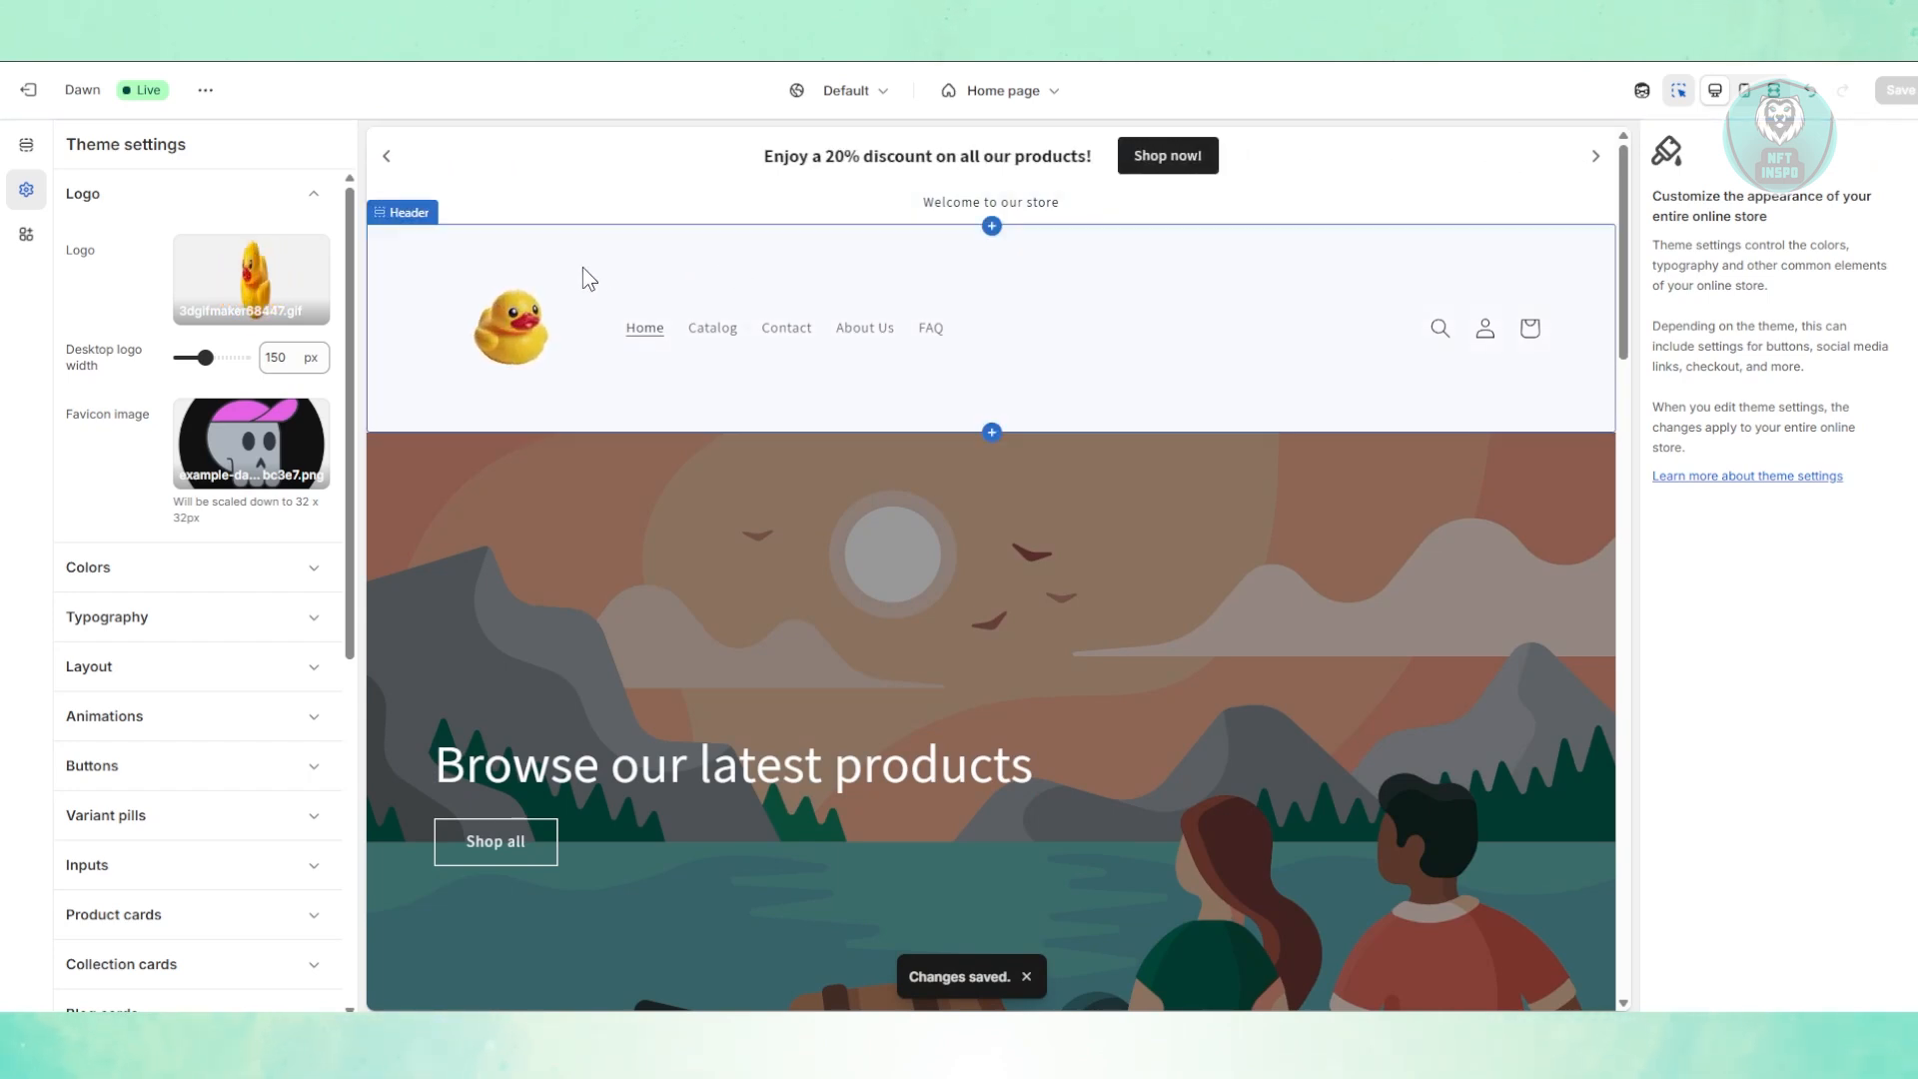
{"action": "mouse_move", "coordinate": [1643, 91]}
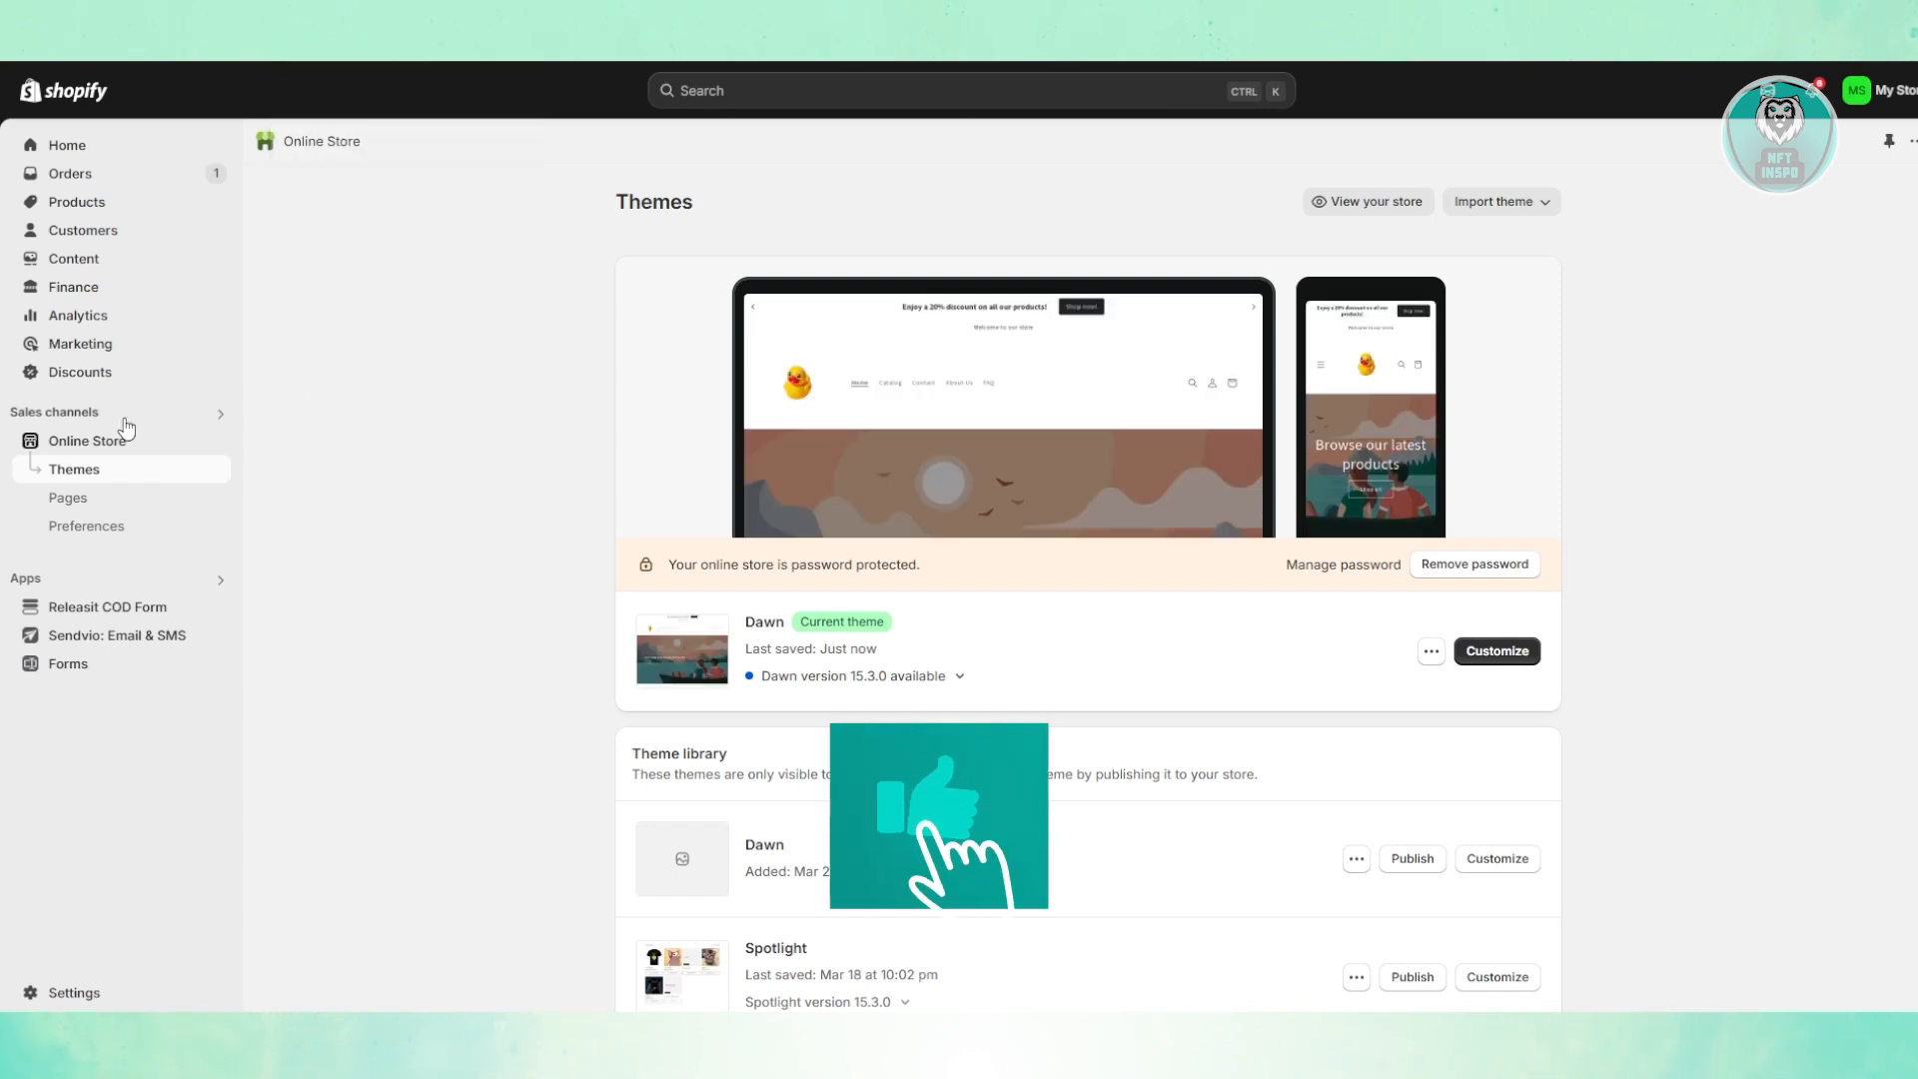
Open the live storefront with 'View your store'.
{"action": "left_click", "coordinate": [1366, 201]}
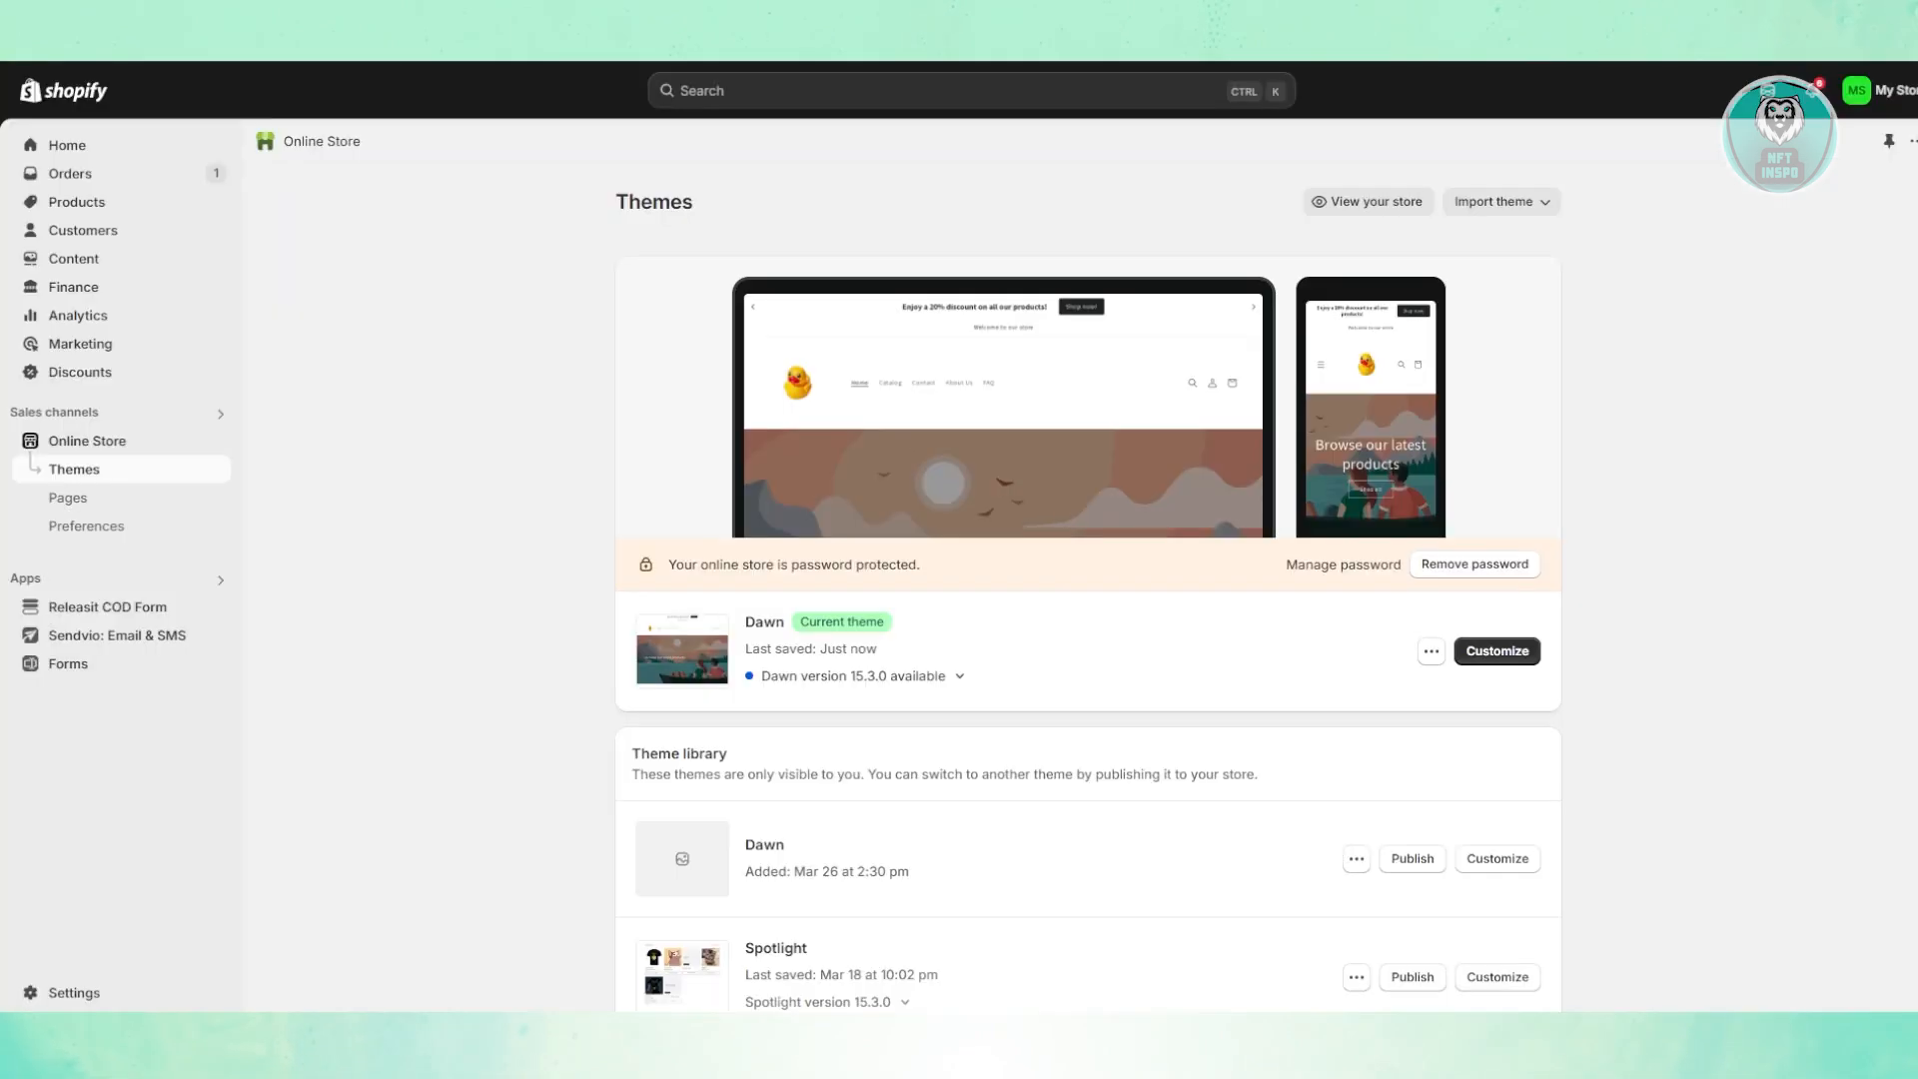
{"action": "mouse_move", "coordinate": [430, 454]}
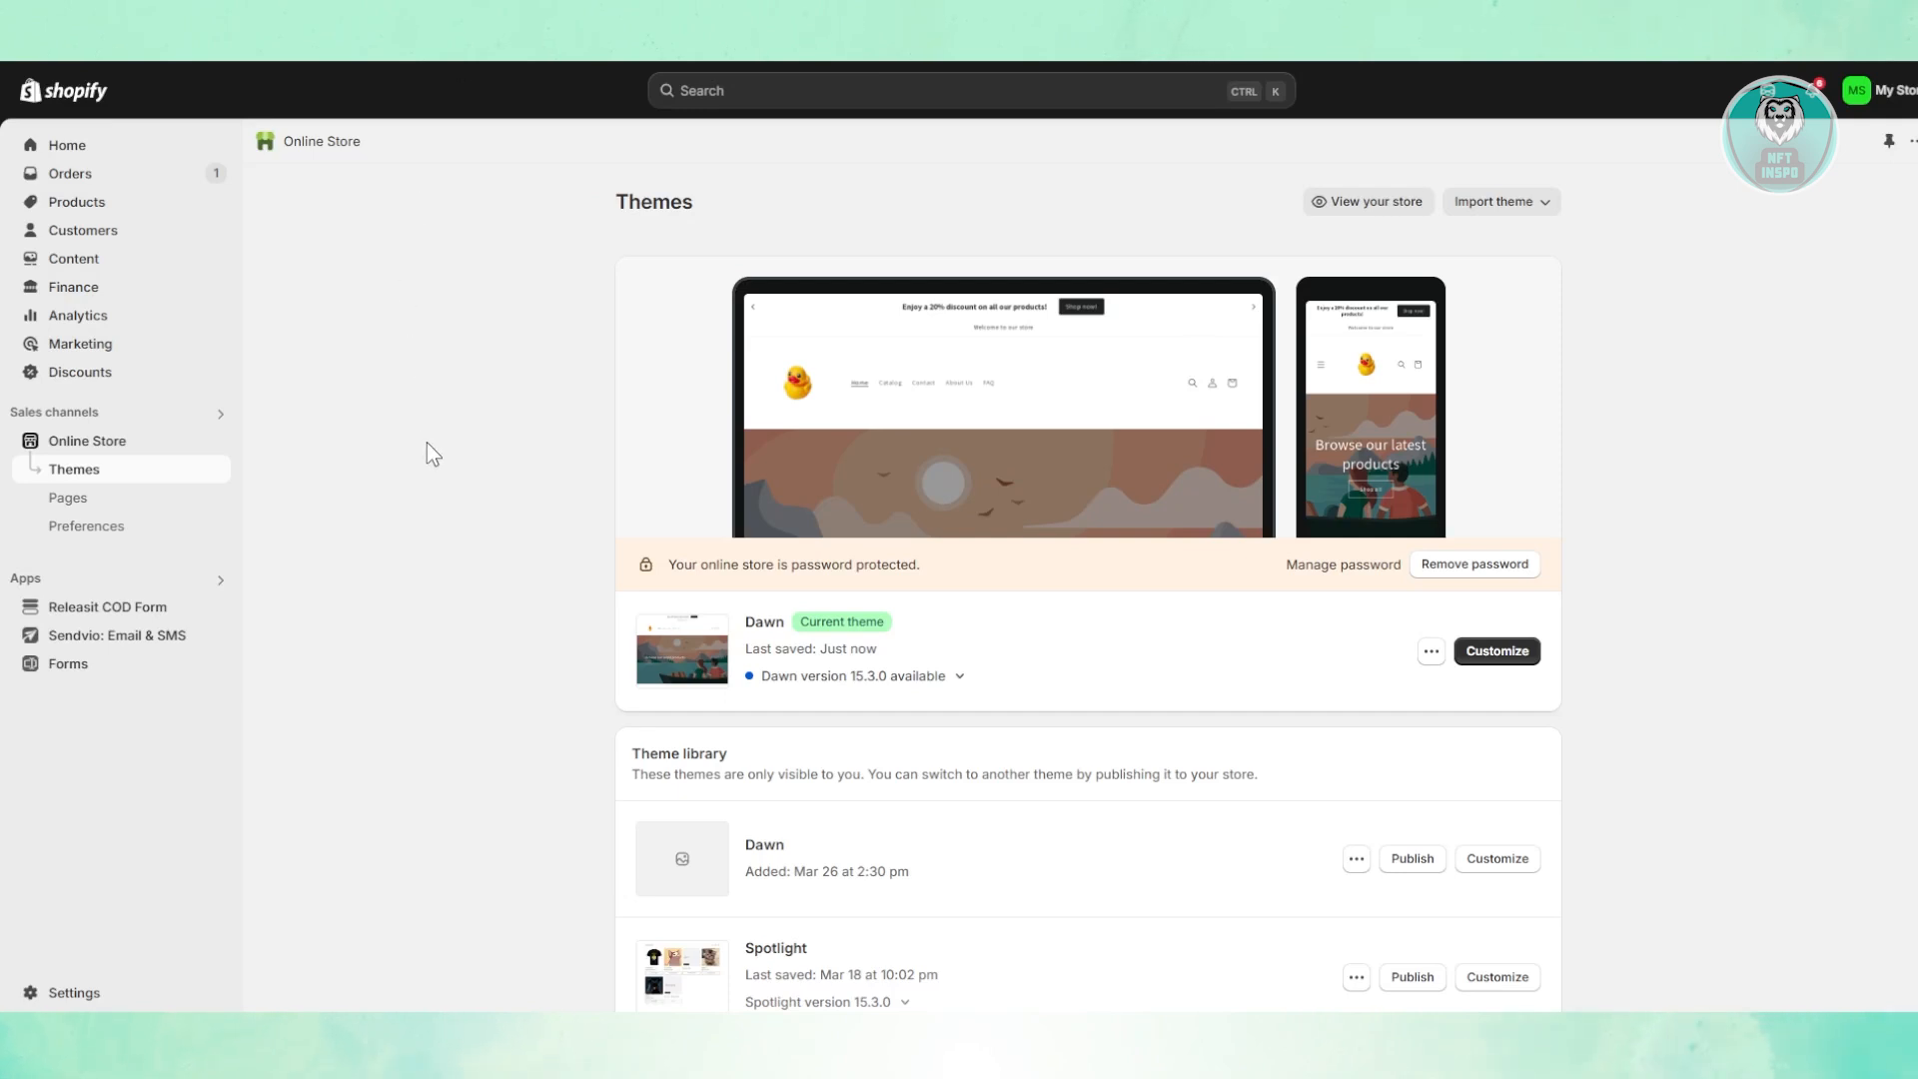
{"action": "mouse_move", "coordinate": [442, 456]}
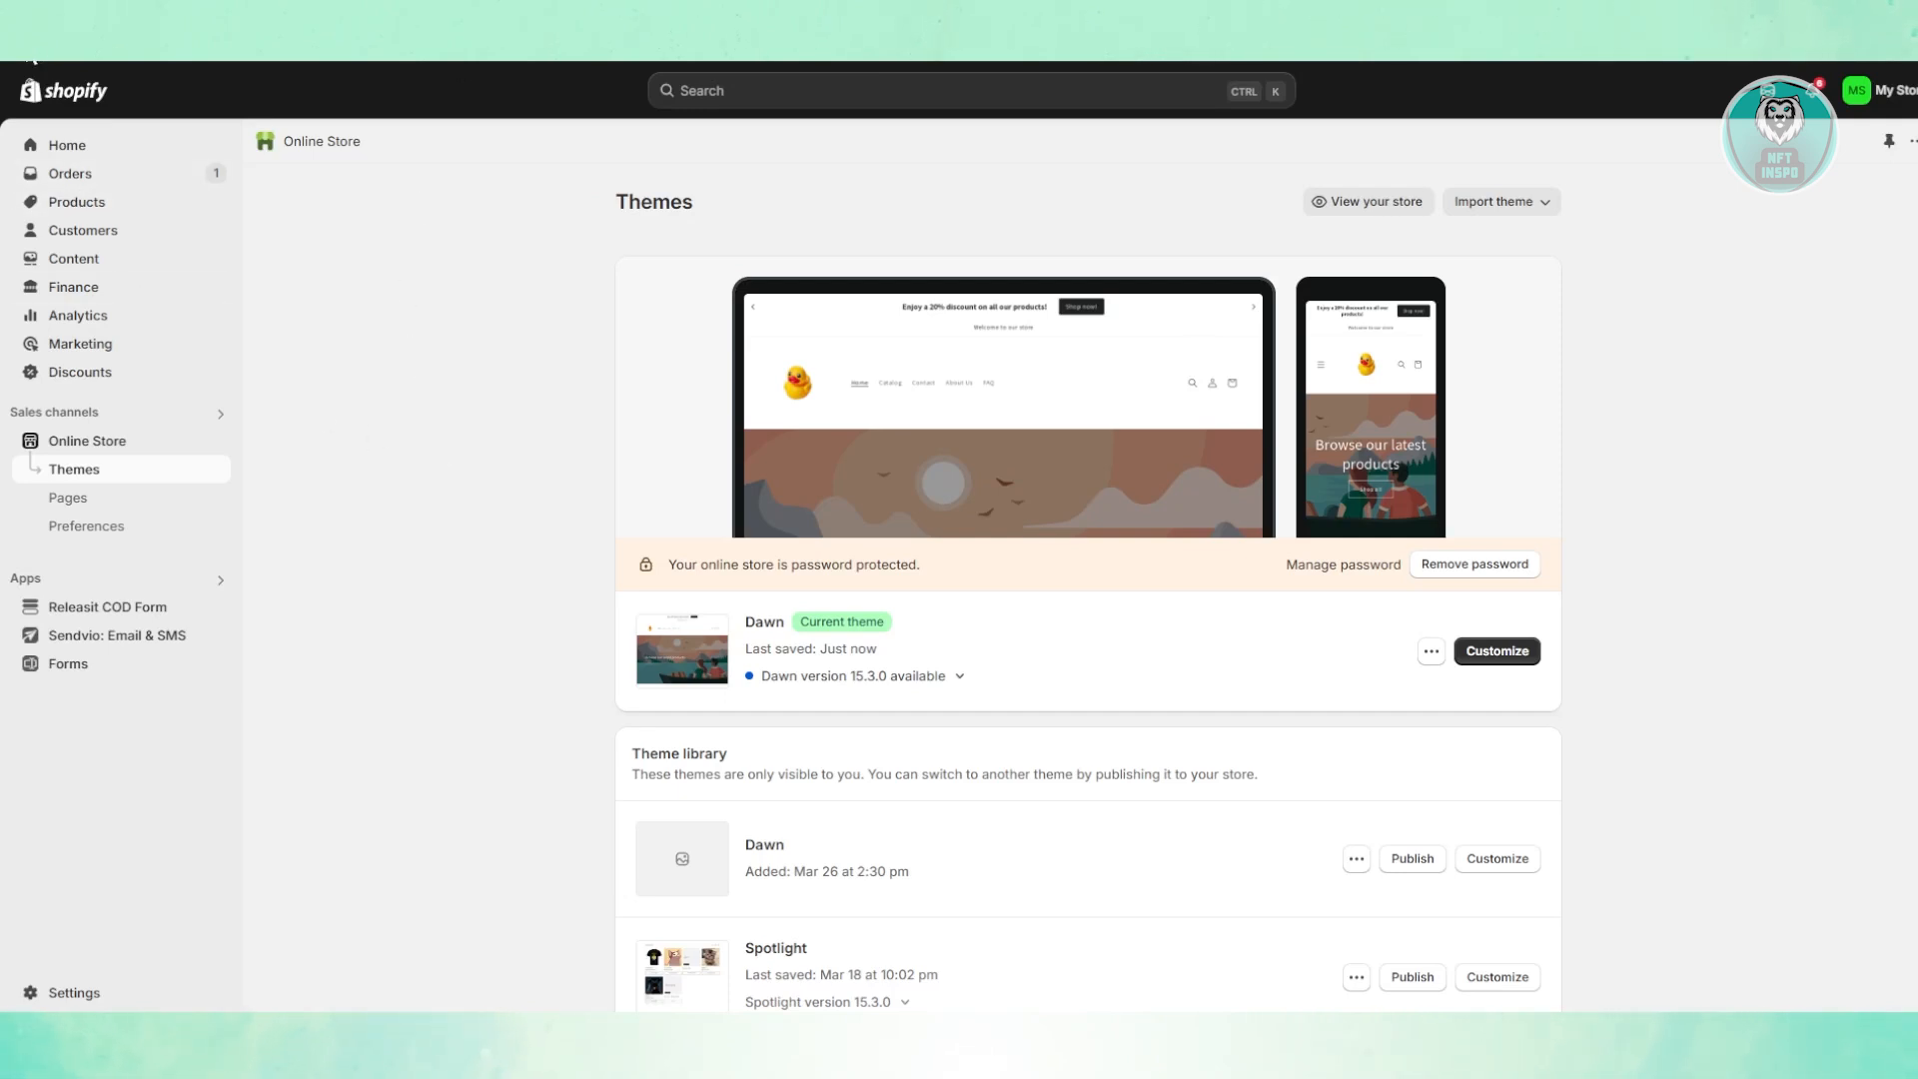
{"action": "mouse_move", "coordinate": [686, 604]}
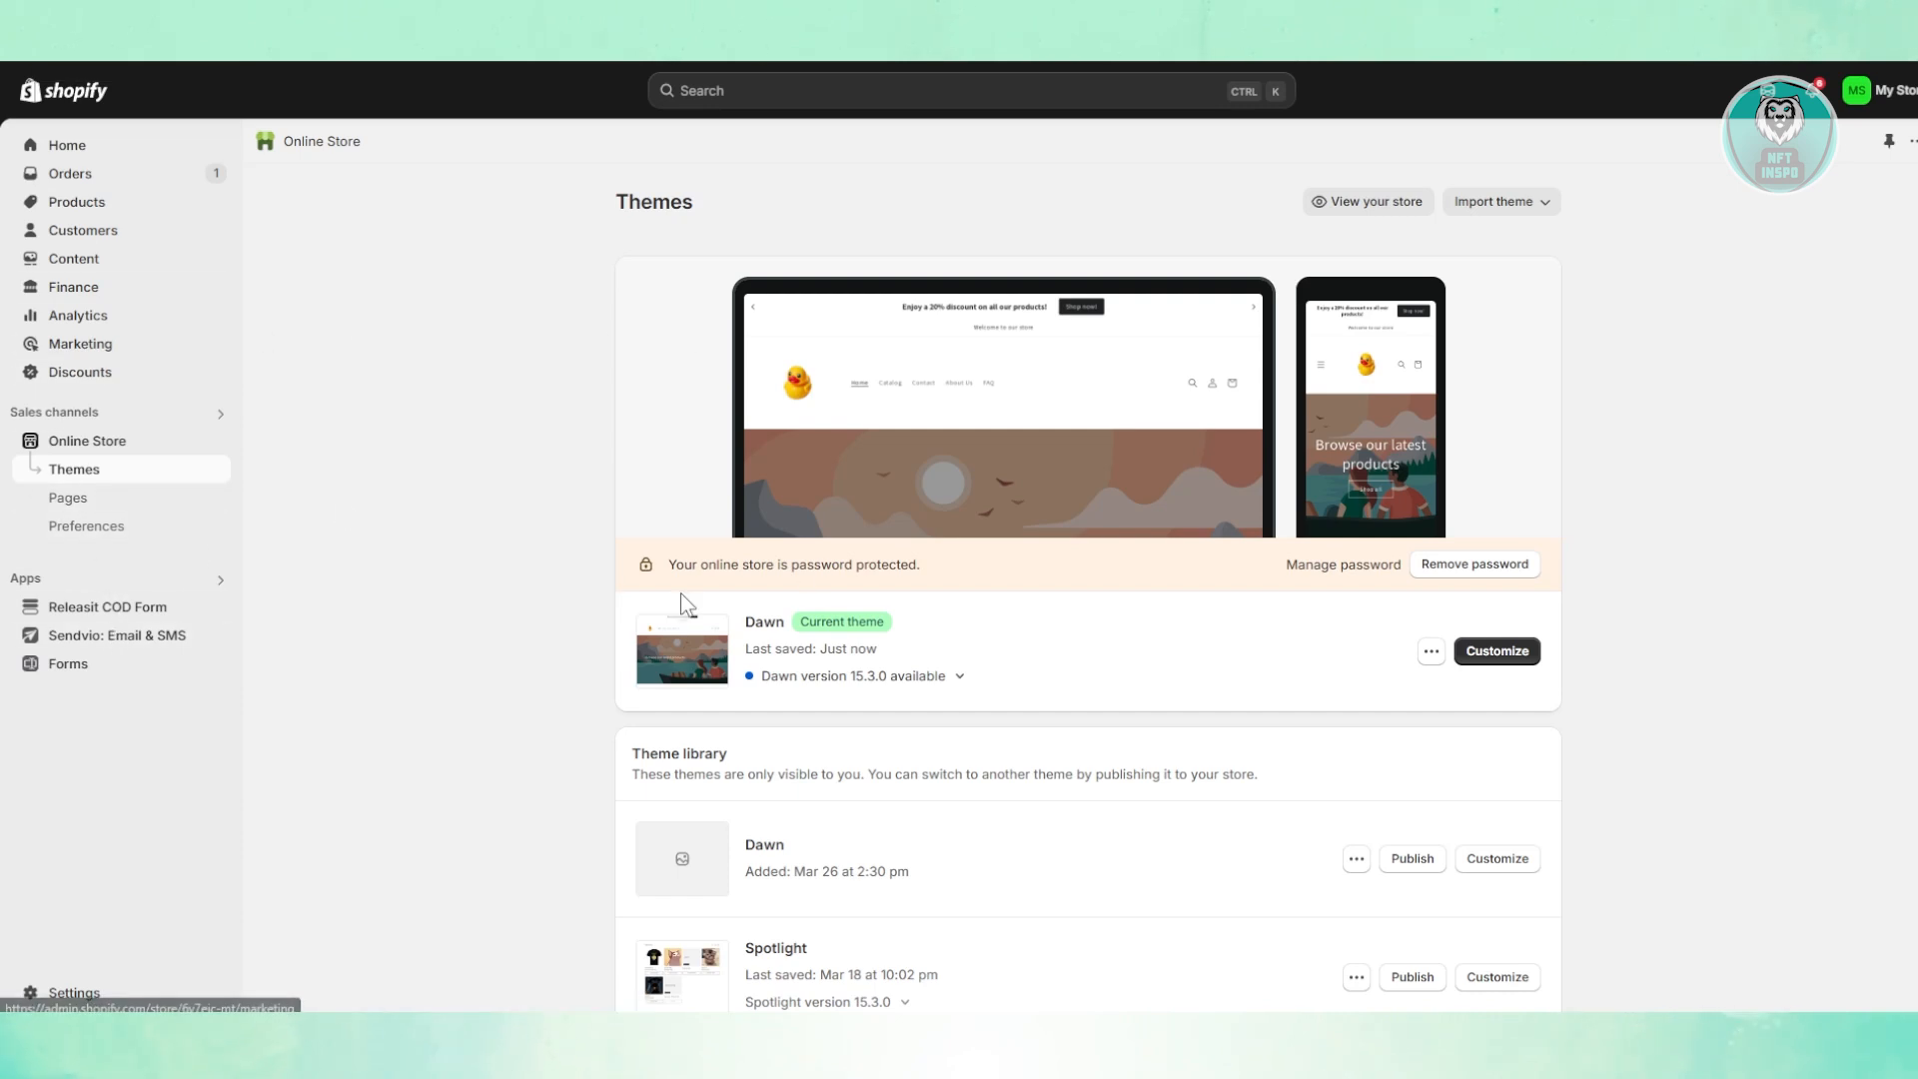
{"action": "left_click", "coordinate": [1368, 201]}
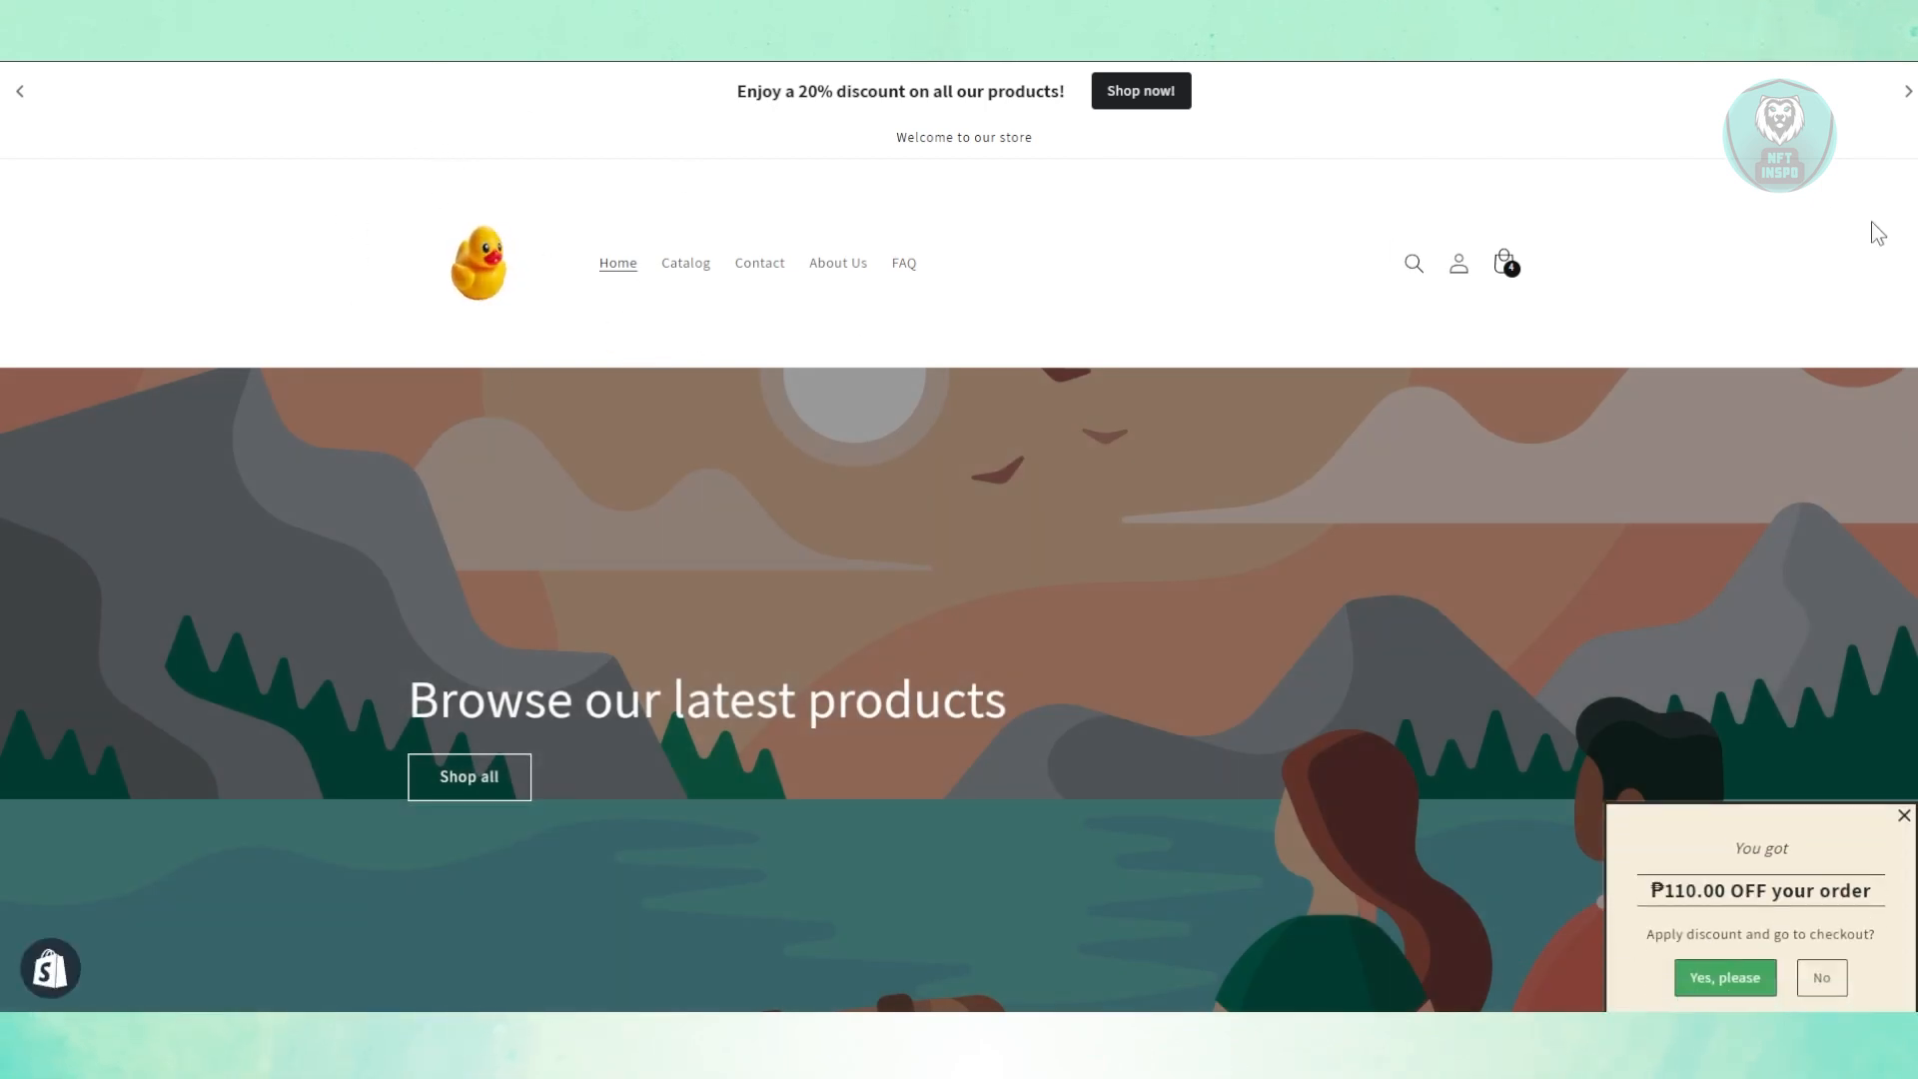
Open Chrome's three-dot menu, dismiss it, then reopen it.
{"action": "left_click", "coordinate": [1908, 91]}
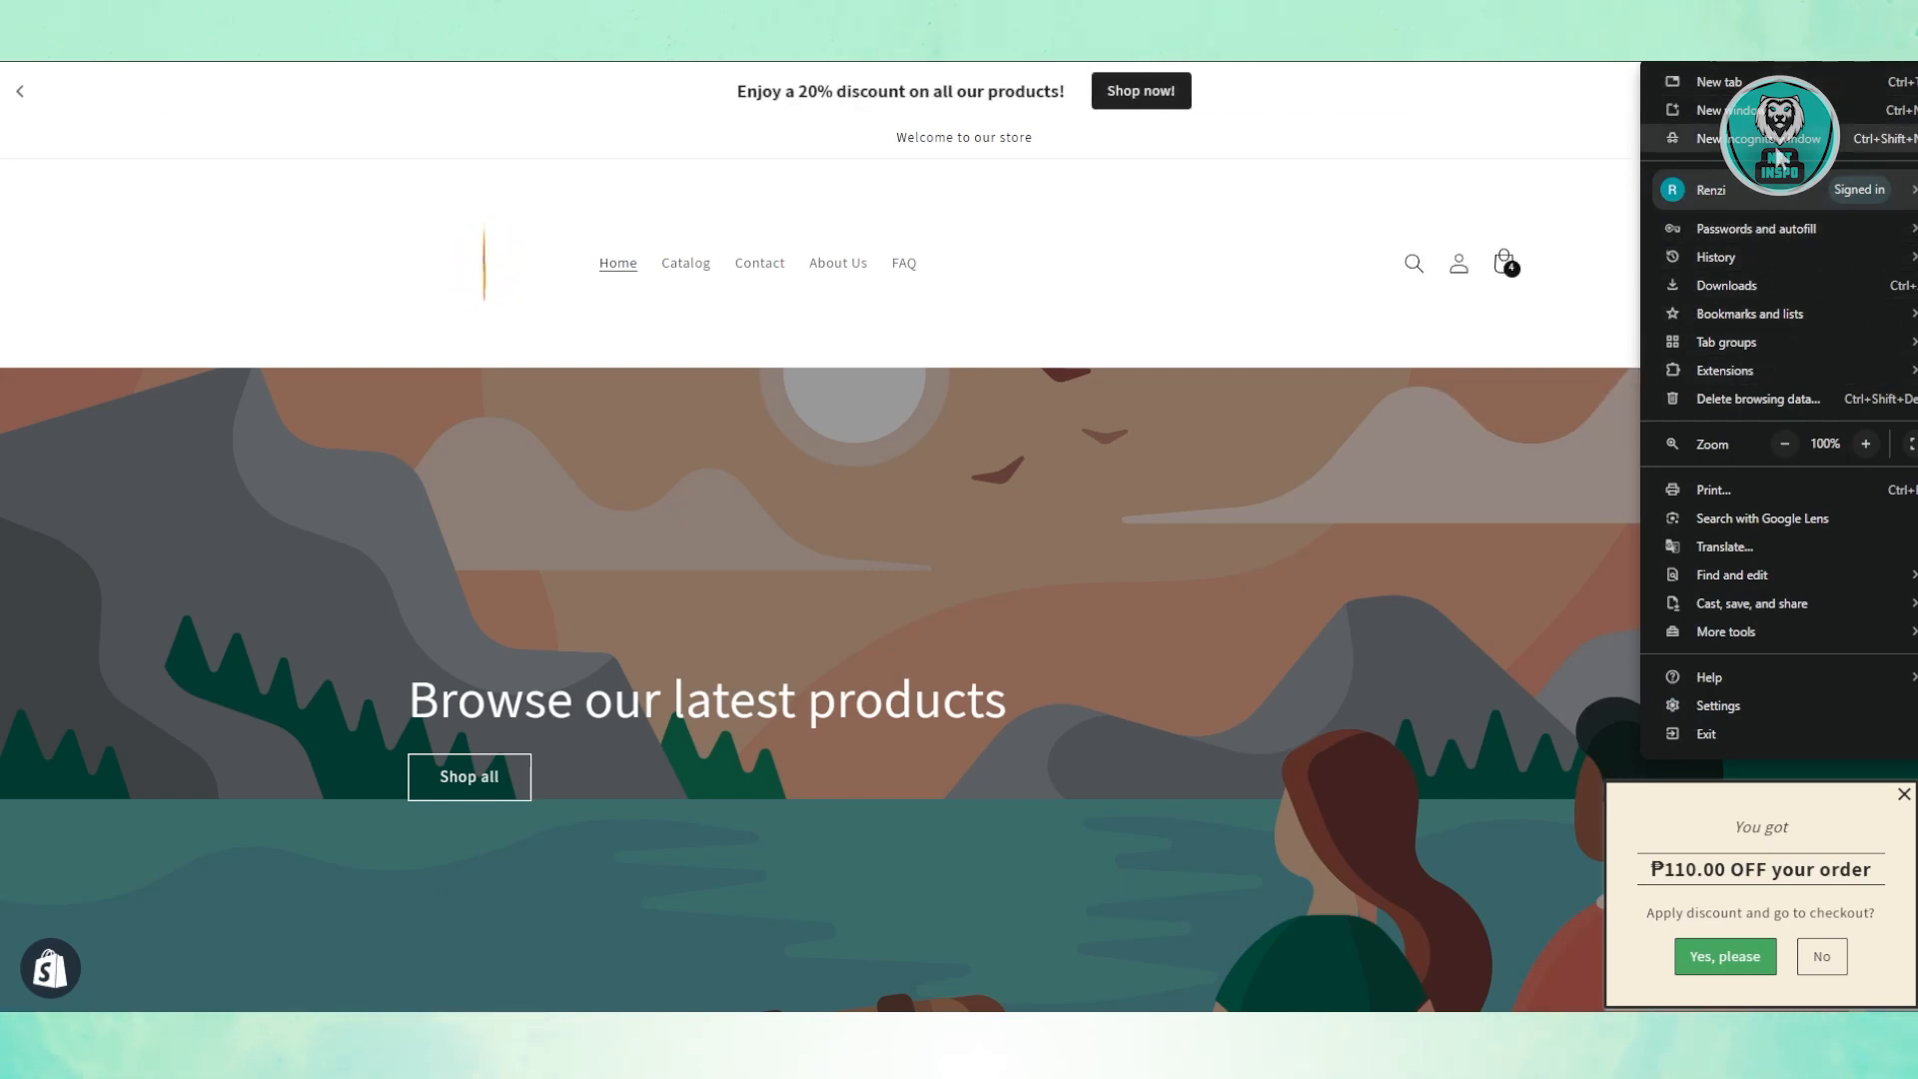
{"action": "left_click", "coordinate": [1742, 138]}
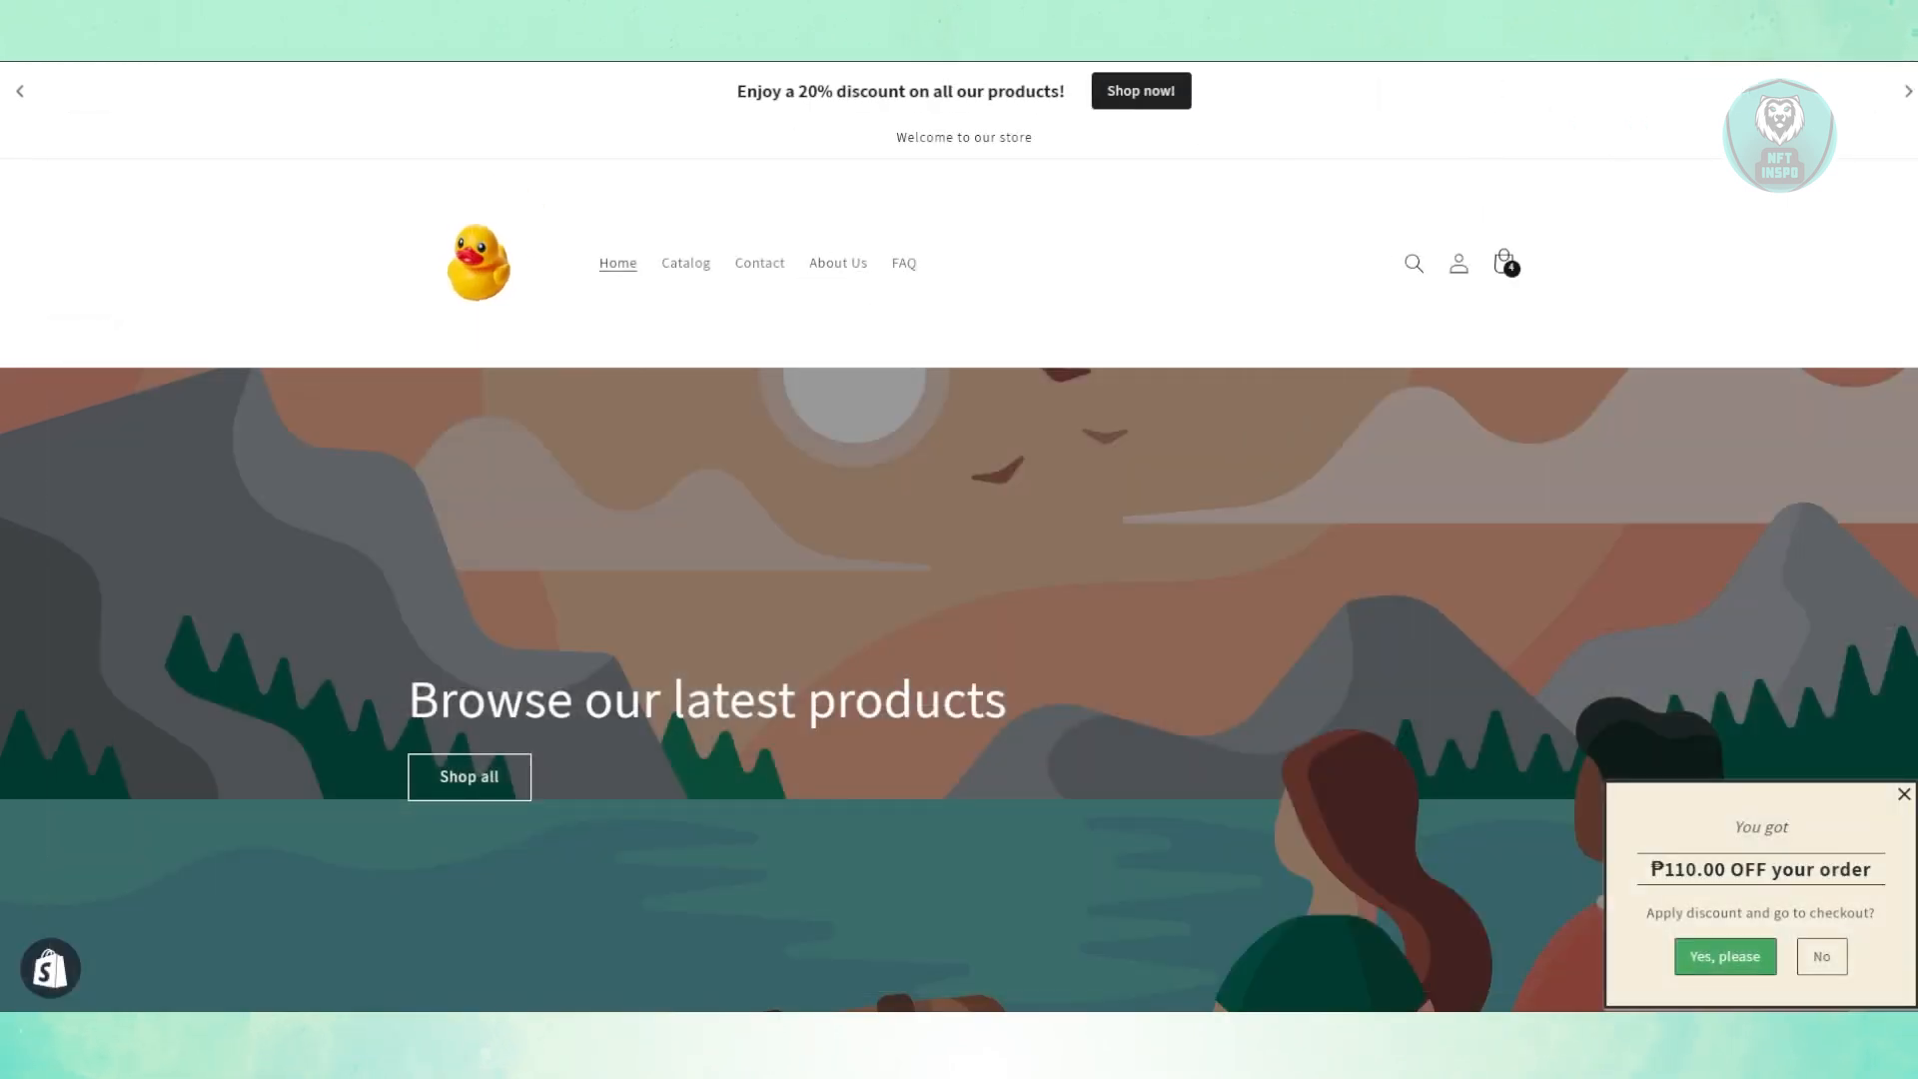
{"action": "left_click", "coordinate": [1909, 64]}
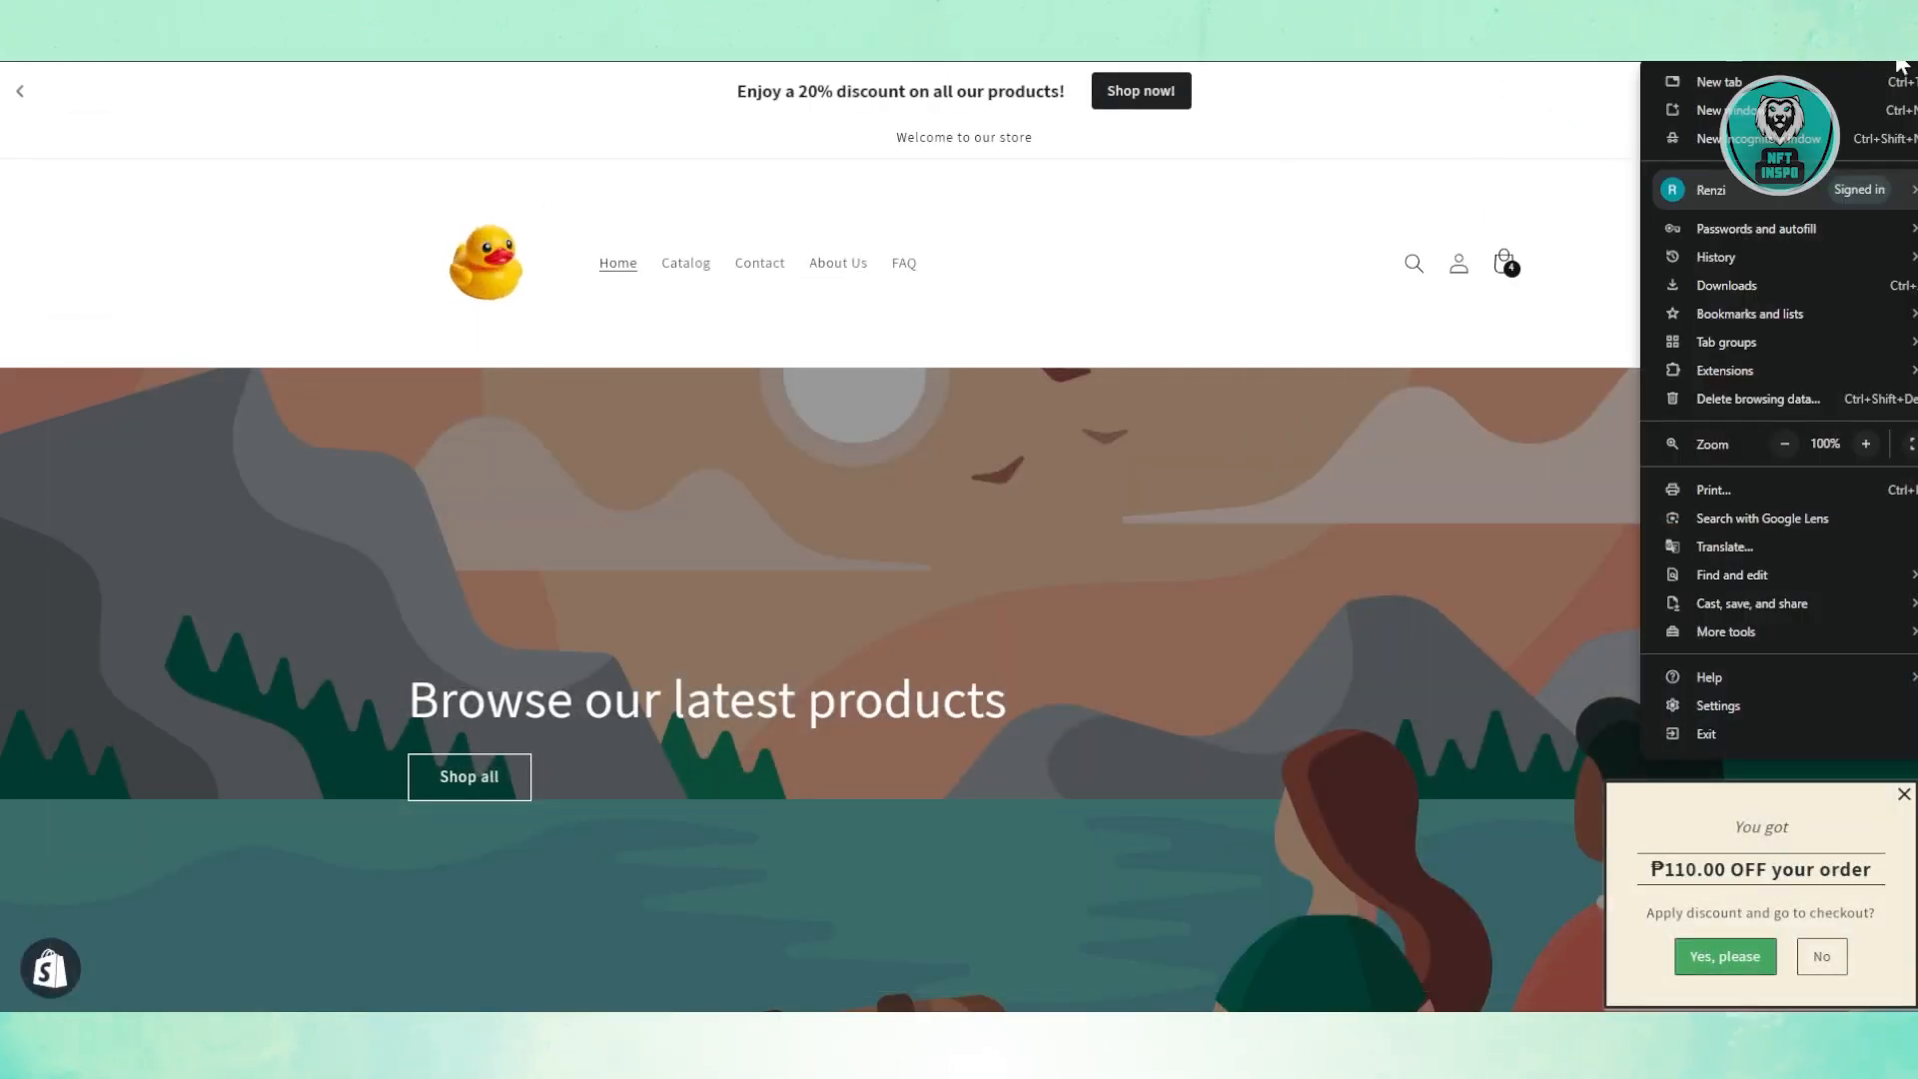
{"action": "mouse_move", "coordinate": [1713, 489]}
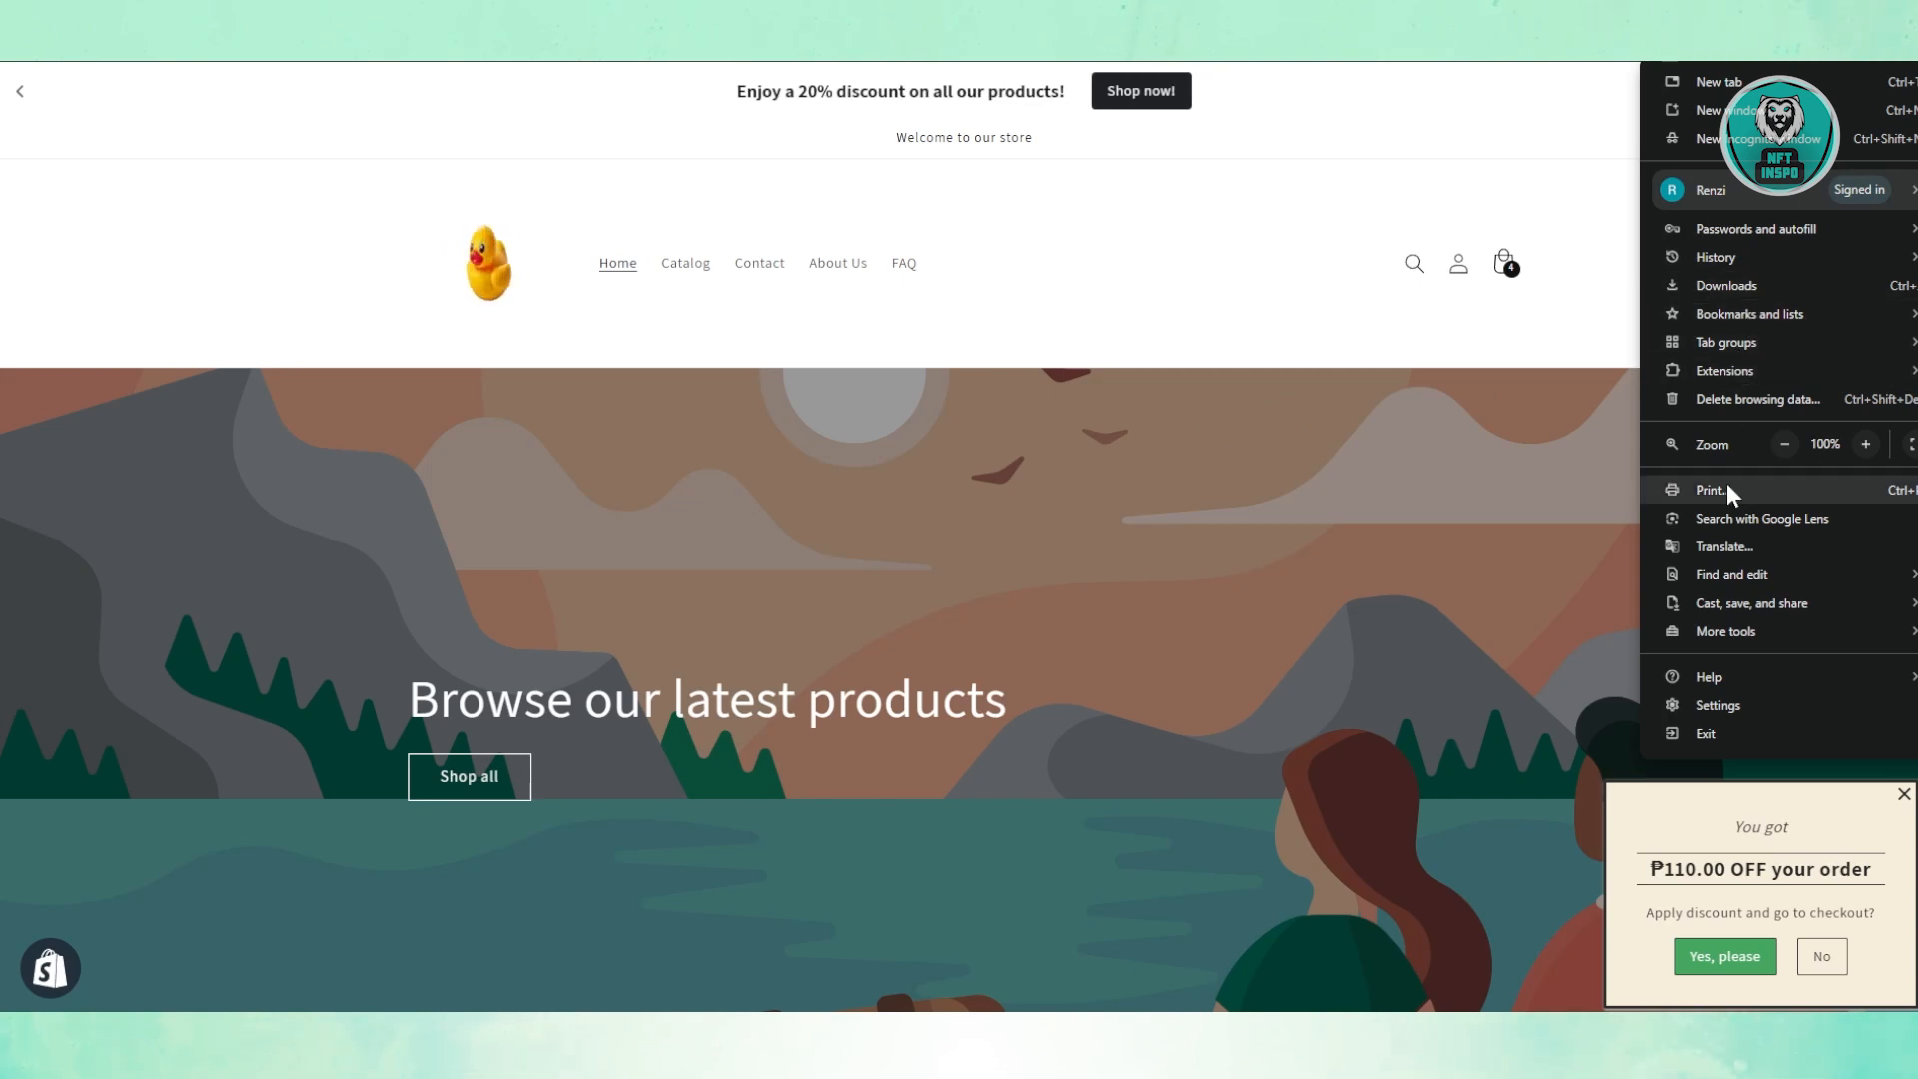
Go to Chrome Settings and show the Privacy and security section.
{"action": "left_click", "coordinate": [1717, 706]}
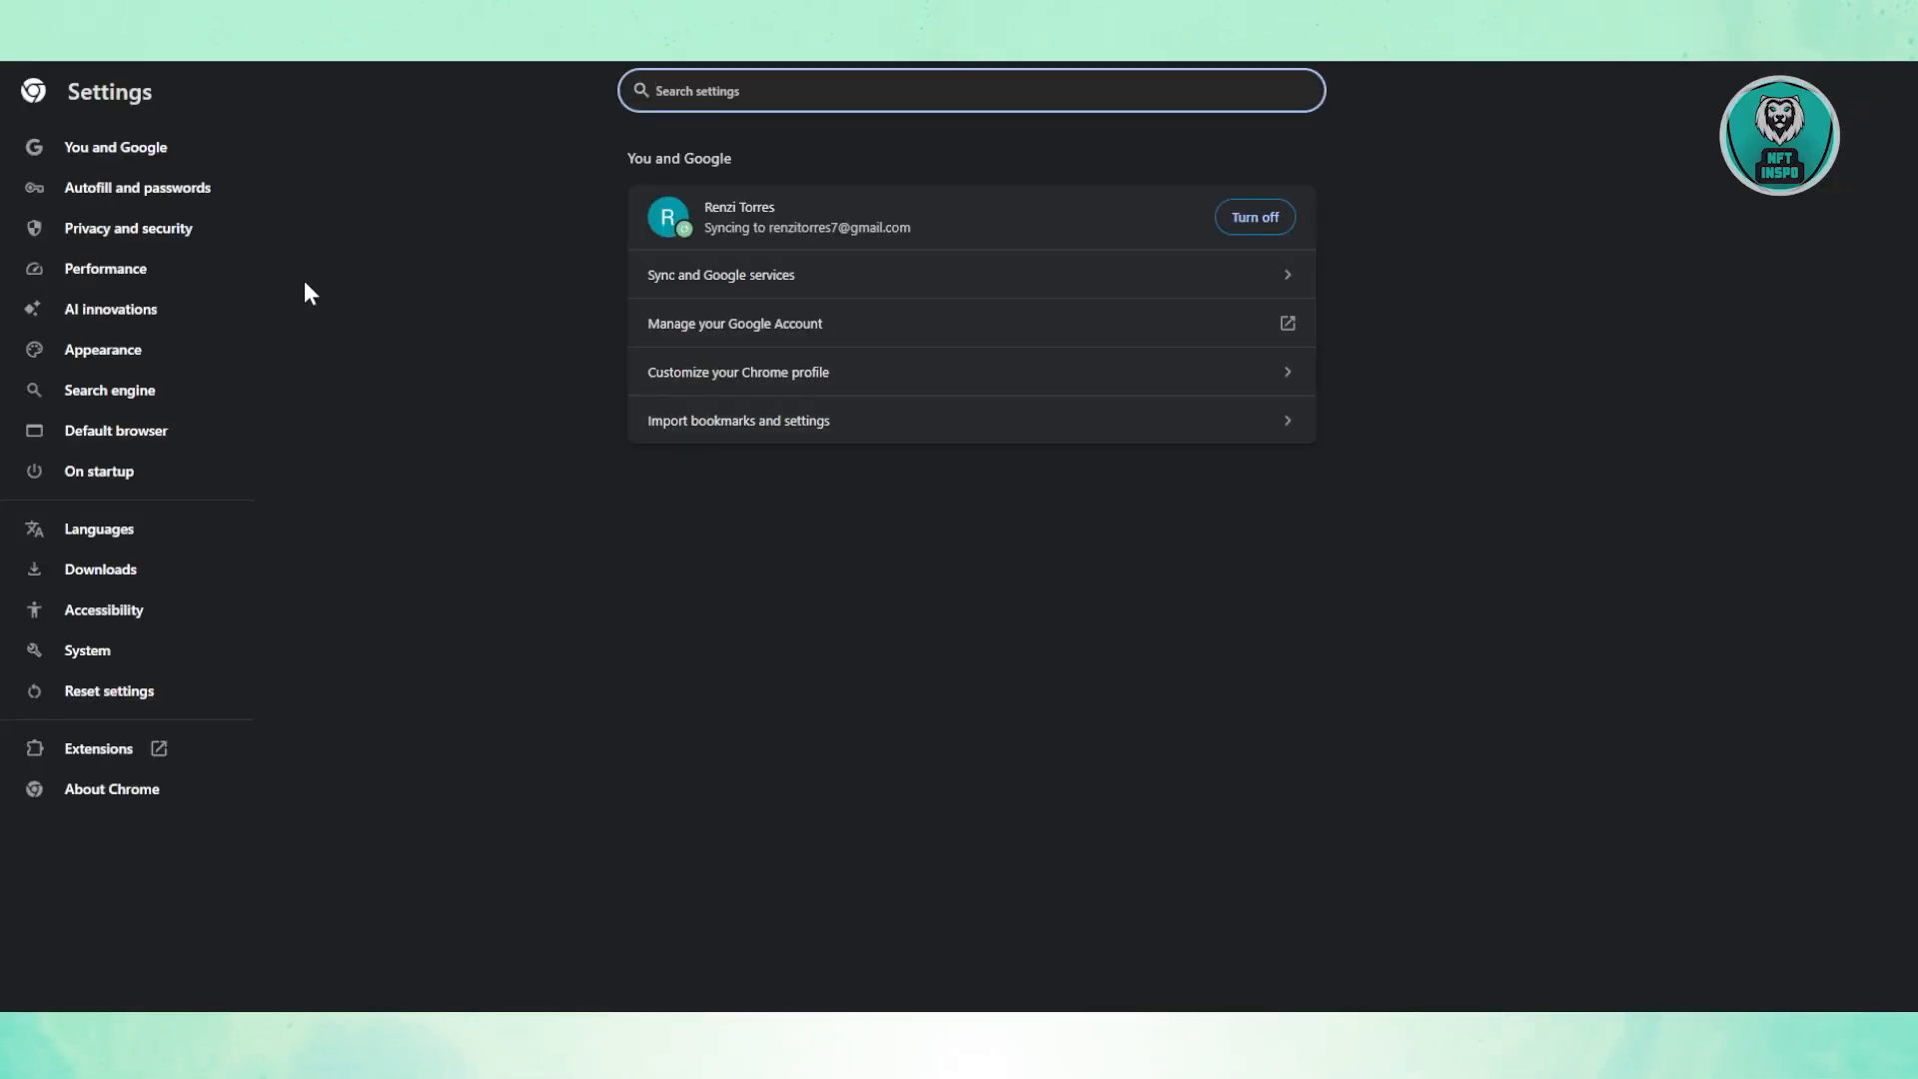
{"action": "mouse_move", "coordinate": [98, 534]}
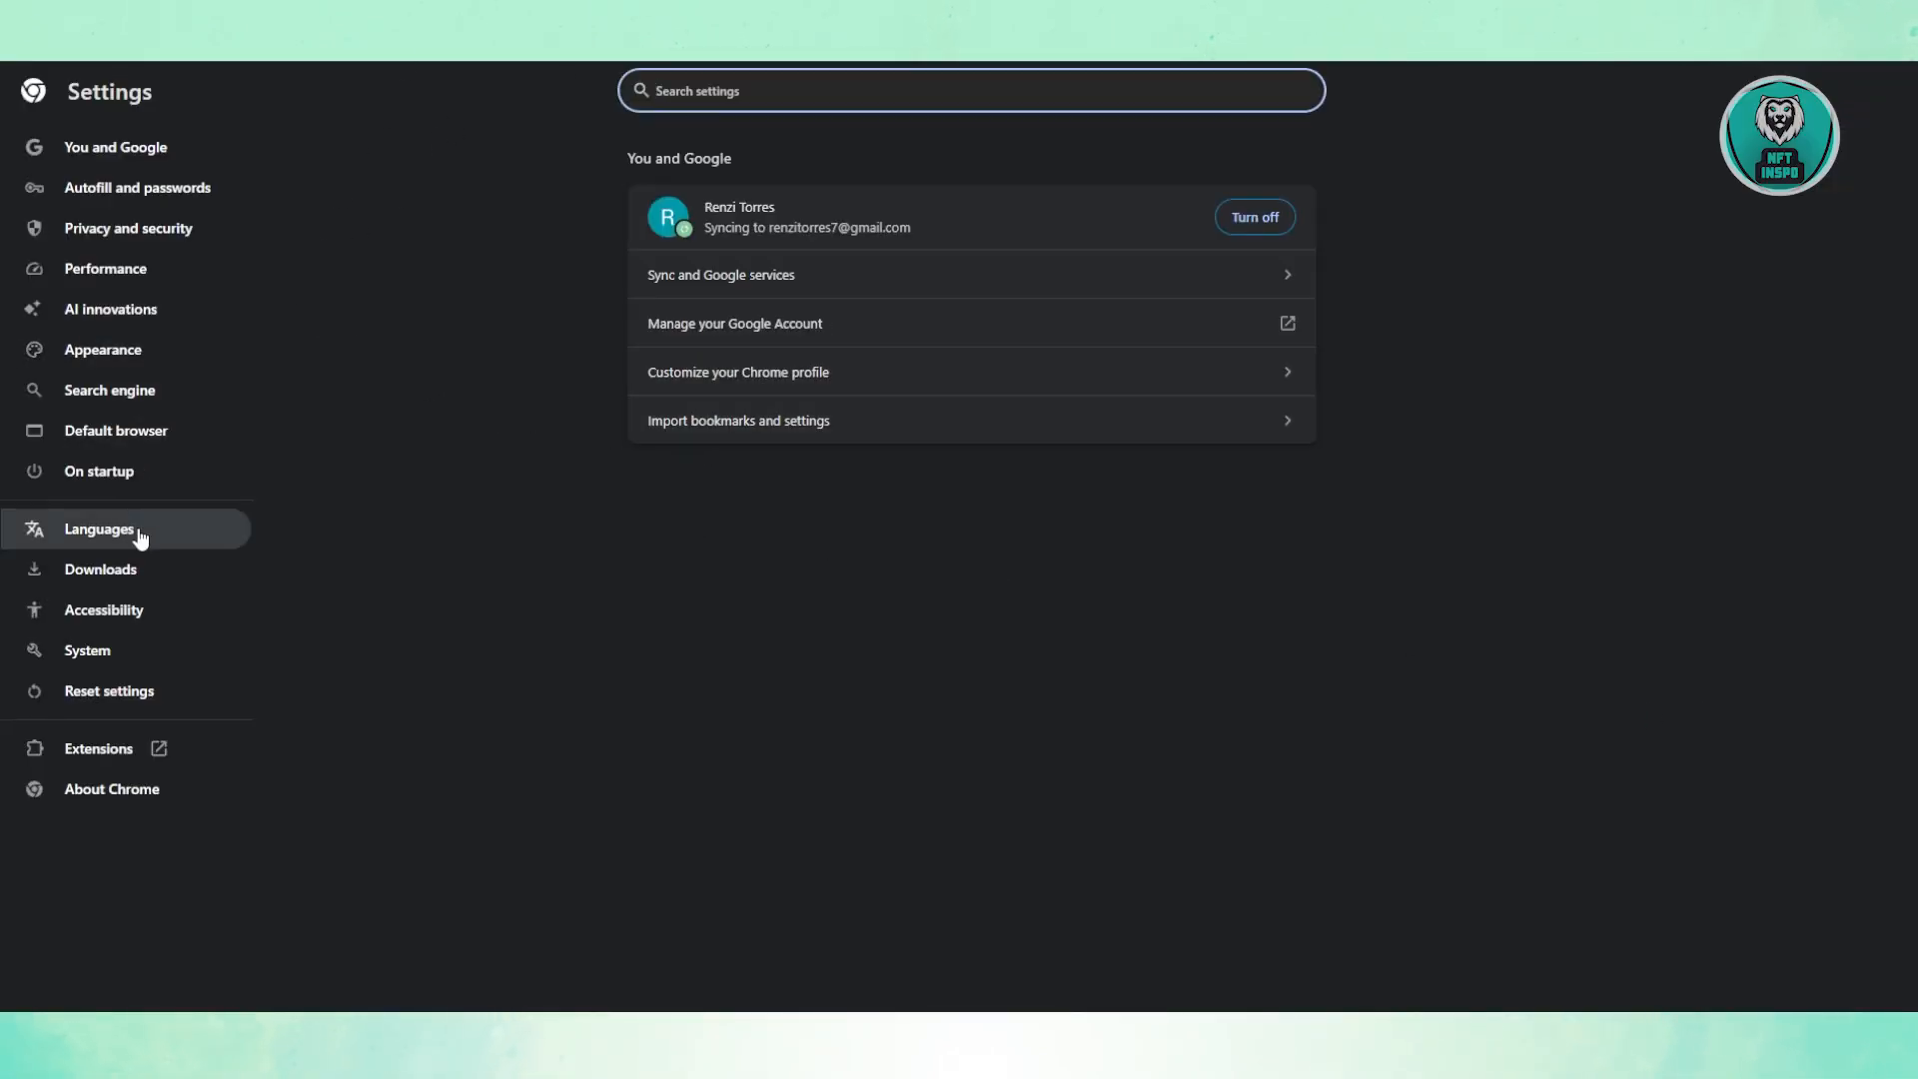
{"action": "left_click", "coordinate": [129, 228]}
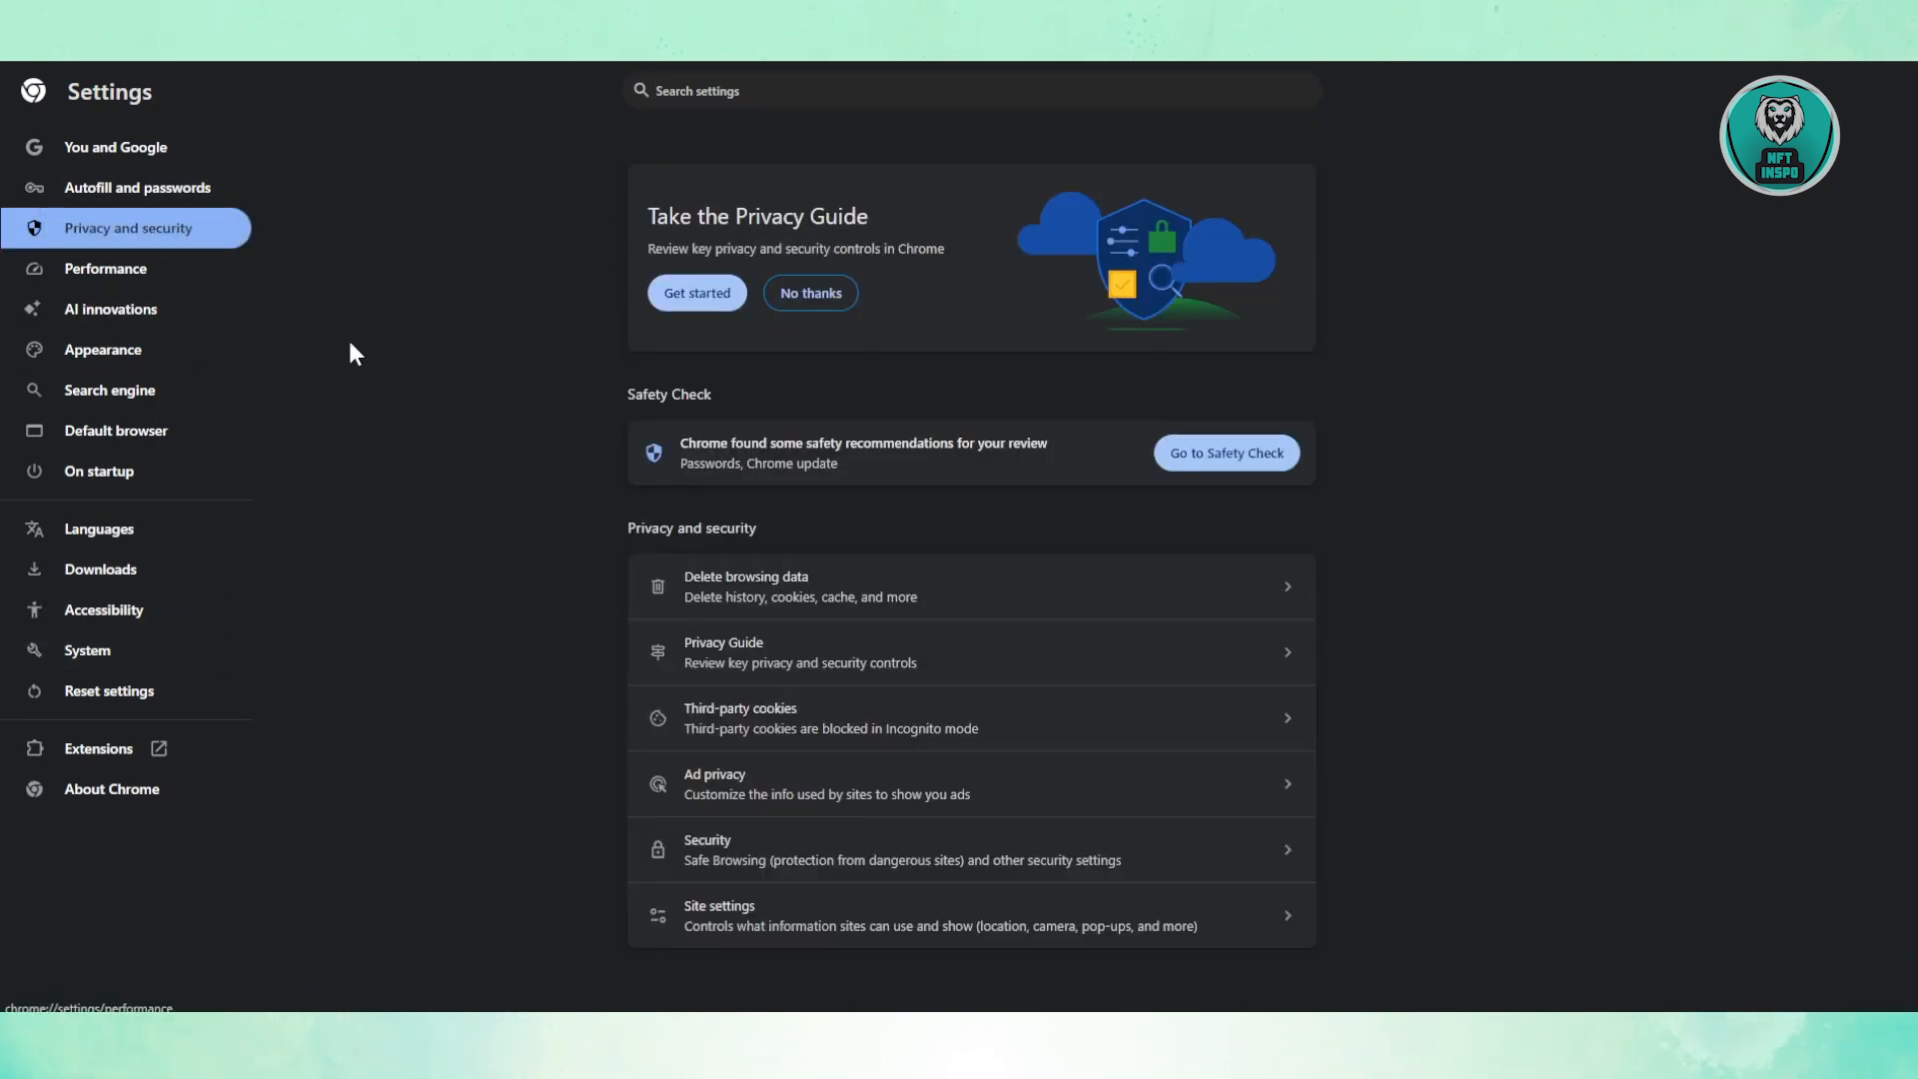
{"action": "mouse_move", "coordinate": [826, 585]}
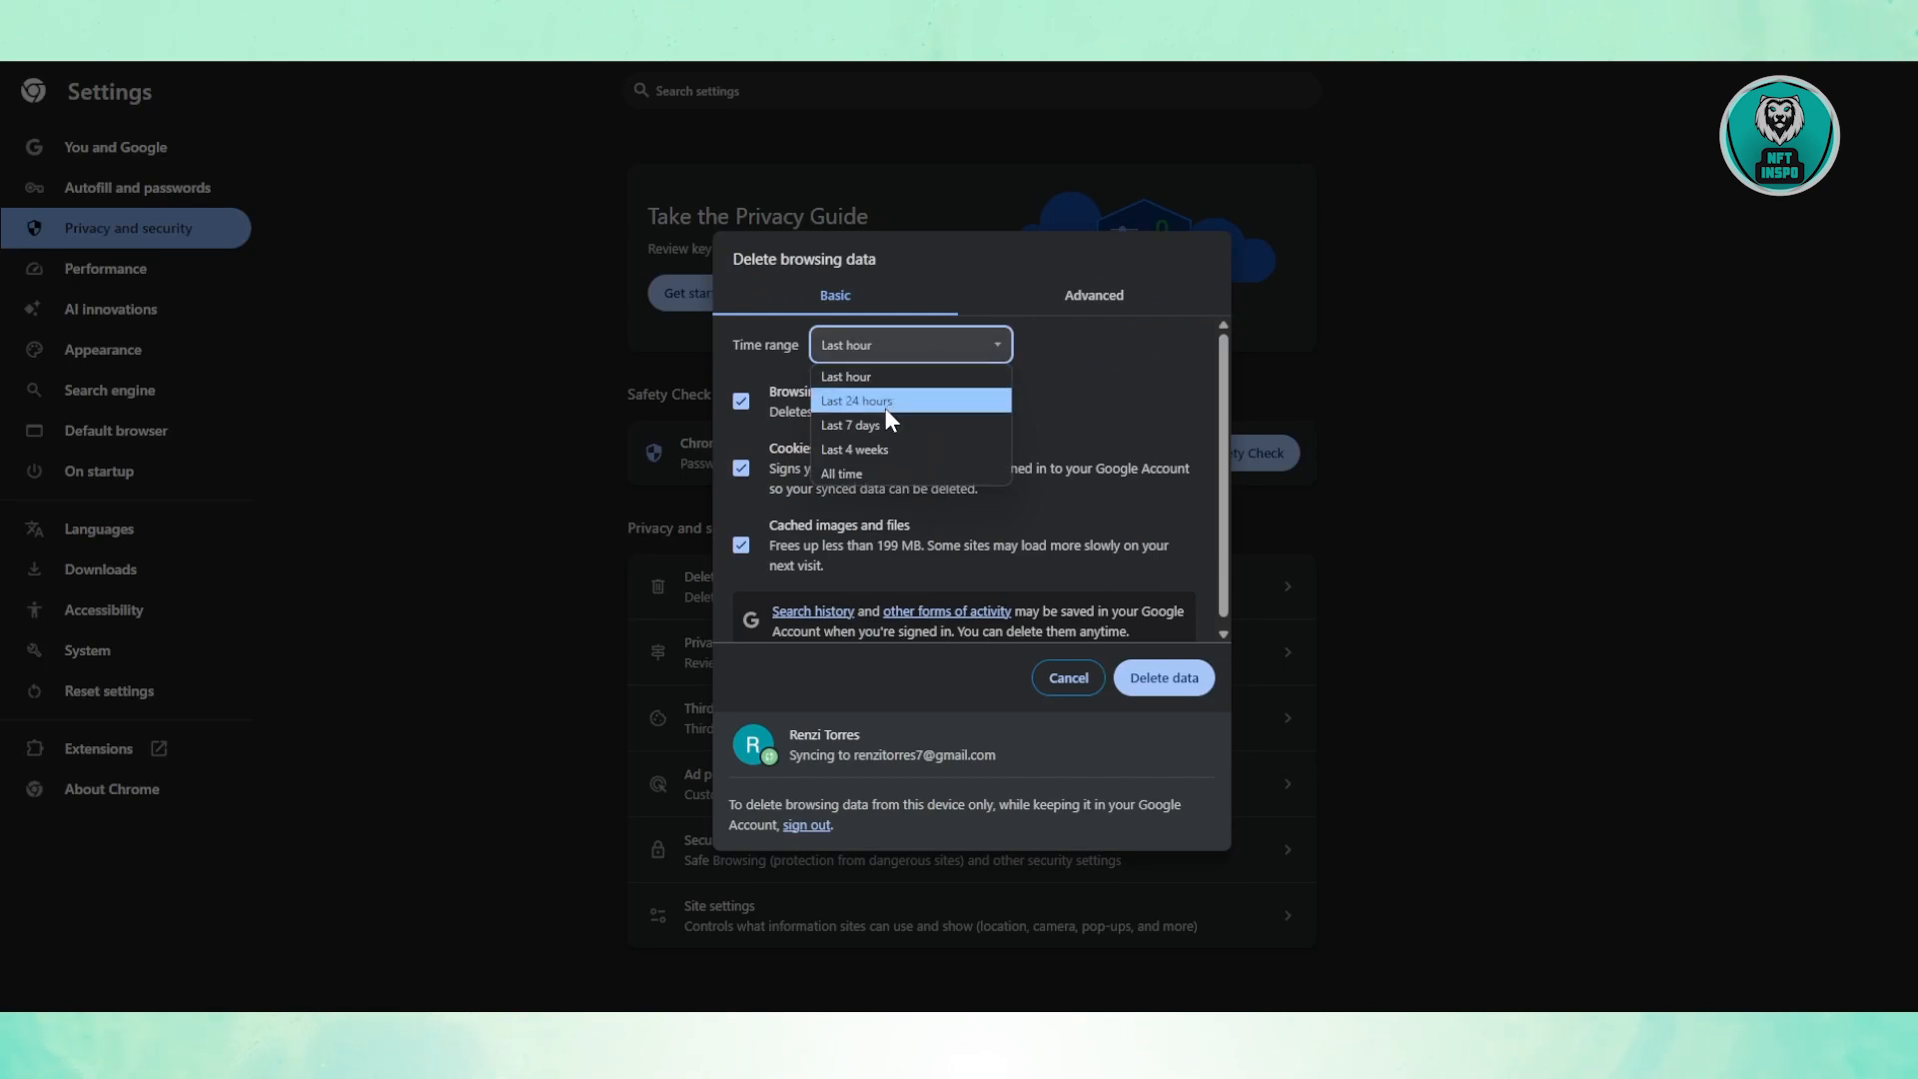
Set the deletion time range and untick Browsing history on the Basic and Advanced tabs.
{"action": "left_click", "coordinate": [853, 448]}
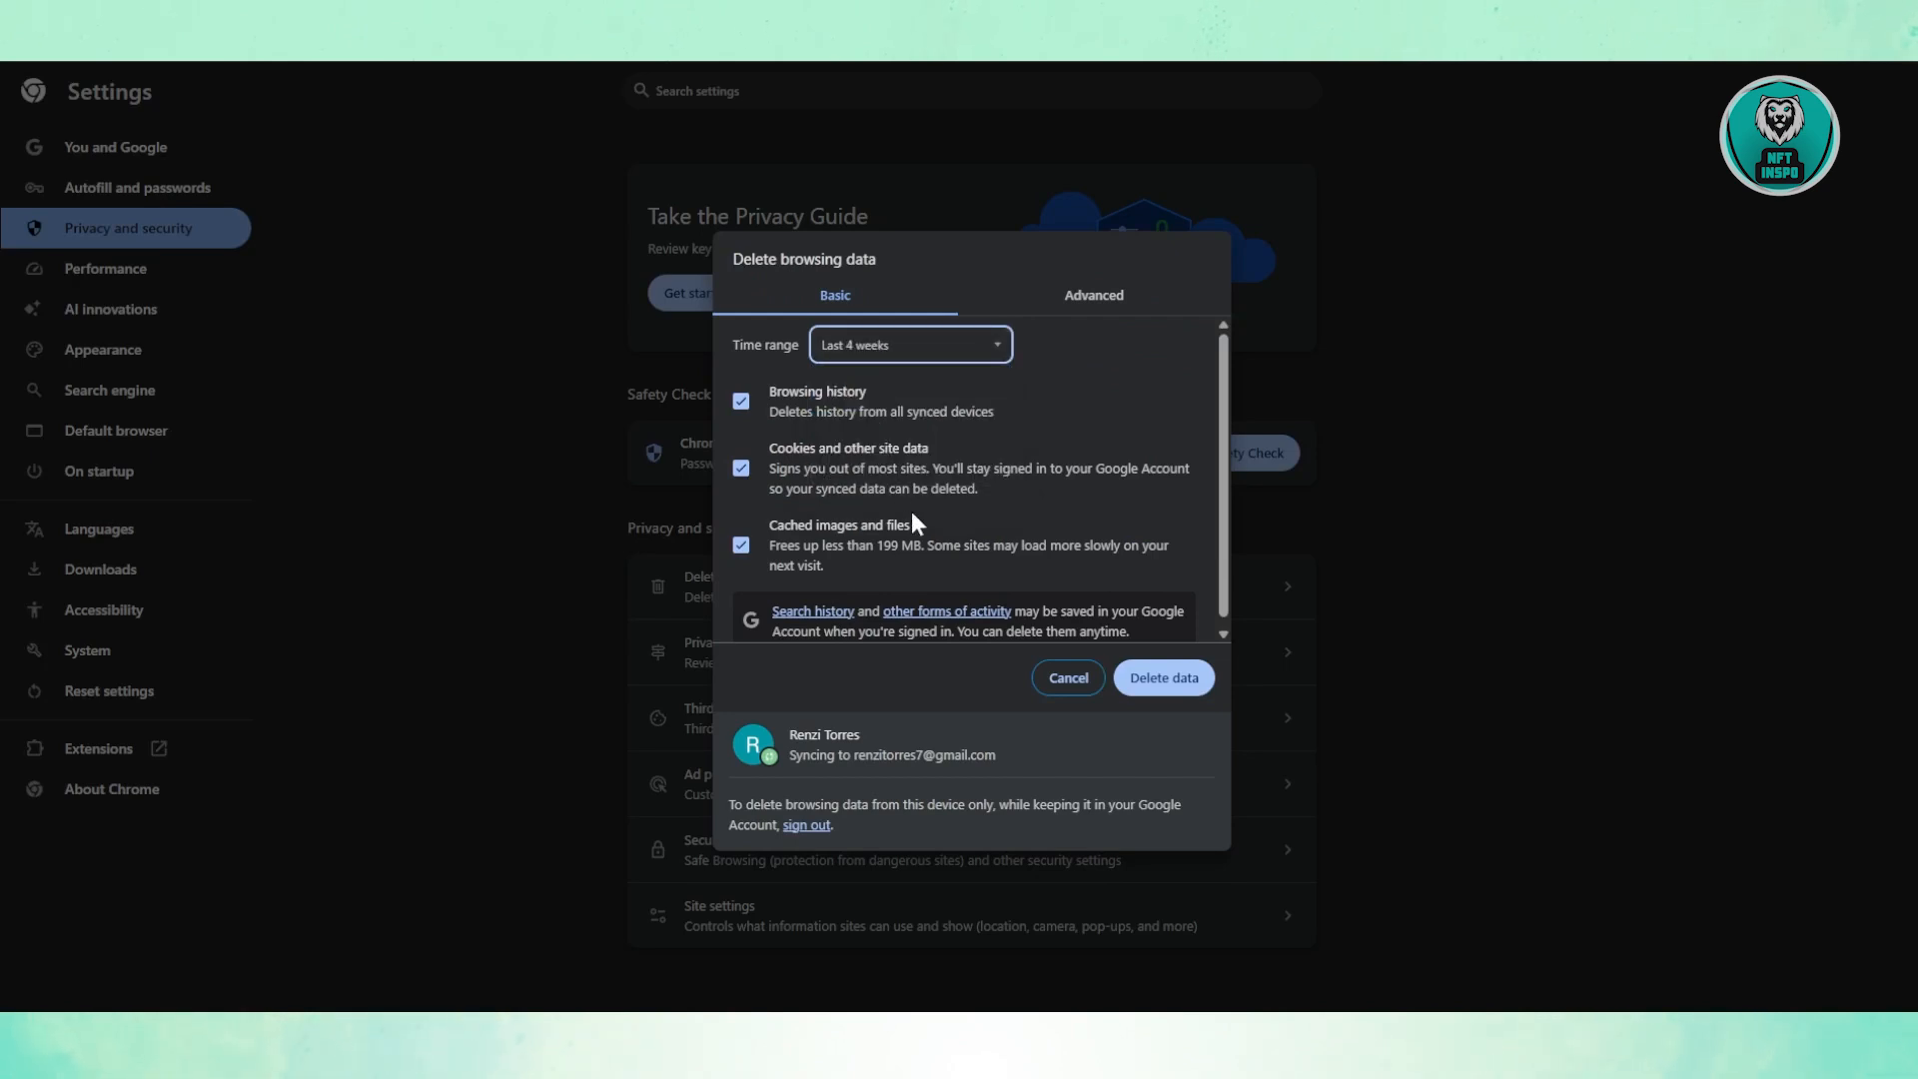
{"action": "mouse_move", "coordinate": [883, 493]}
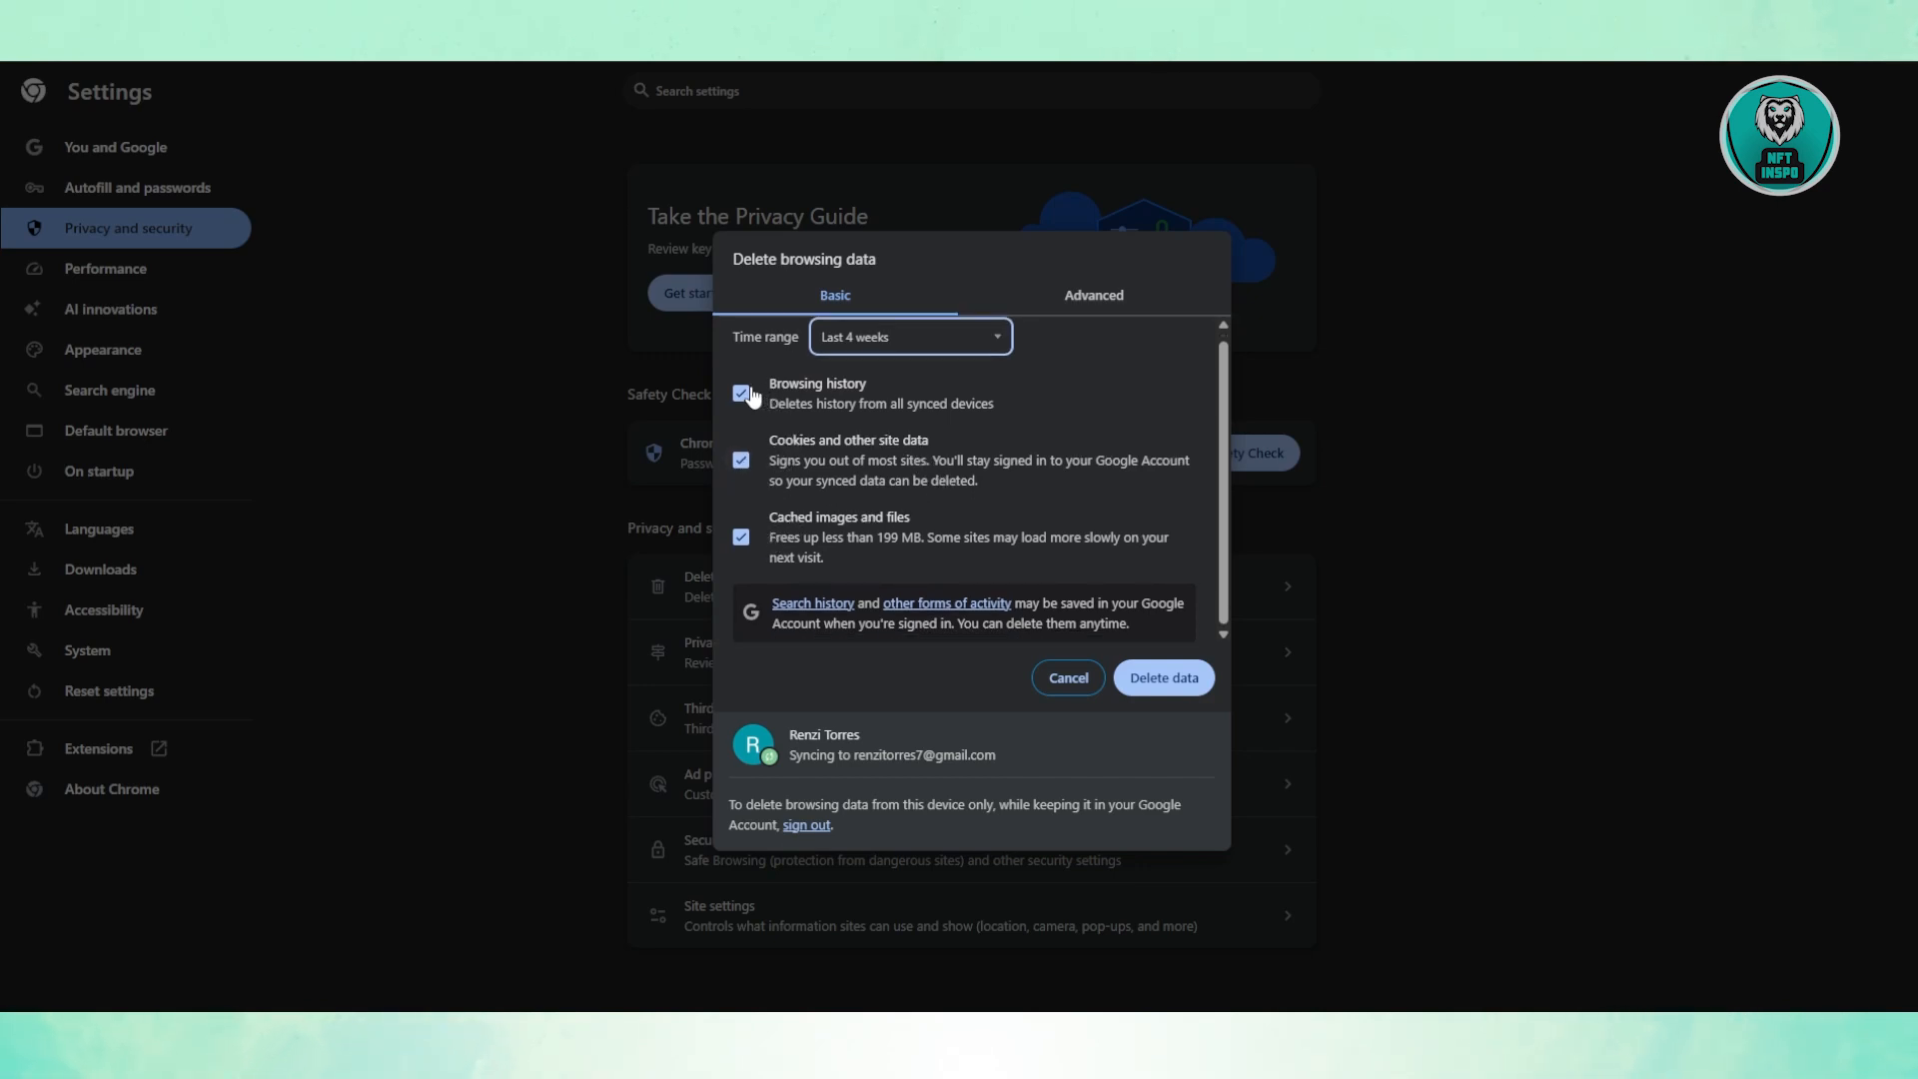
{"action": "left_click", "coordinate": [741, 393]}
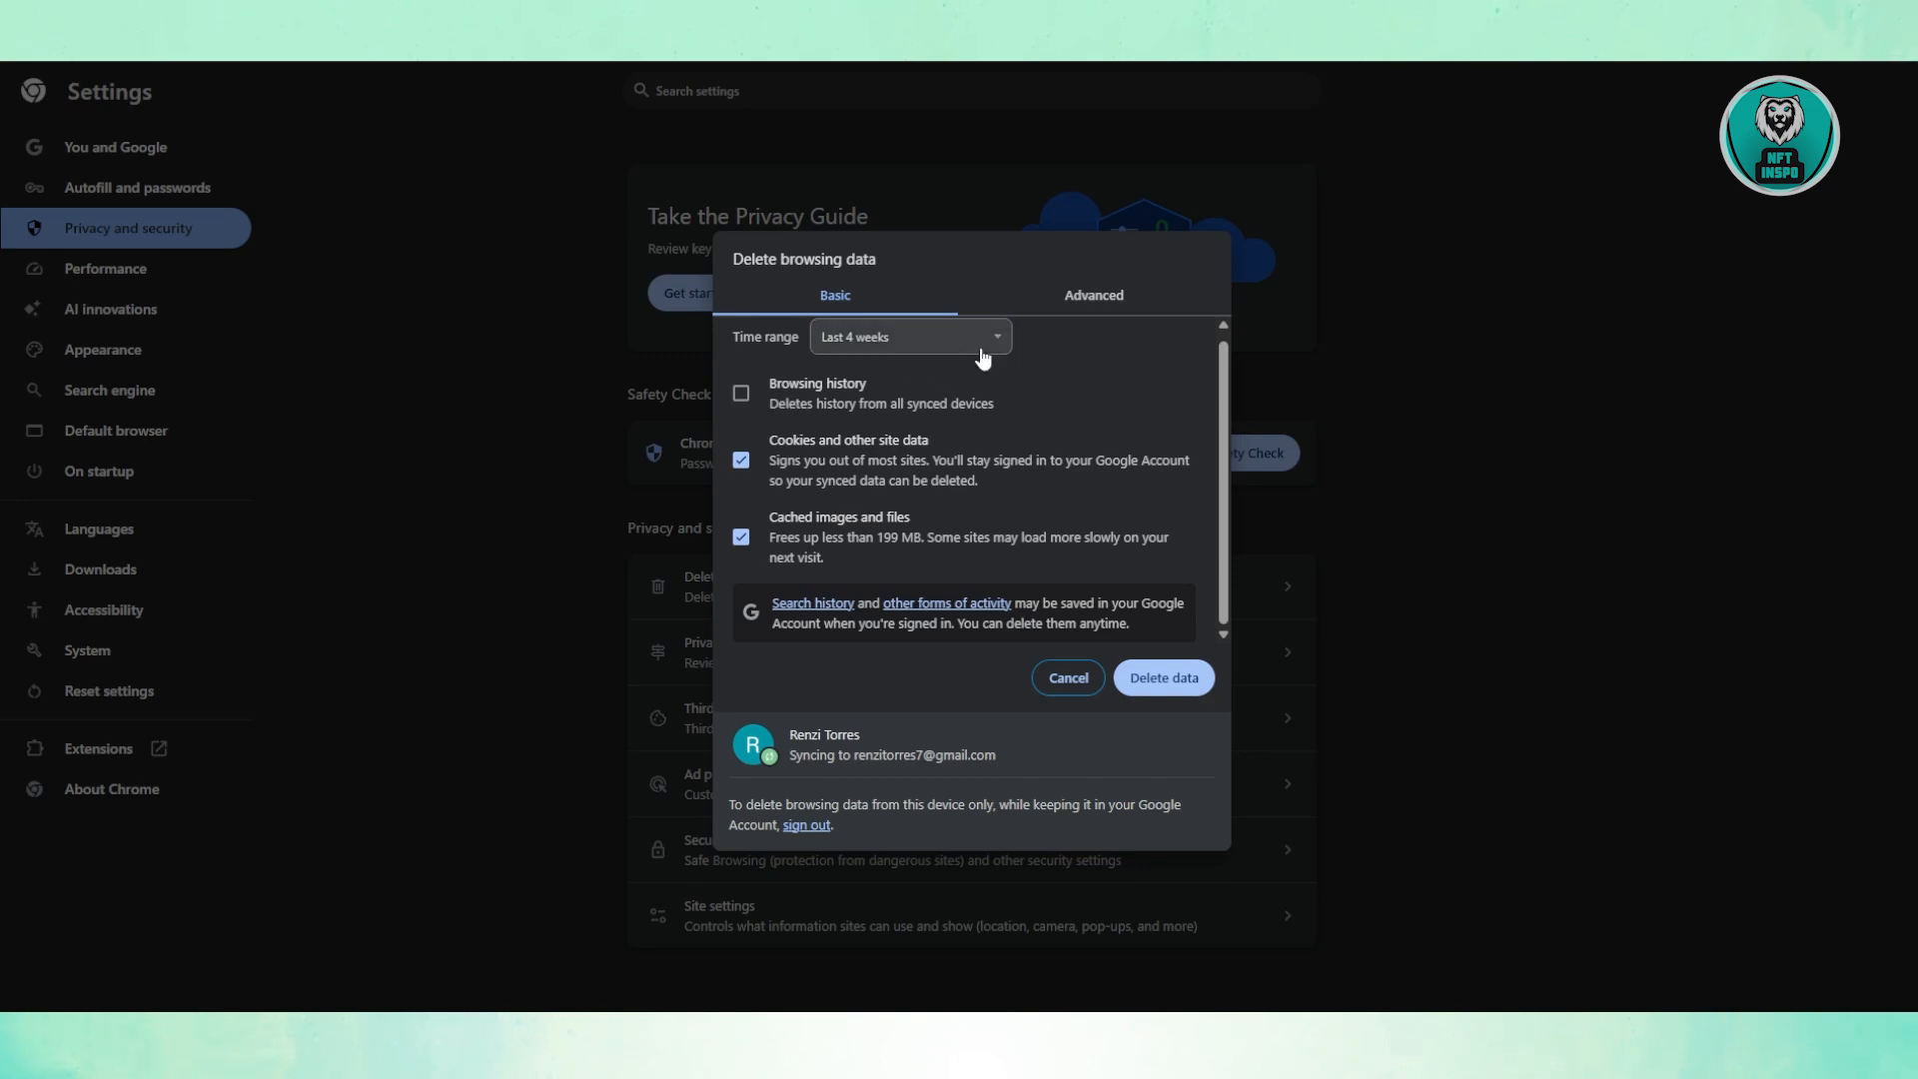
{"action": "left_click", "coordinate": [1090, 295]}
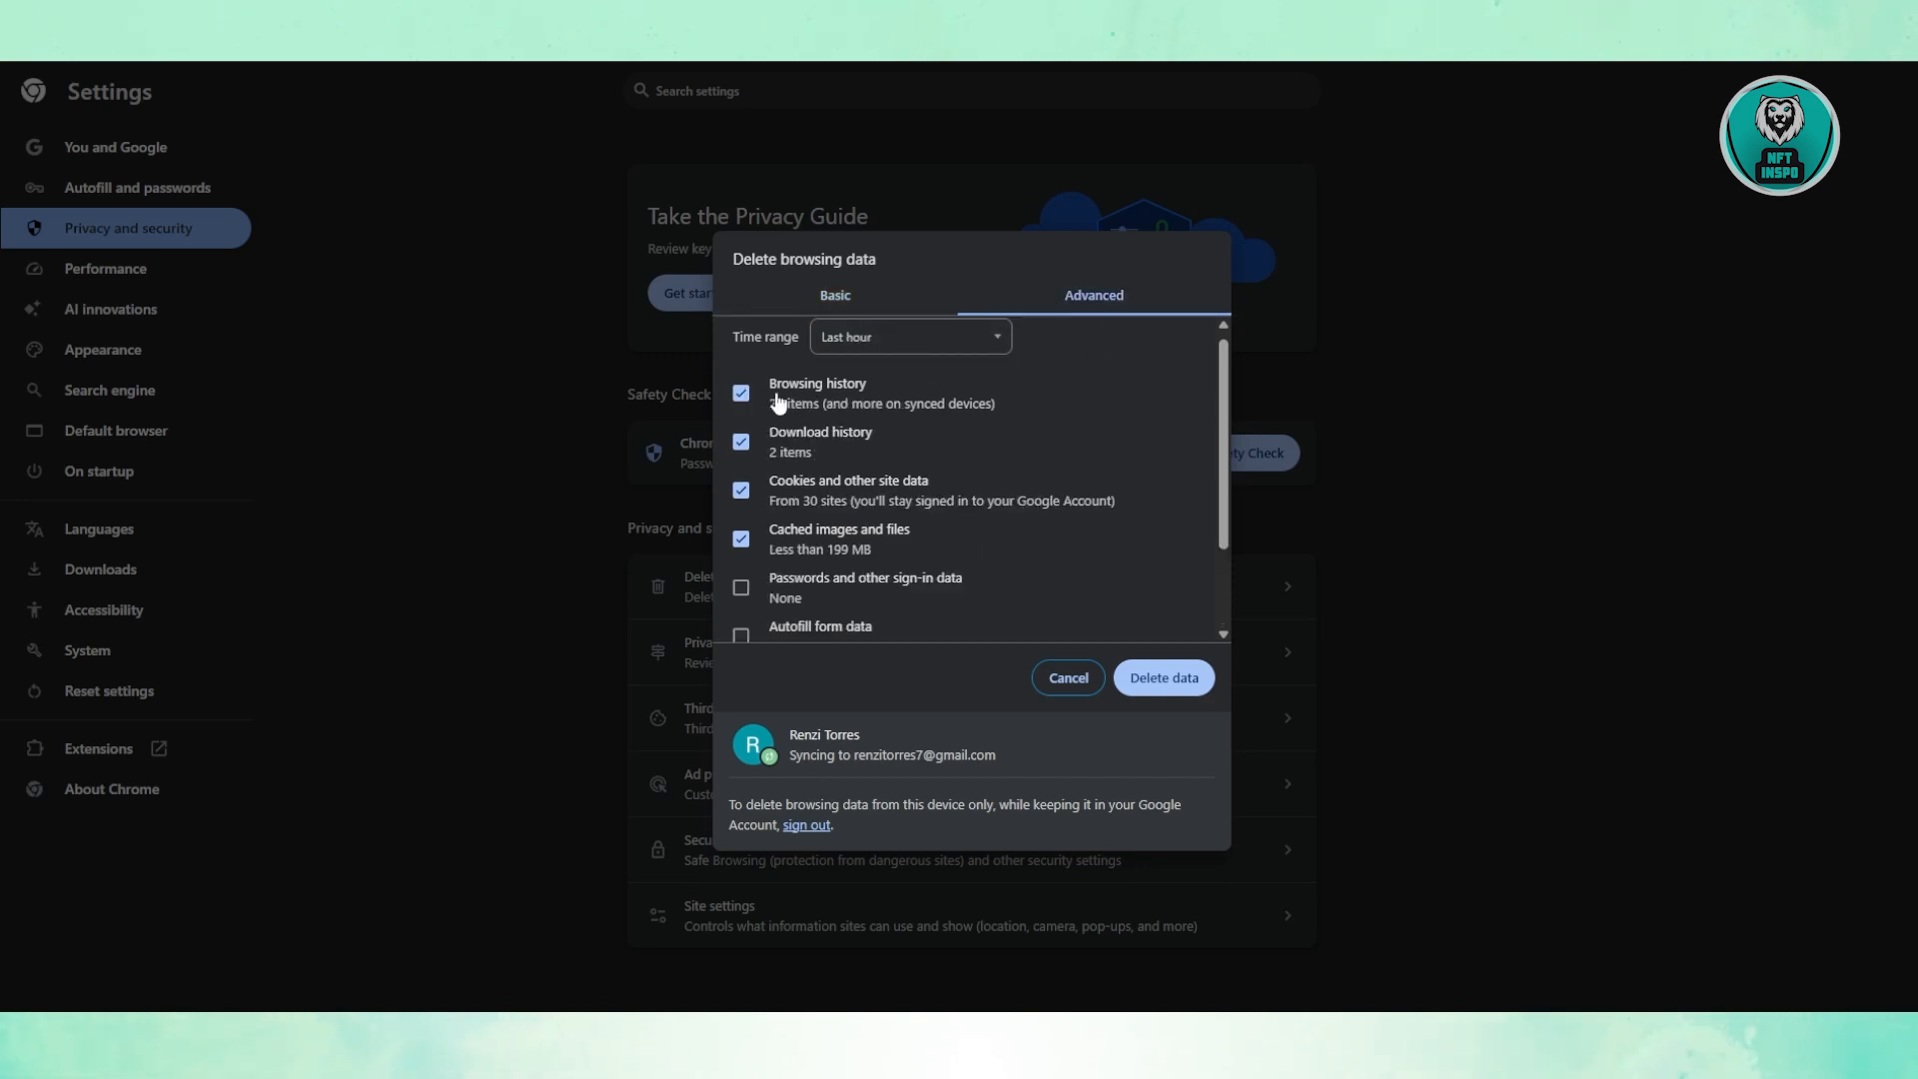
{"action": "left_click", "coordinate": [740, 393]}
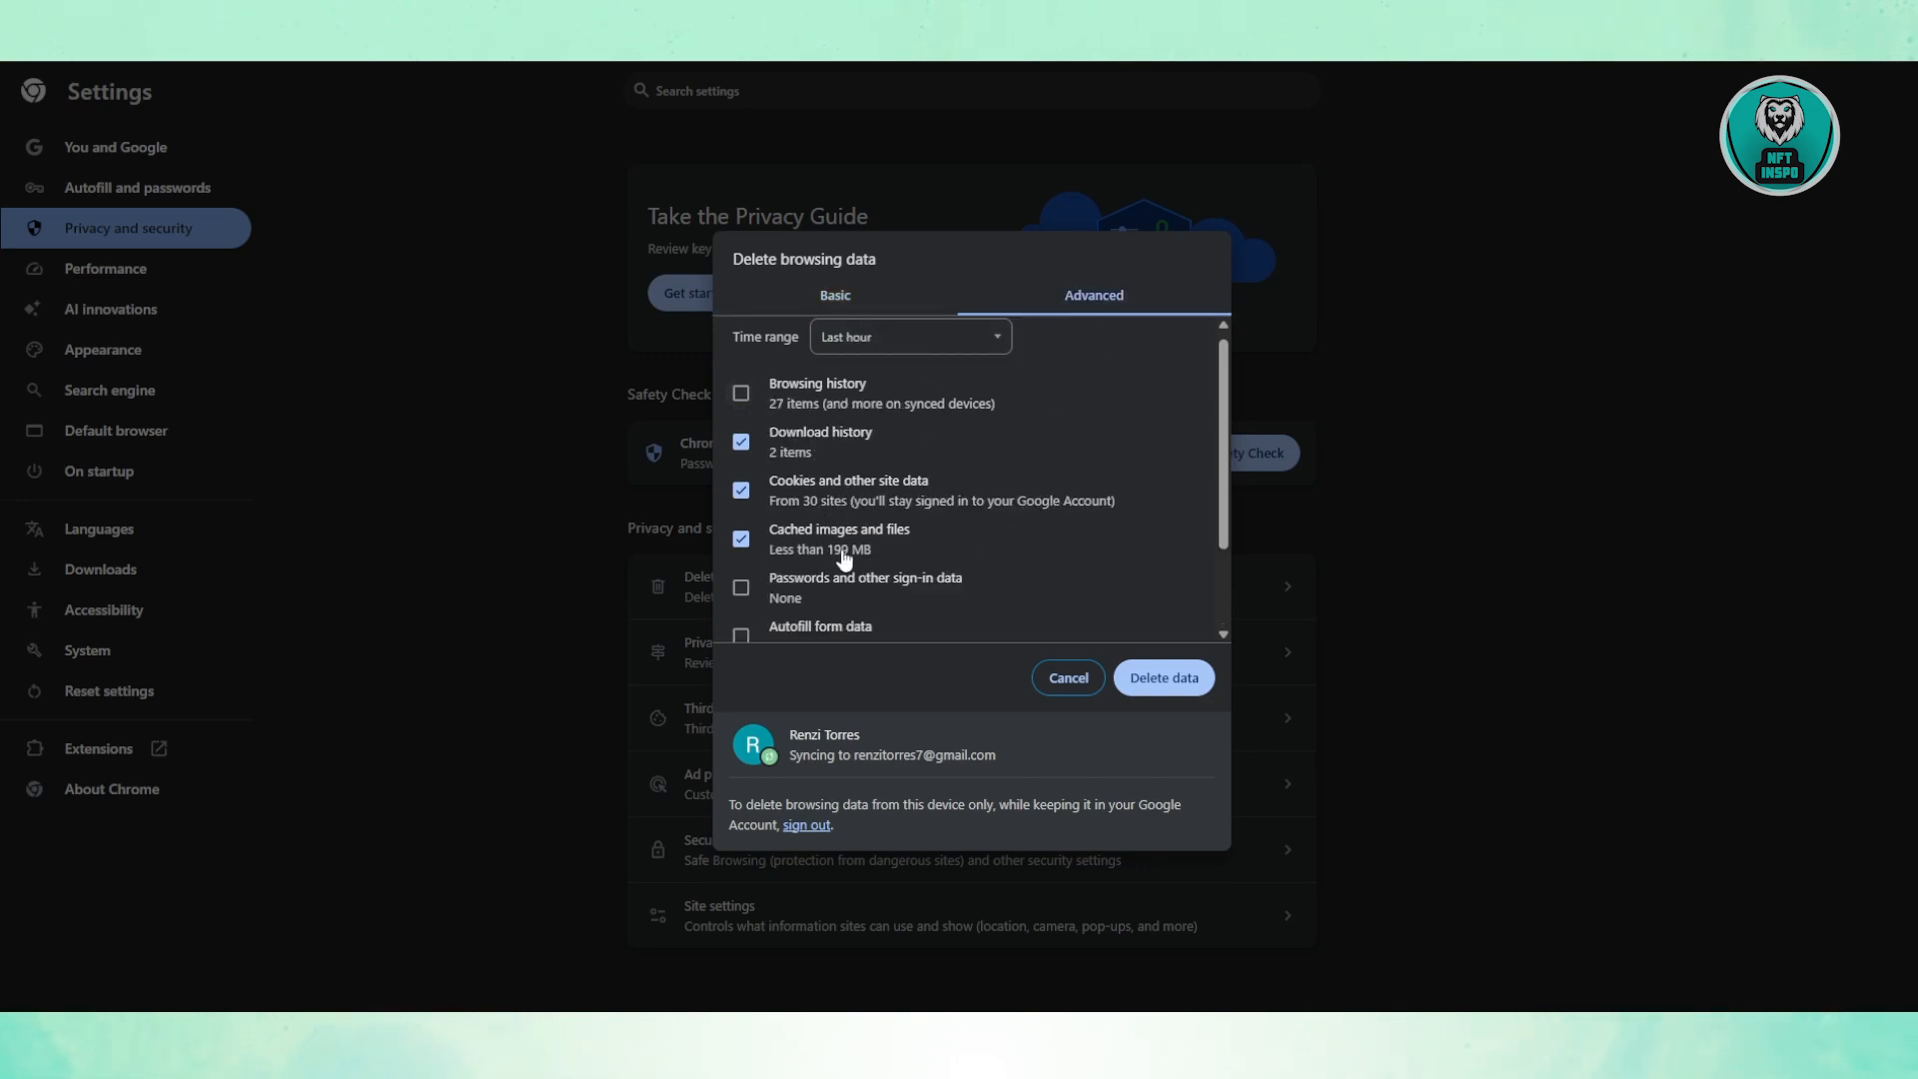
{"action": "mouse_move", "coordinate": [1072, 536]}
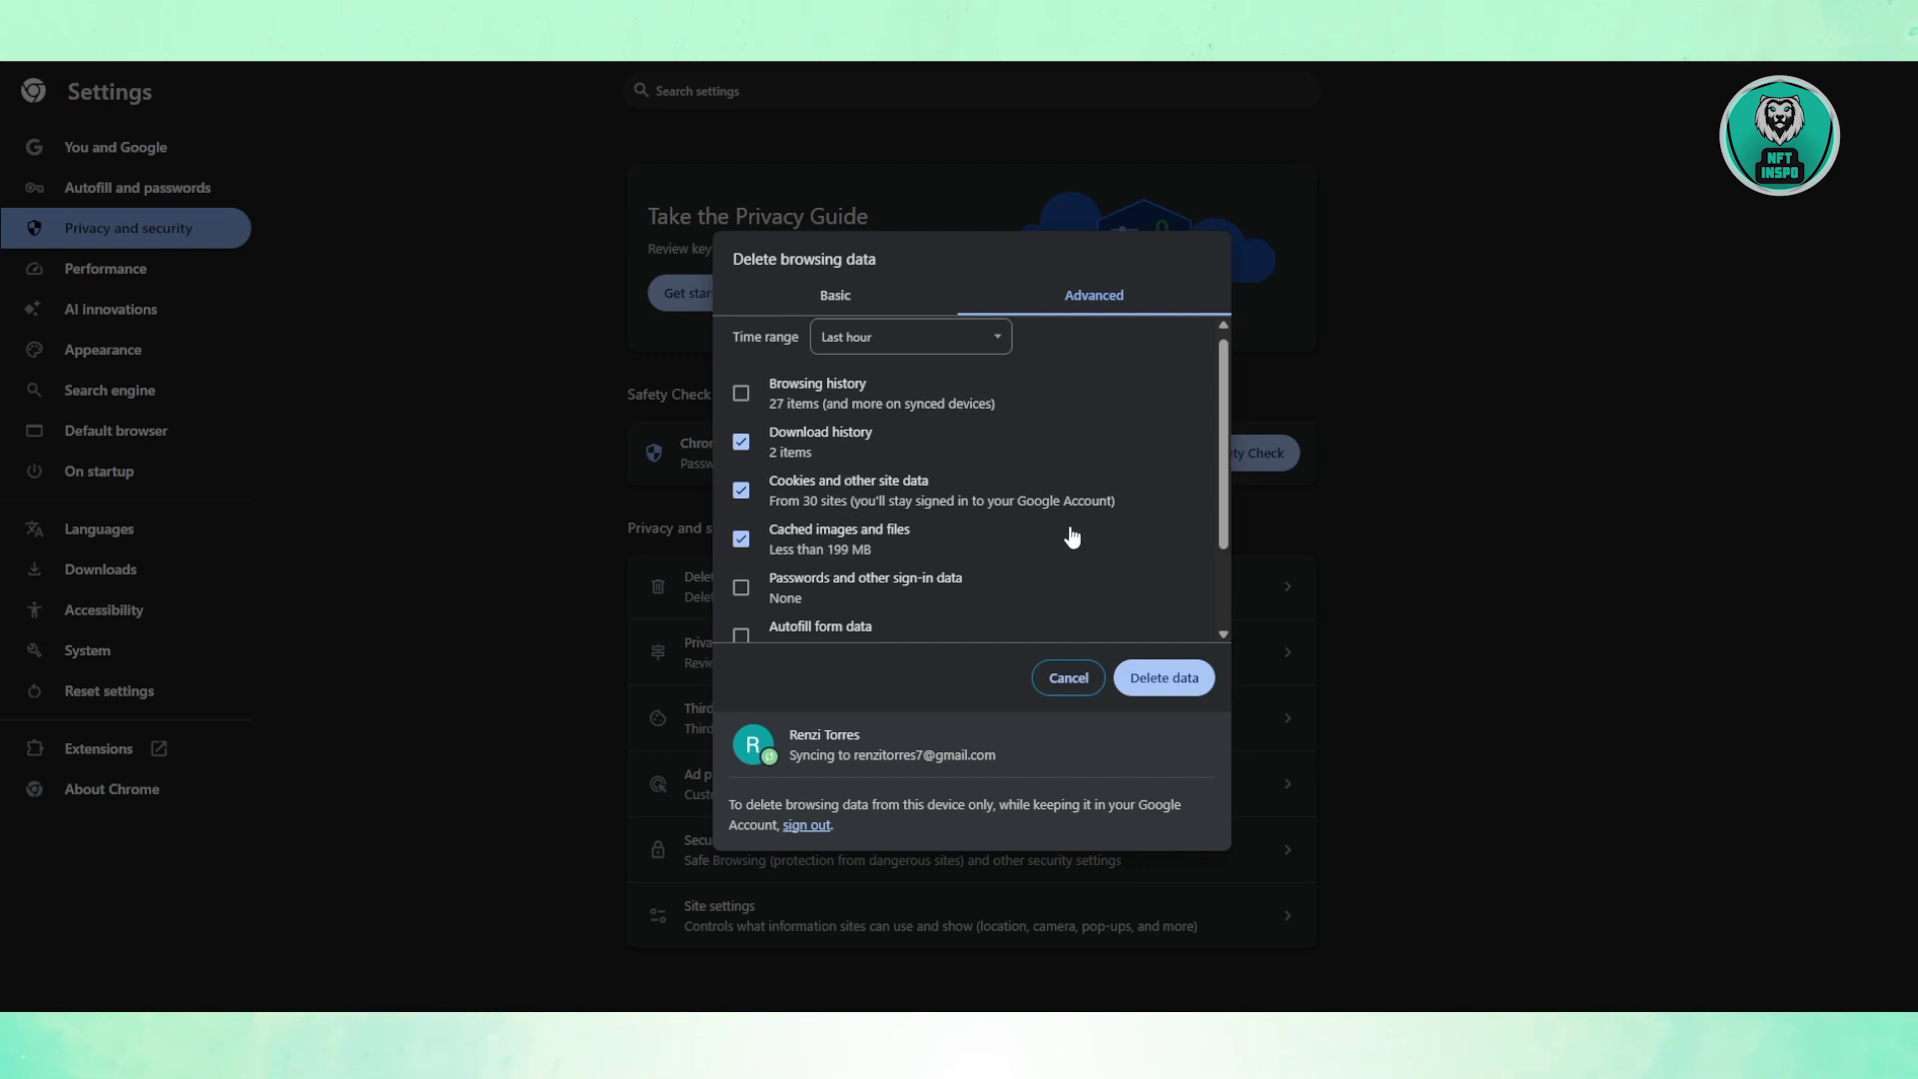
{"action": "mouse_move", "coordinate": [710, 373]}
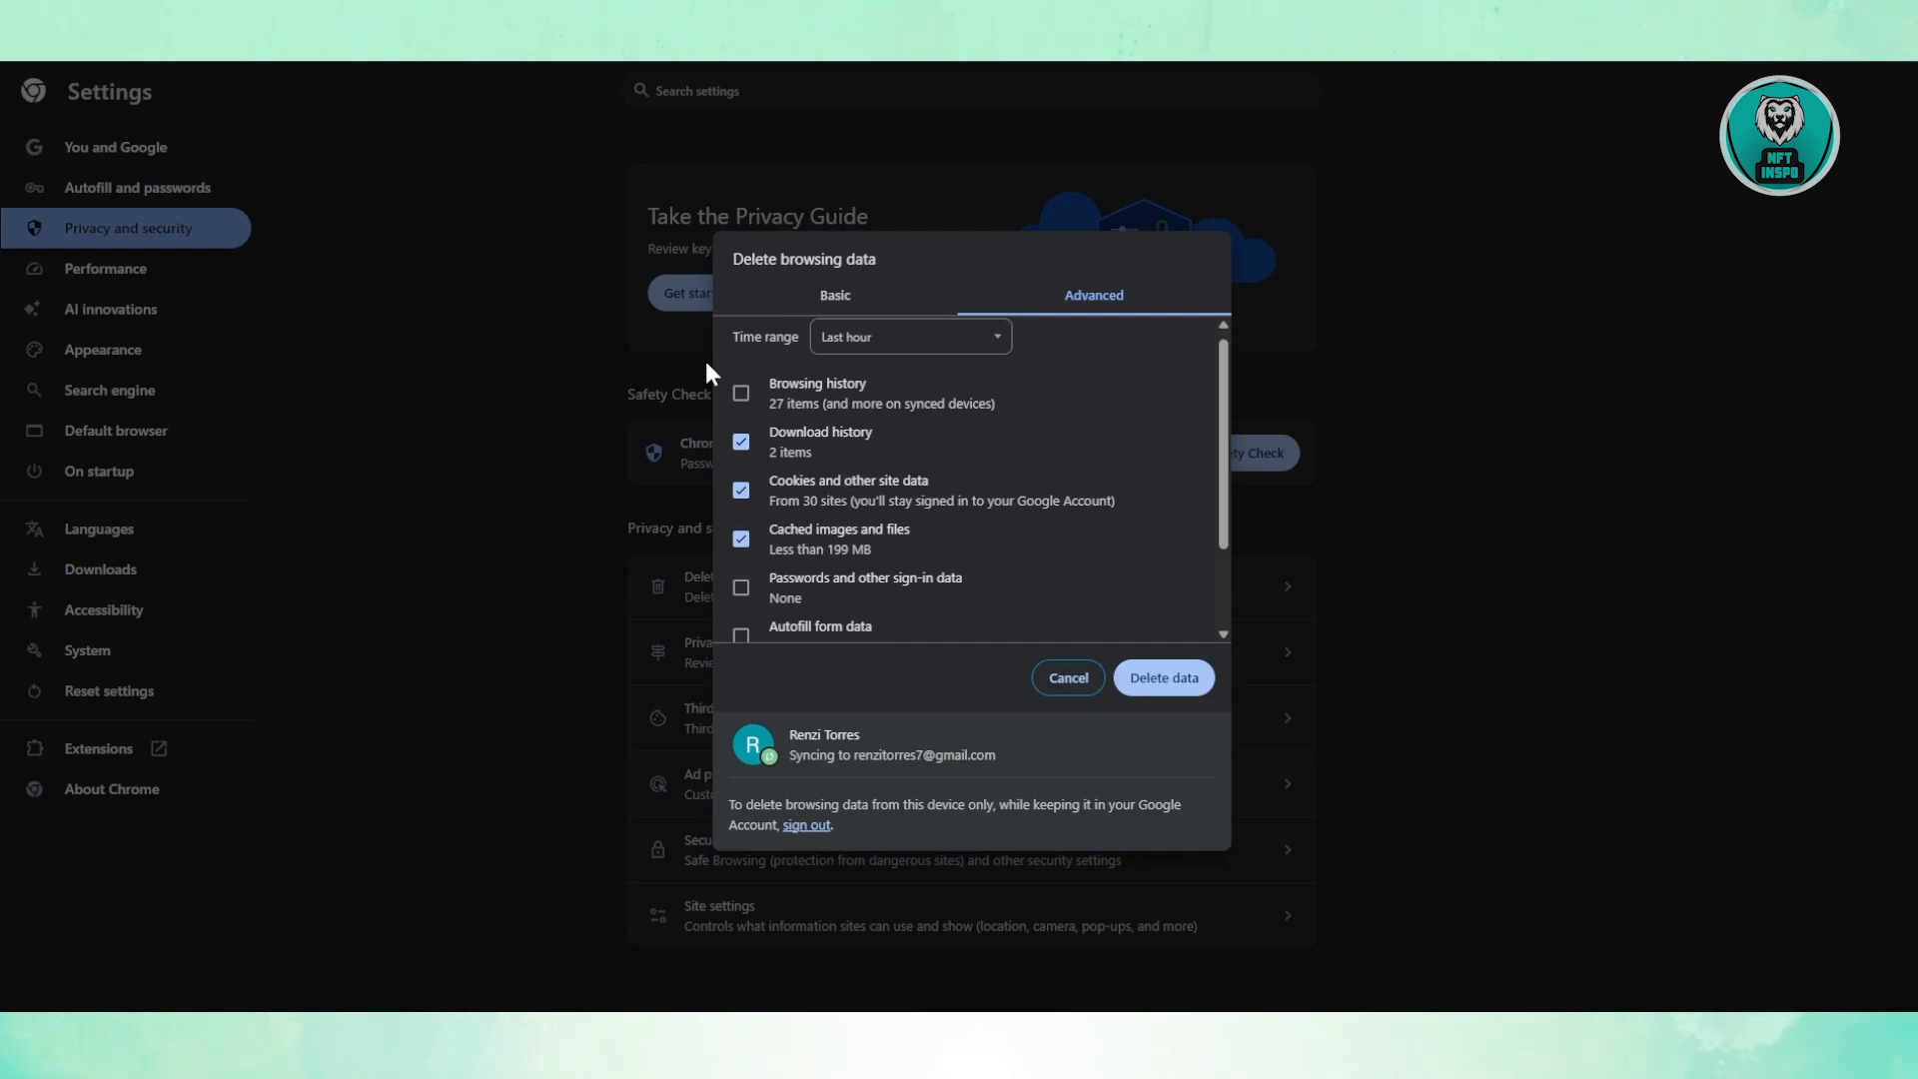
{"action": "mouse_move", "coordinate": [1089, 362]}
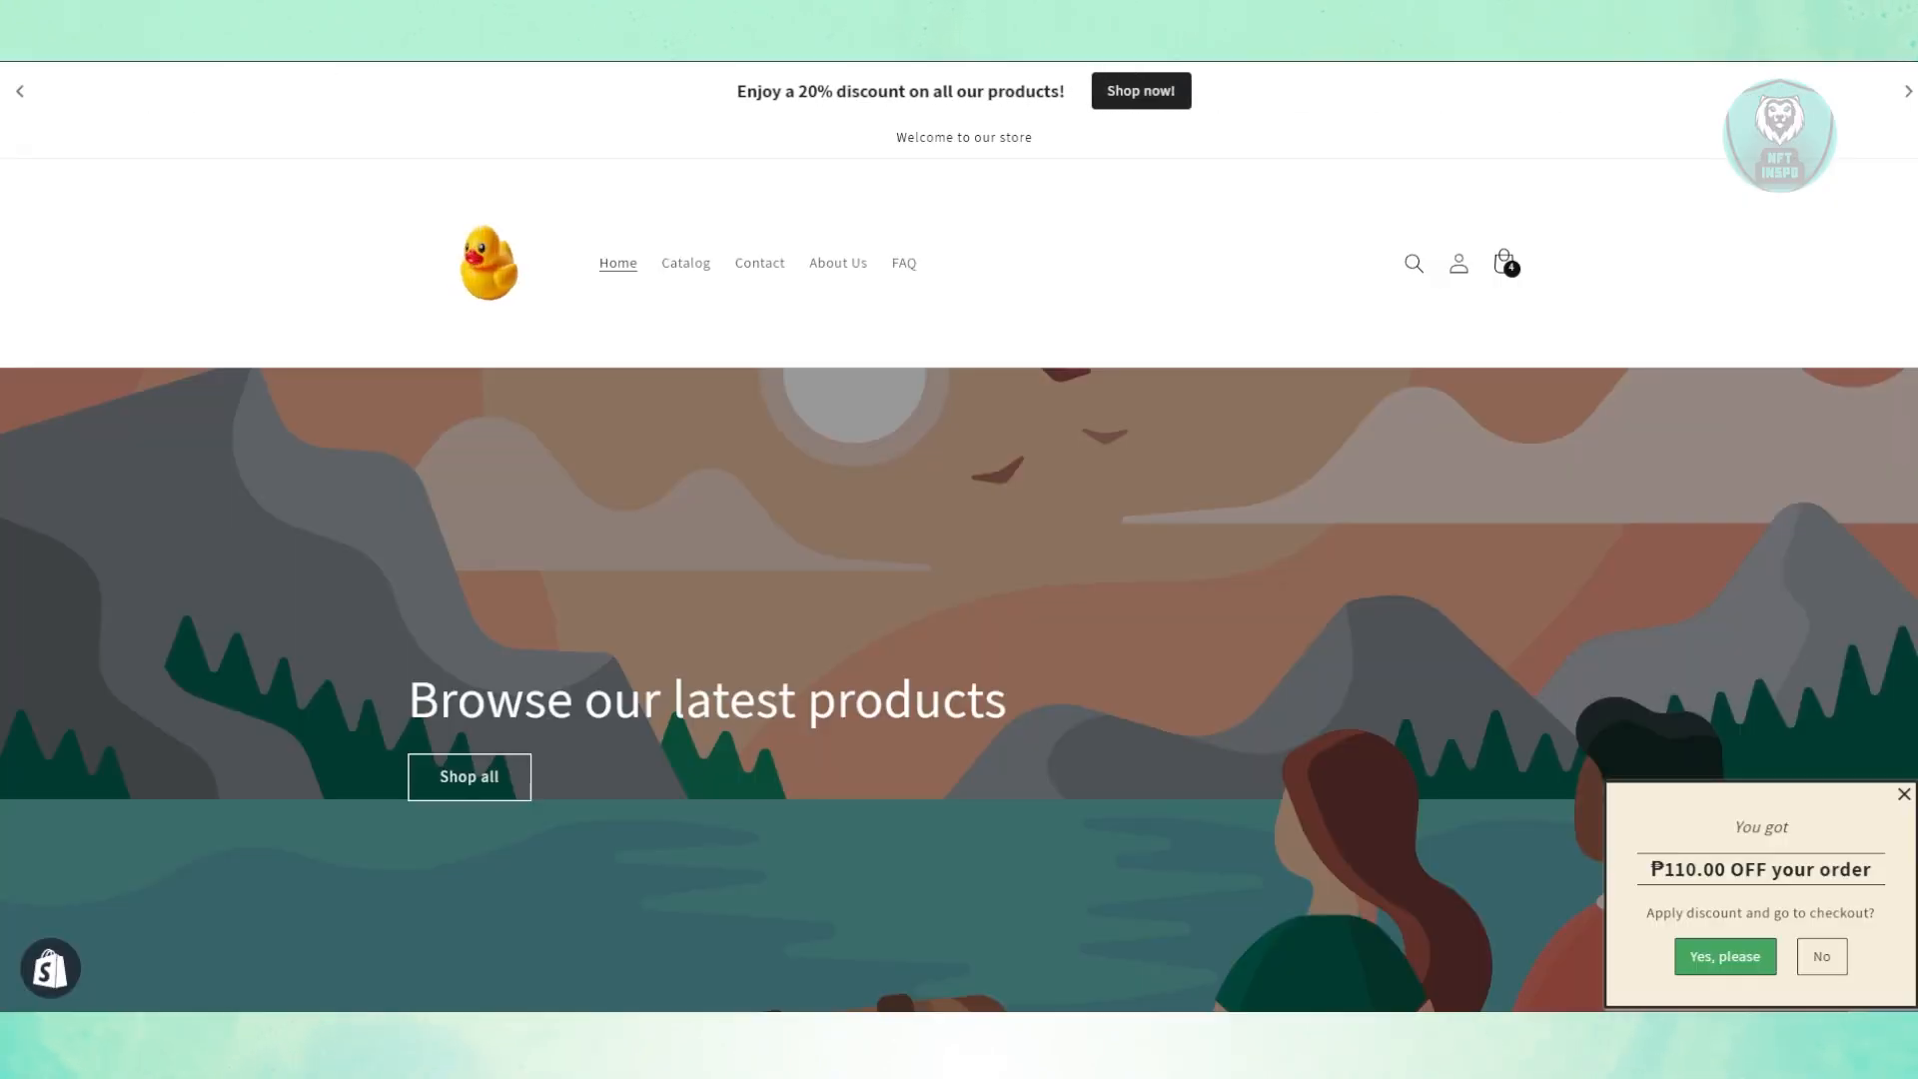
Close the ₱110.00 discount pop-up on the storefront homepage.
{"action": "left_click", "coordinate": [1904, 794]}
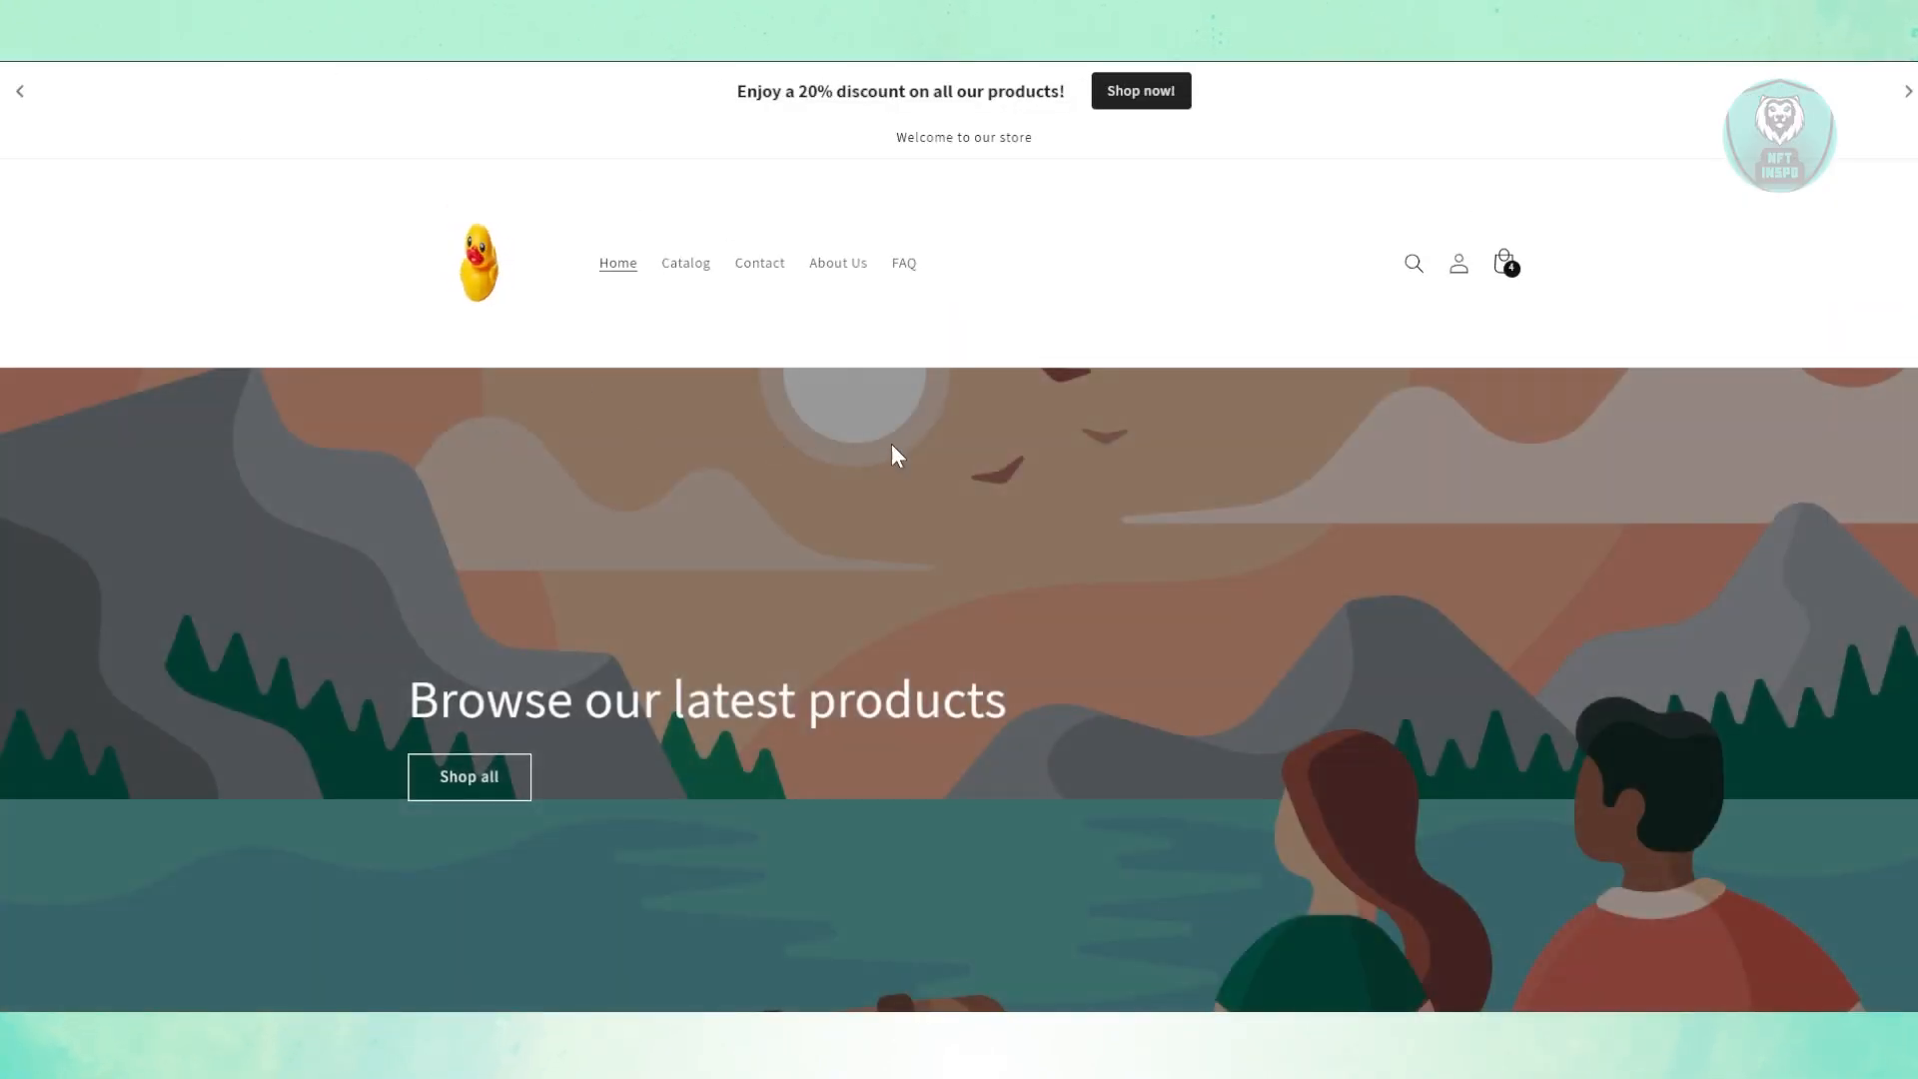